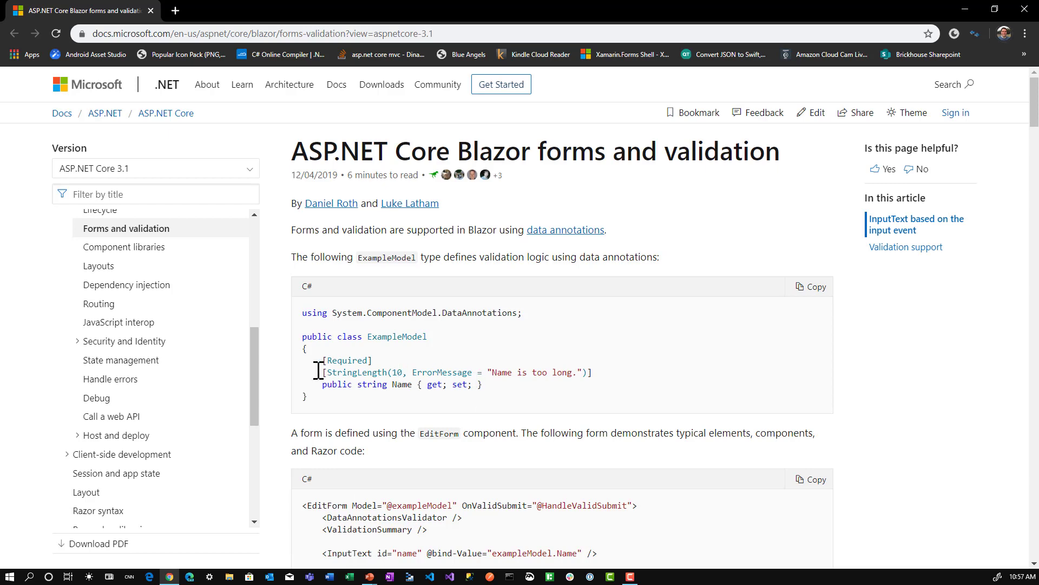
Create a folder named DTO in the BlazorAppFromScratch project.
scroll(down, 3)
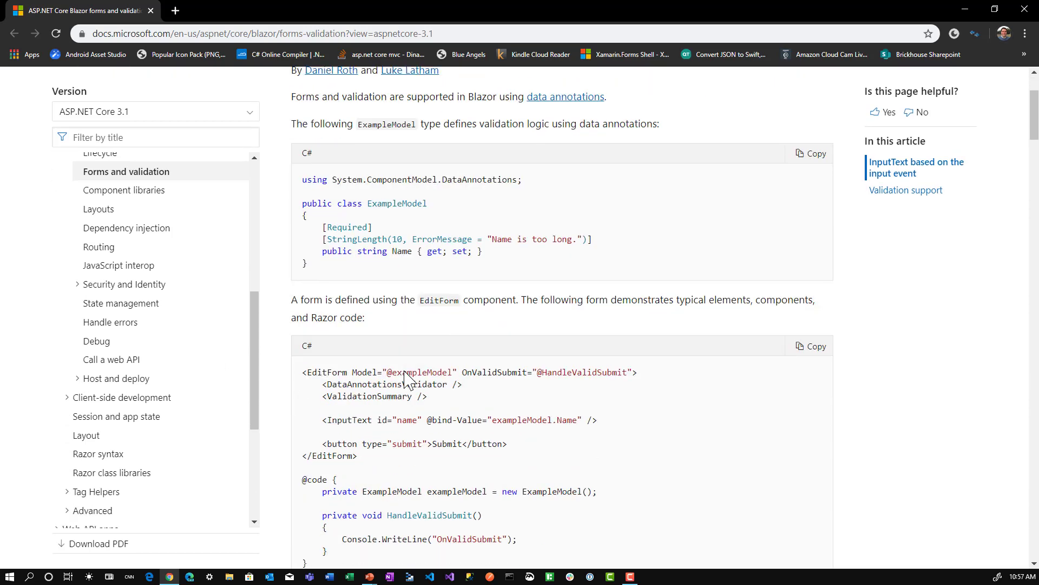
scroll(down, 3)
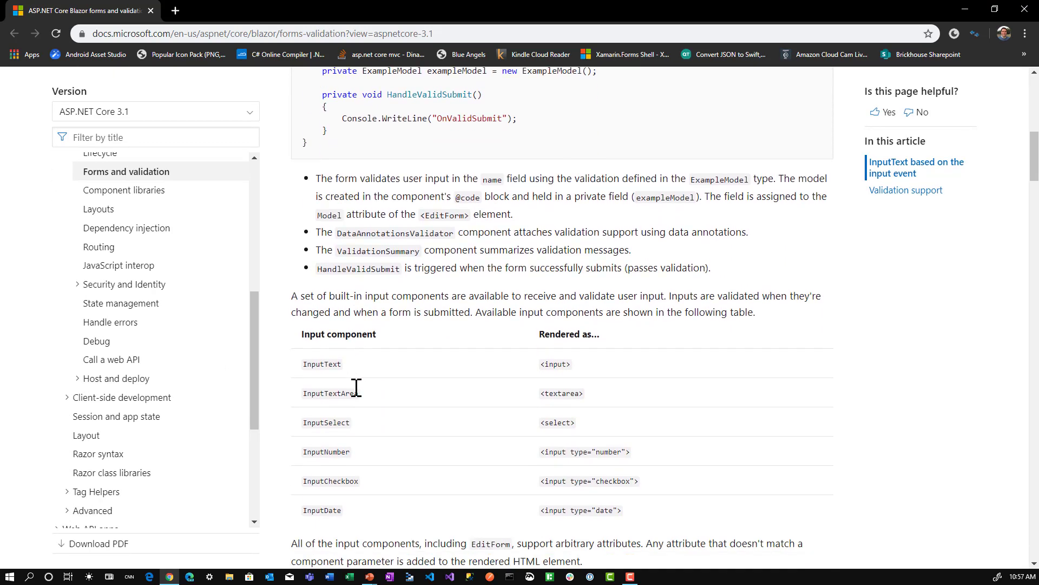
scroll(down, 3)
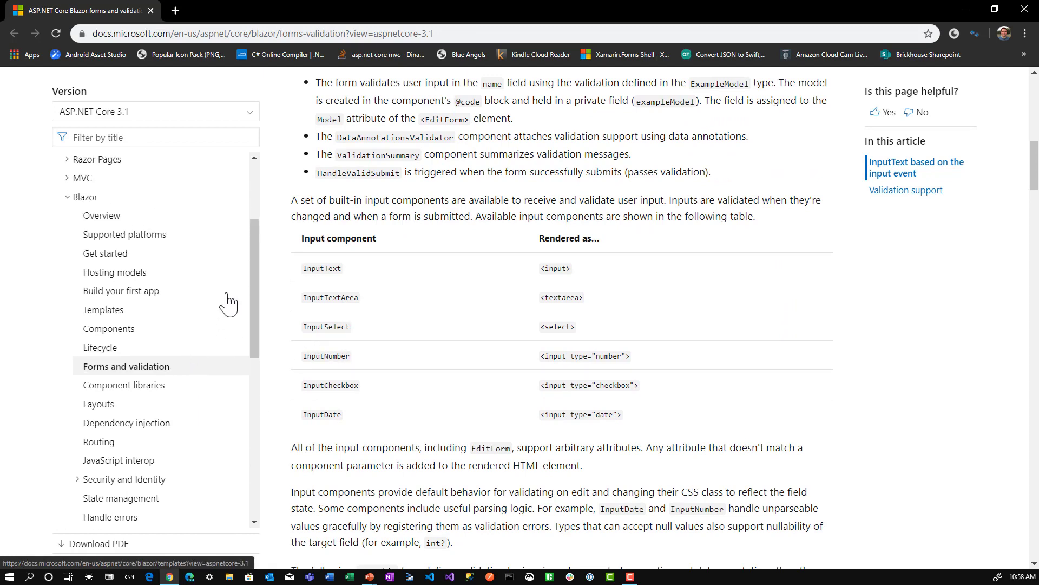
mouse_move(208, 340)
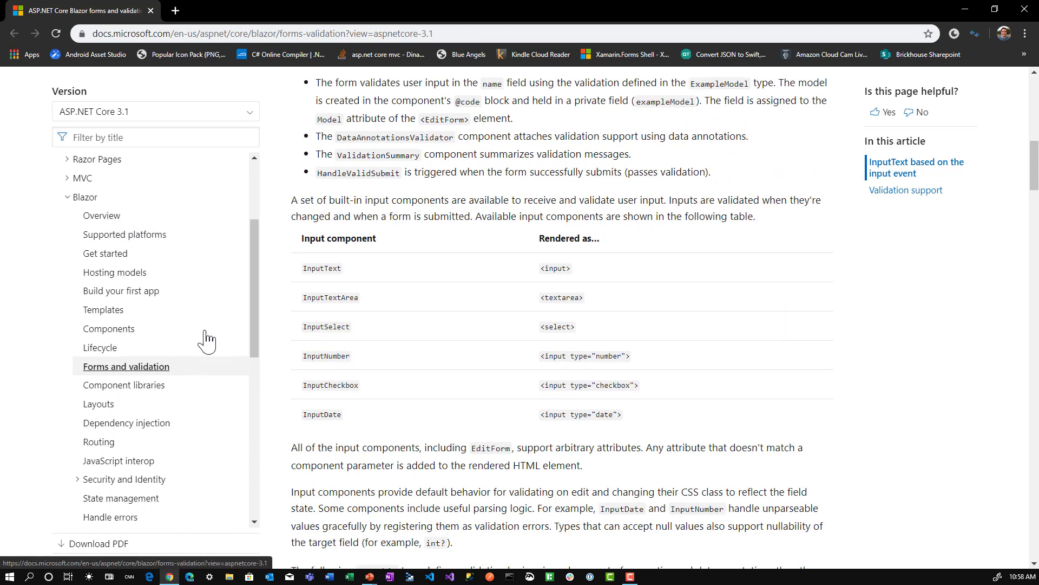
mouse_move(100, 211)
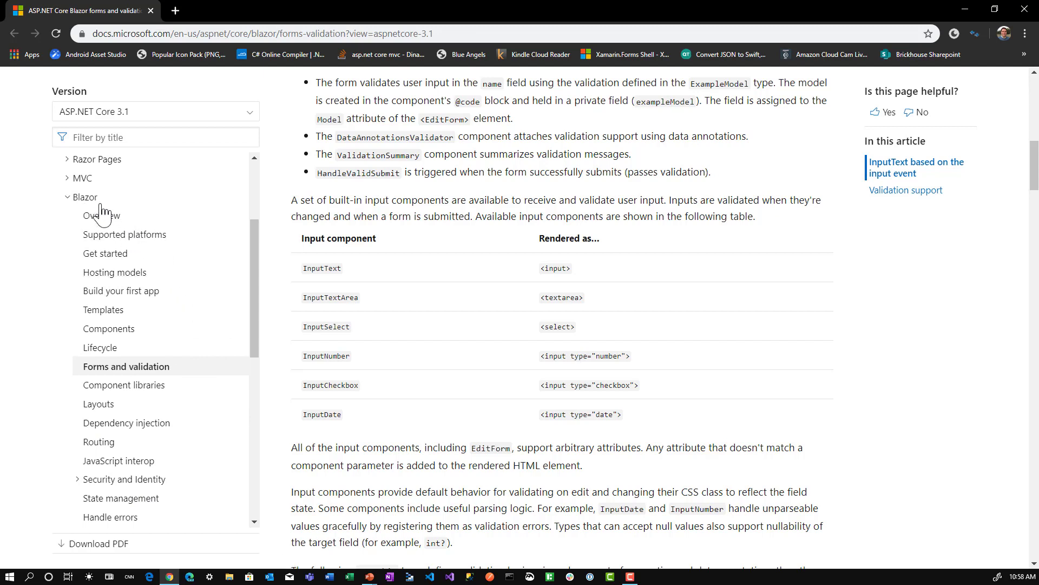
mouse_move(110, 517)
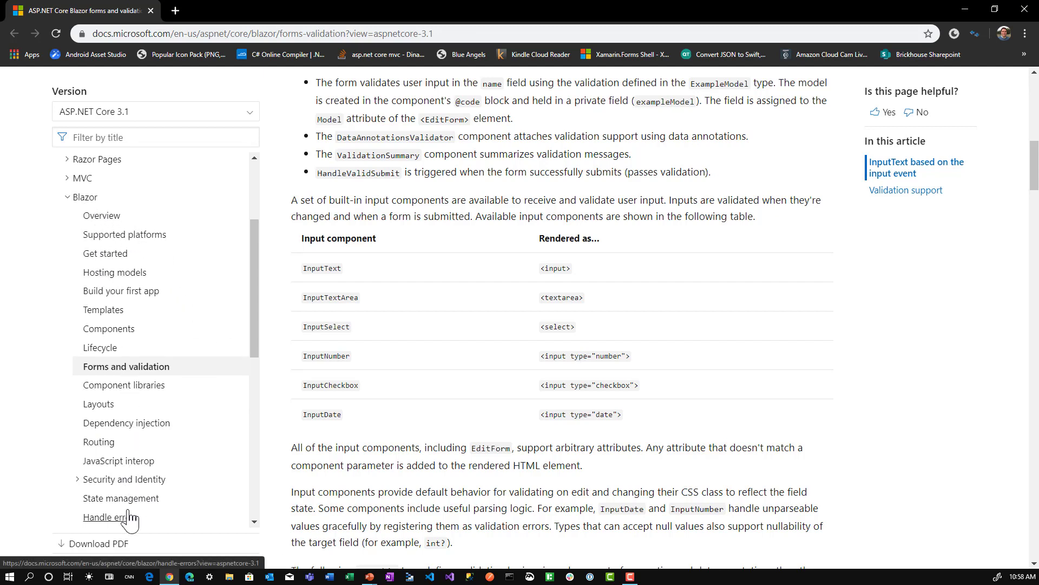
mouse_move(485, 469)
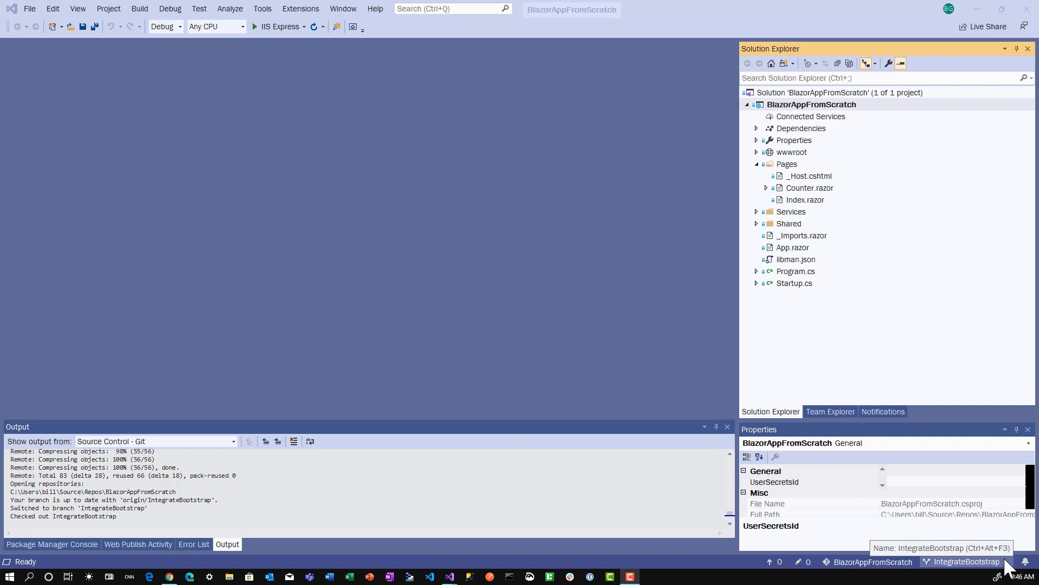
mouse_move(833, 292)
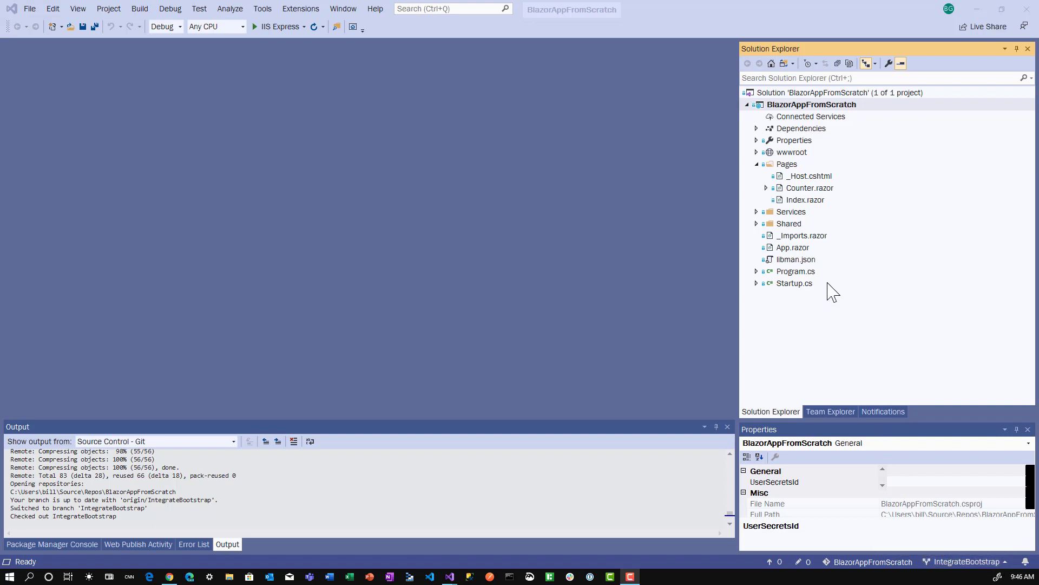
mouse_move(847, 205)
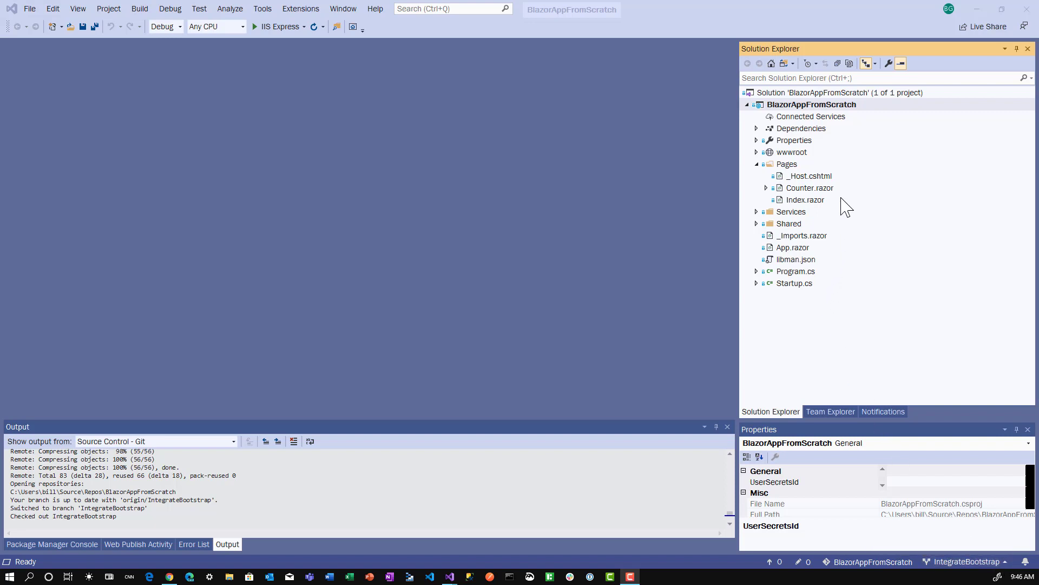
mouse_move(822, 115)
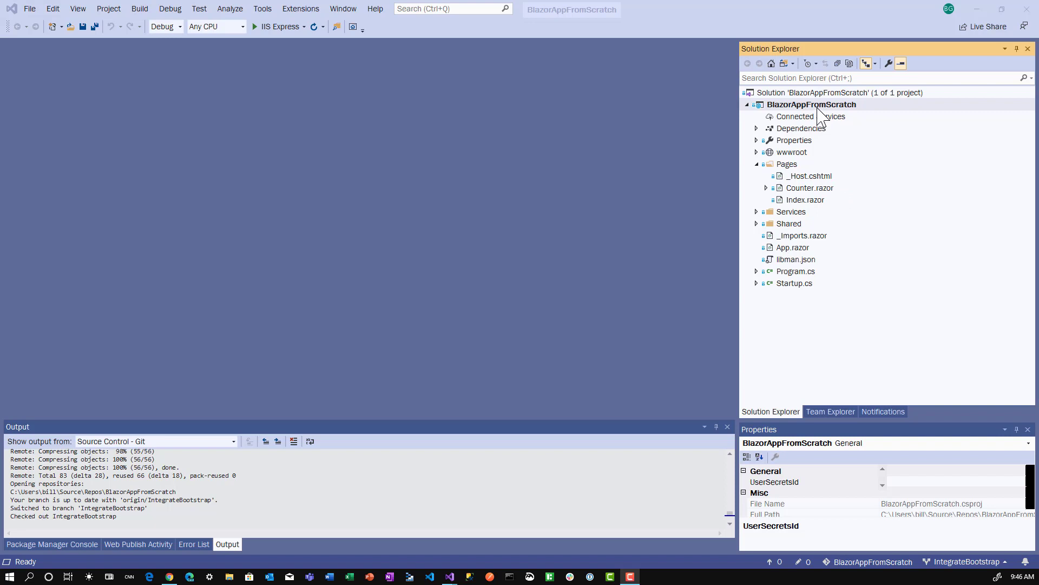
right_click(812, 104)
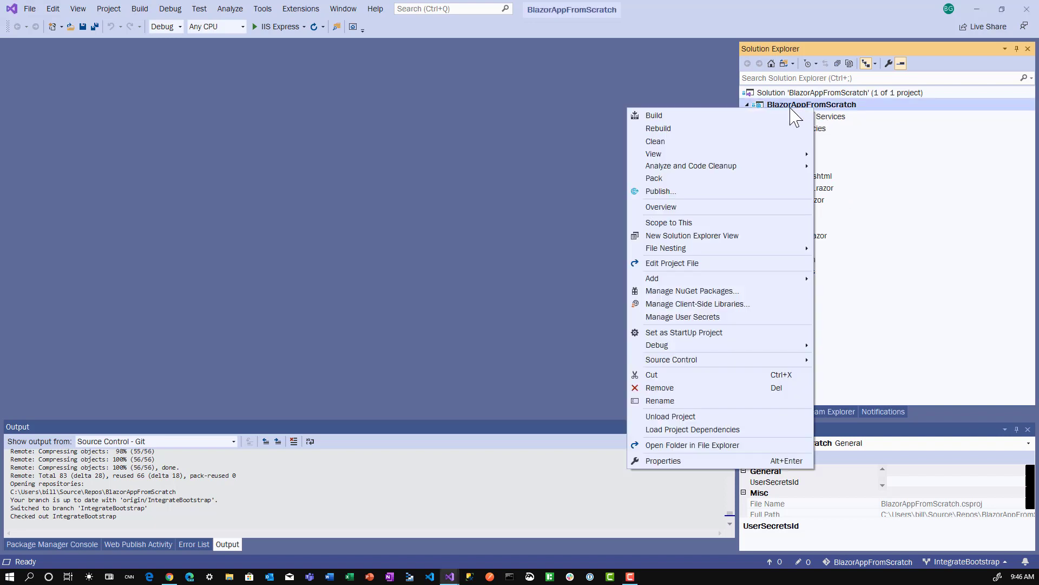
mouse_move(655, 141)
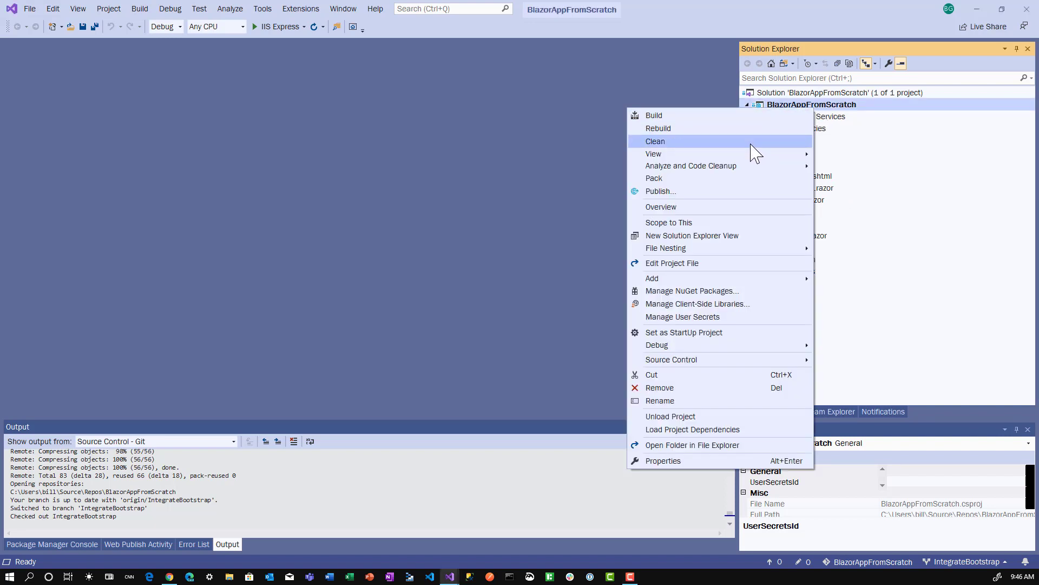
mouse_move(741, 165)
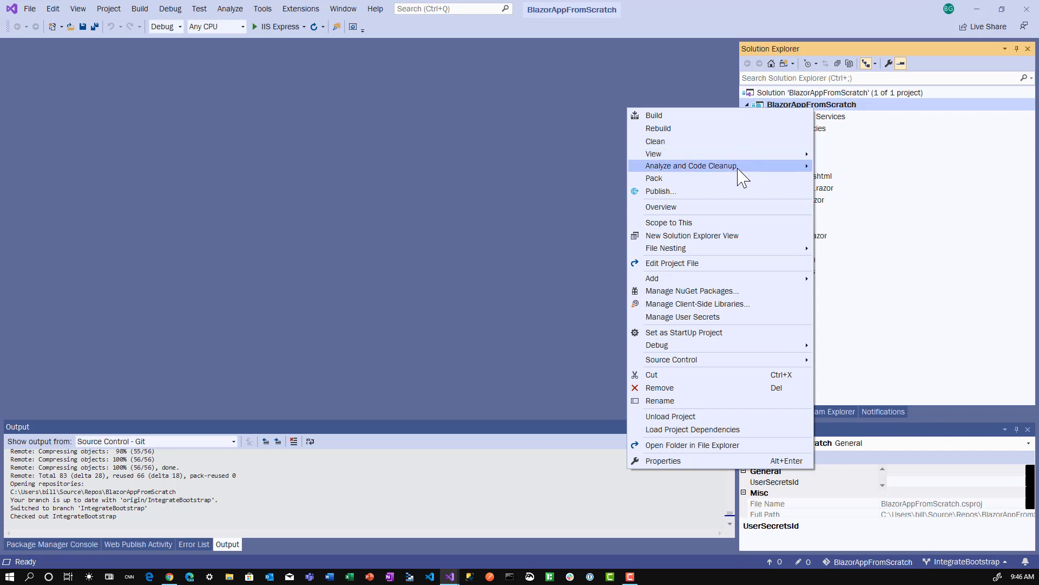
mouse_move(732, 278)
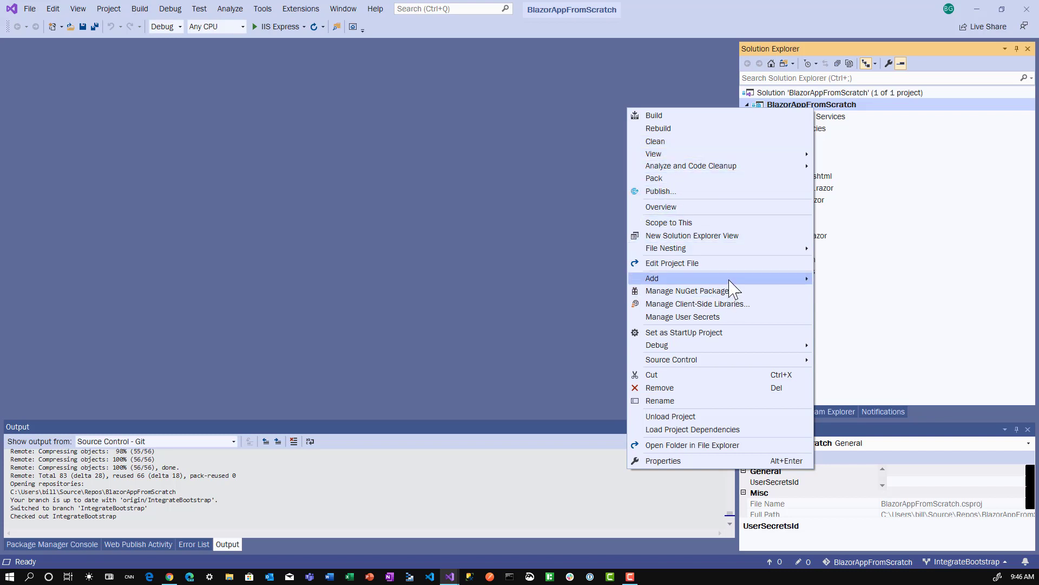
click(652, 277)
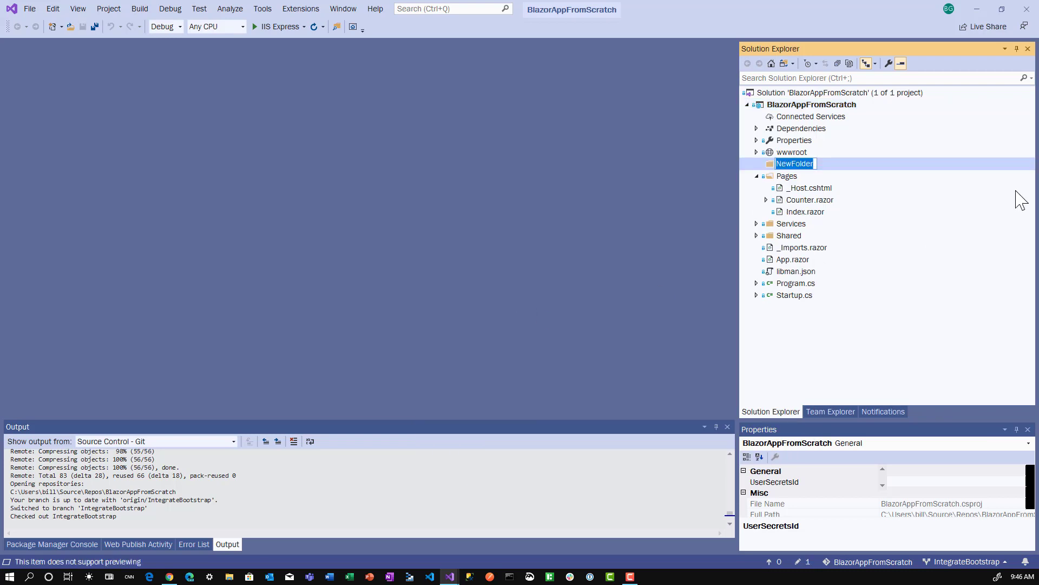
text(DTO)
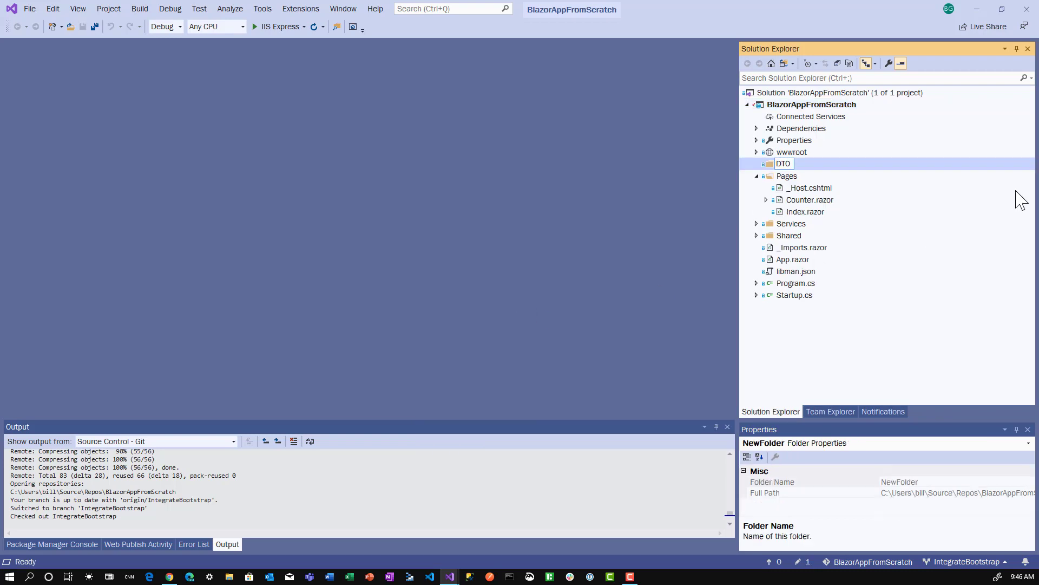
key(Return)
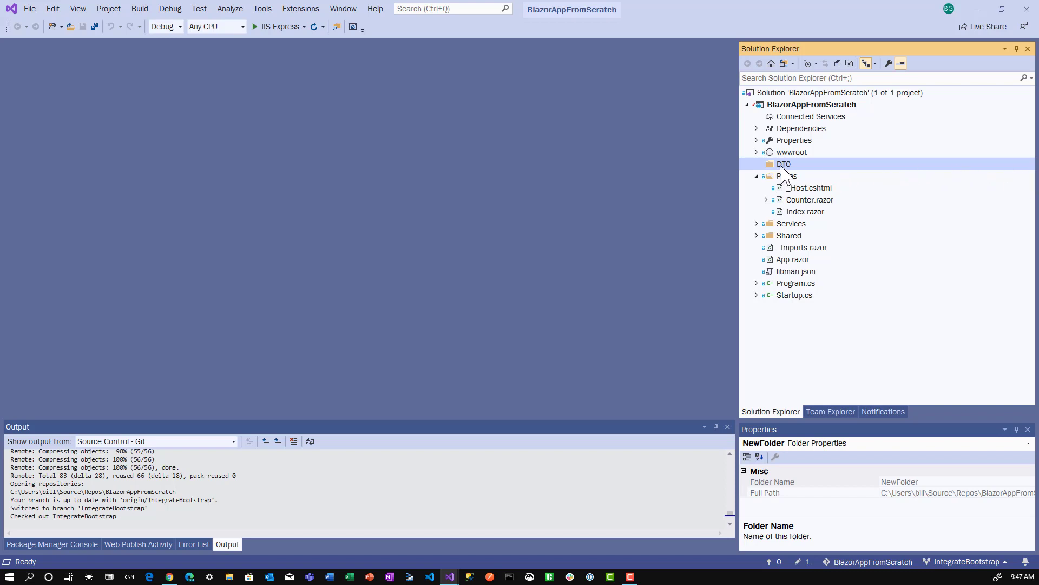
Add an ASP.NET Core class named PersonDTO to the DTO folder.
right_click(785, 163)
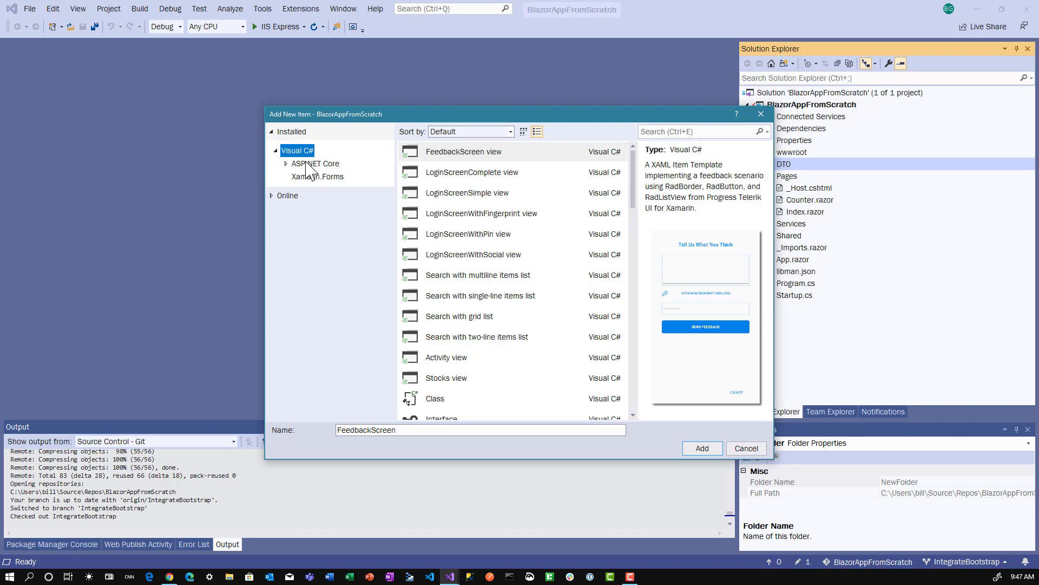
click(315, 164)
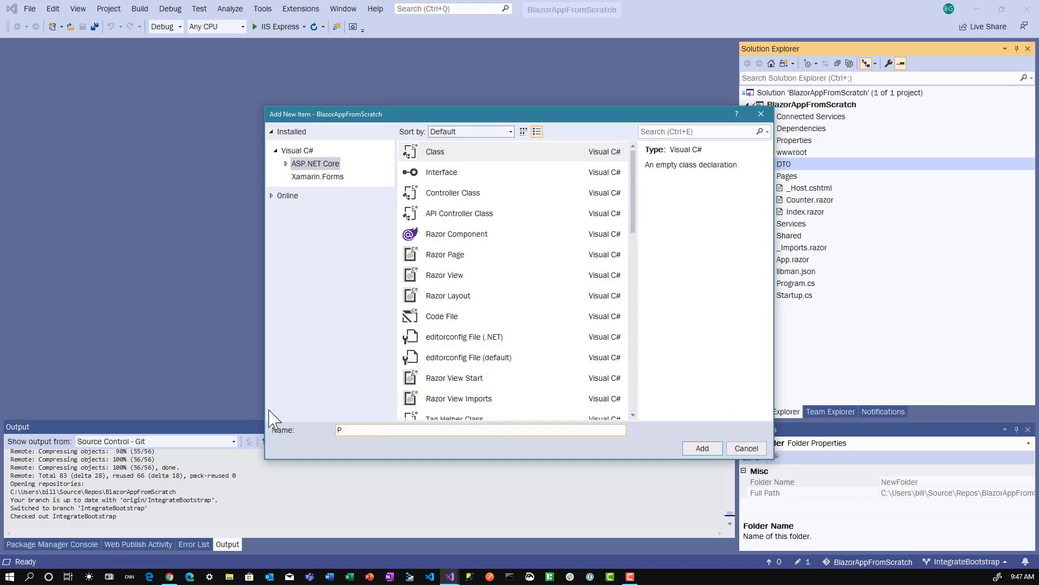
text(ersonDT)
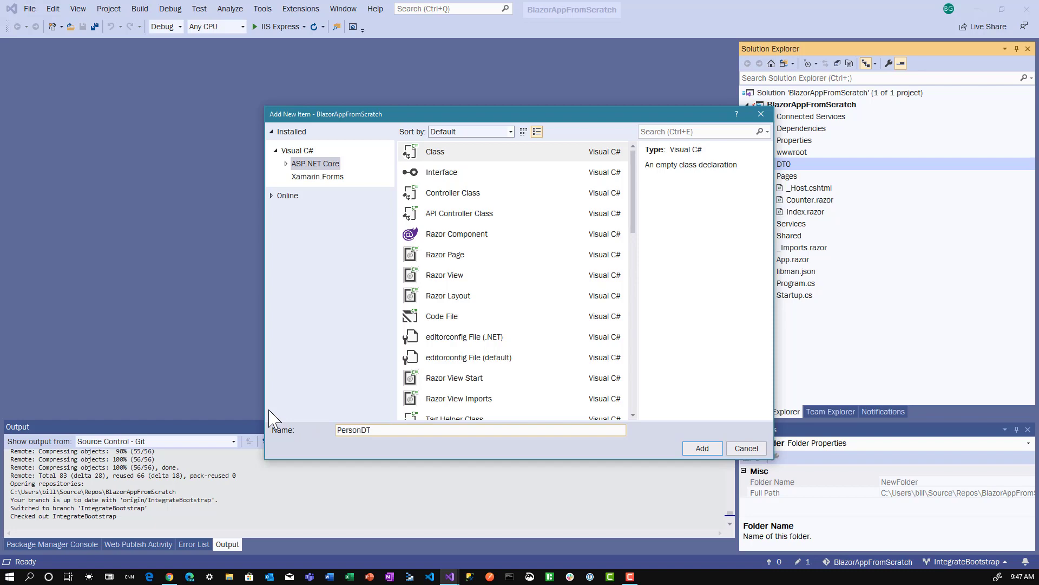
click(745, 448)
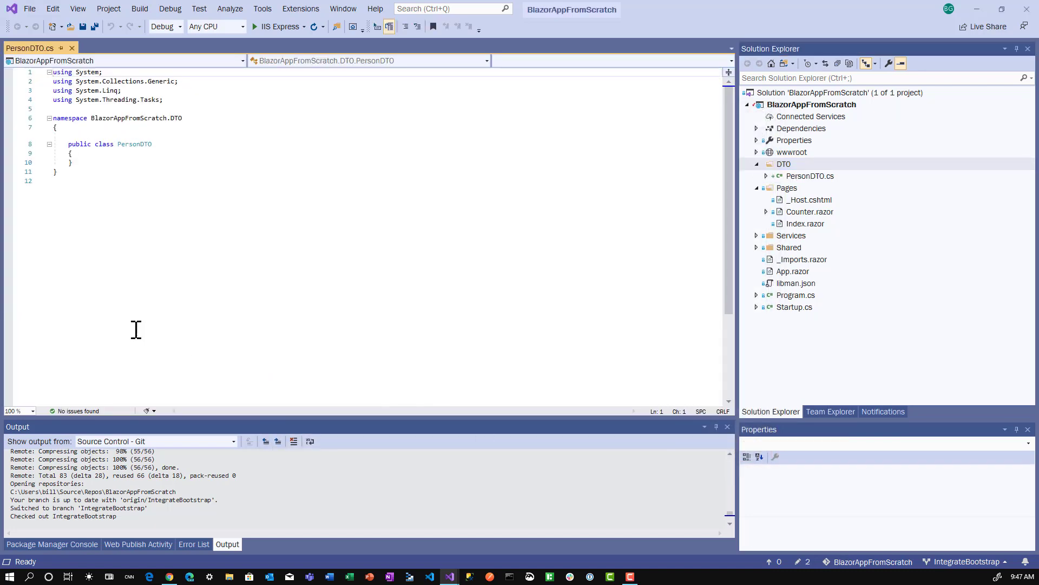
Write public string FirstName, LastName and public int Age { get; set; } in PersonDTO.
click(152, 154)
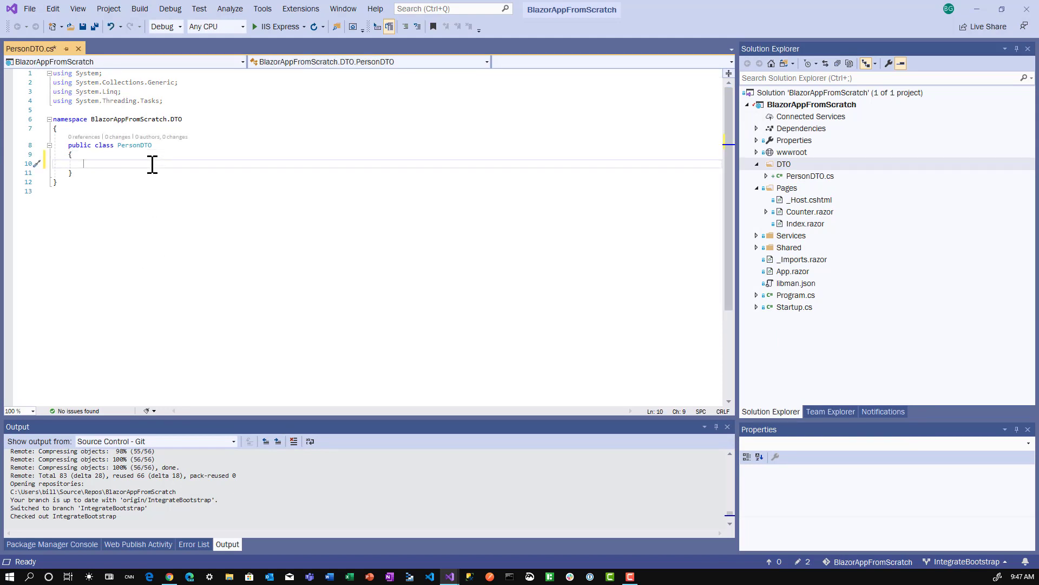
text(public string FirstNam)
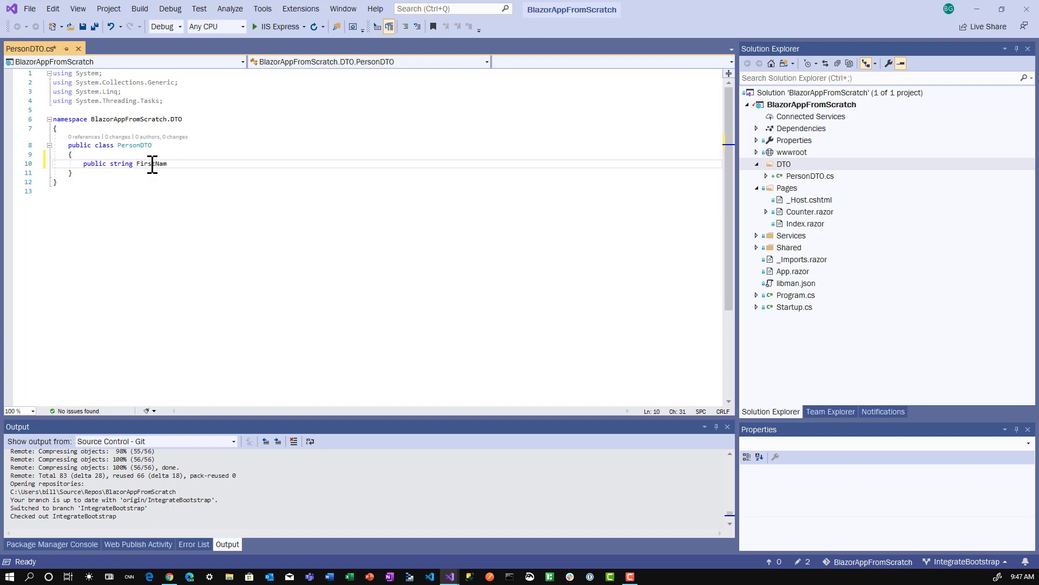
text(e)
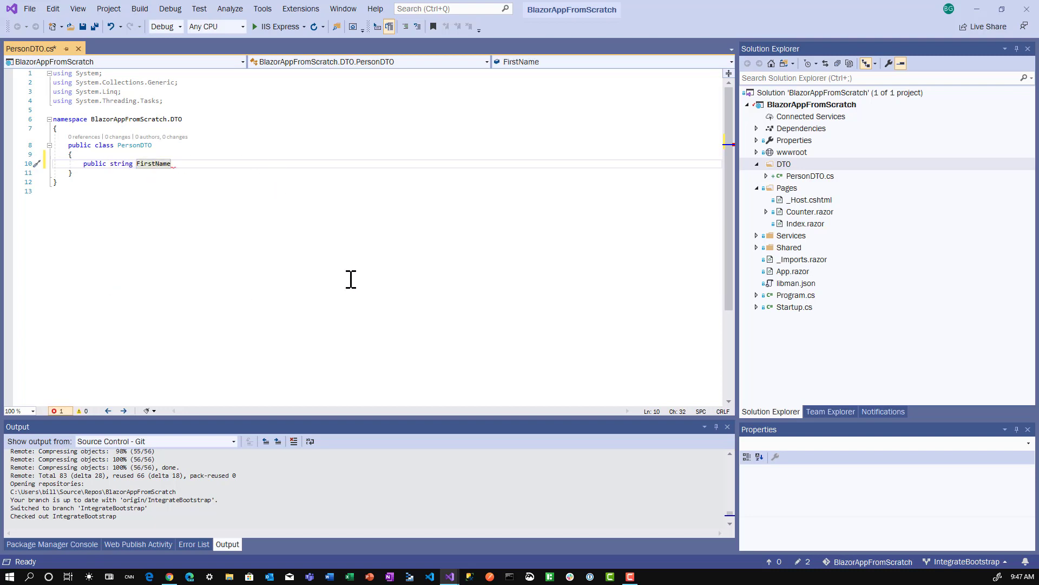
text({ get; set;)
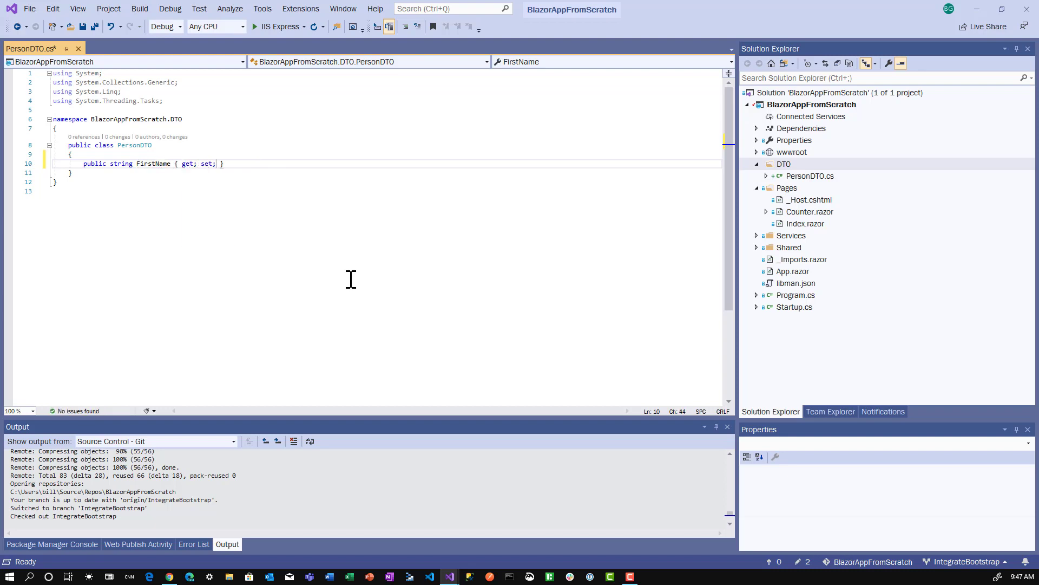
key(Return)
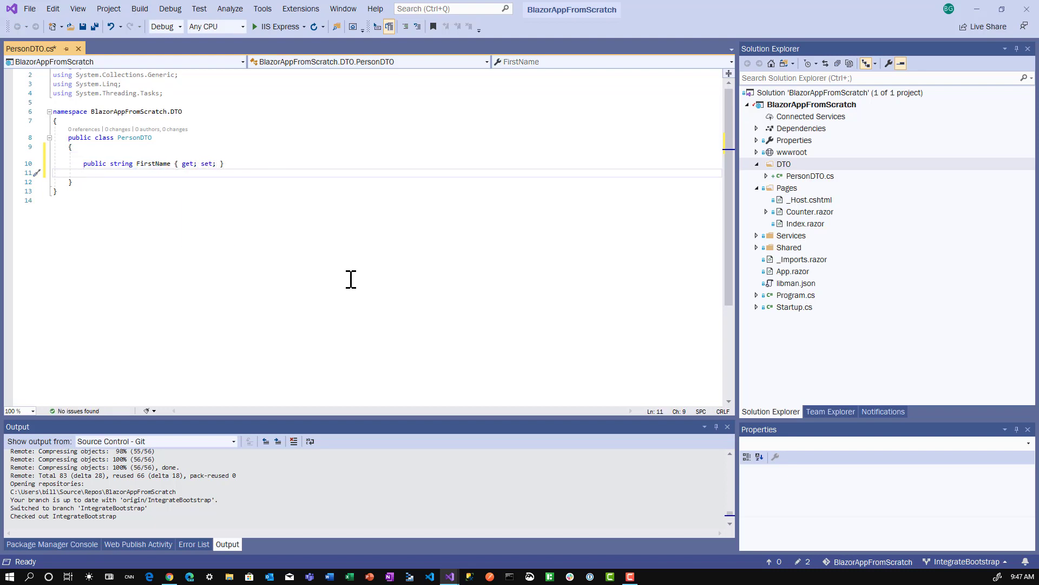
text(public string LastName { get; set;)
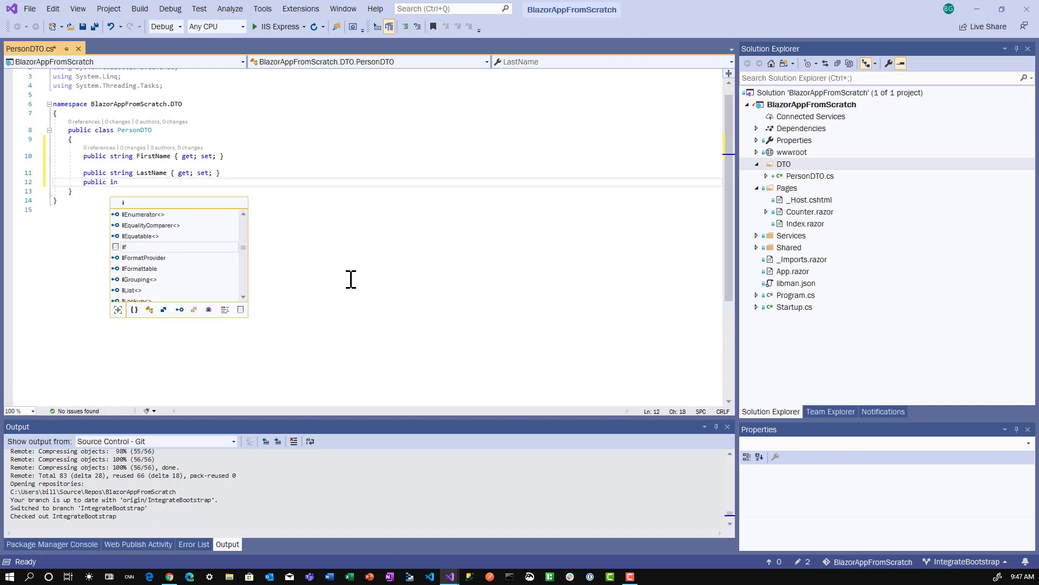
text(Age)
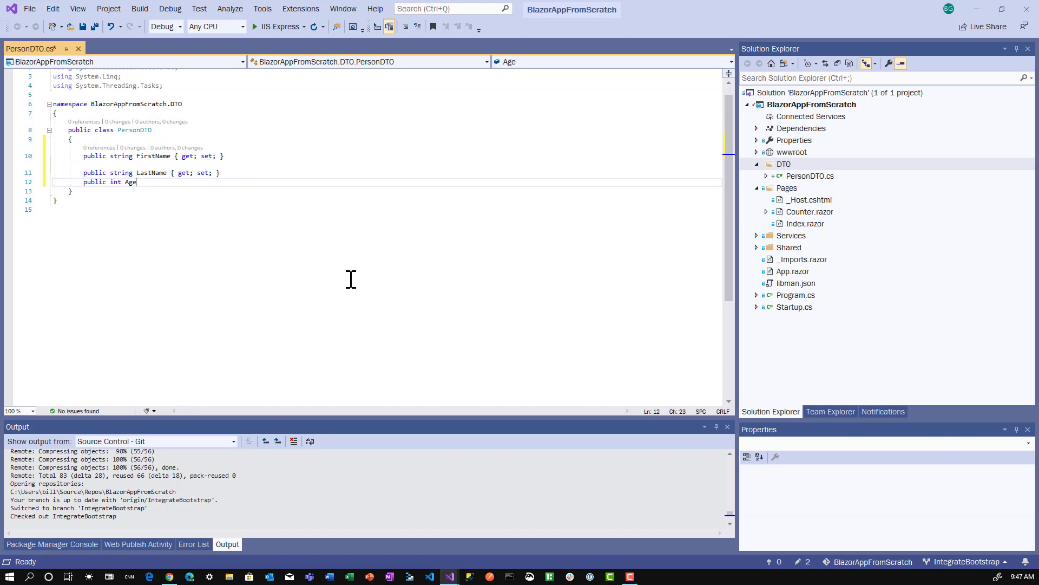
text({ })
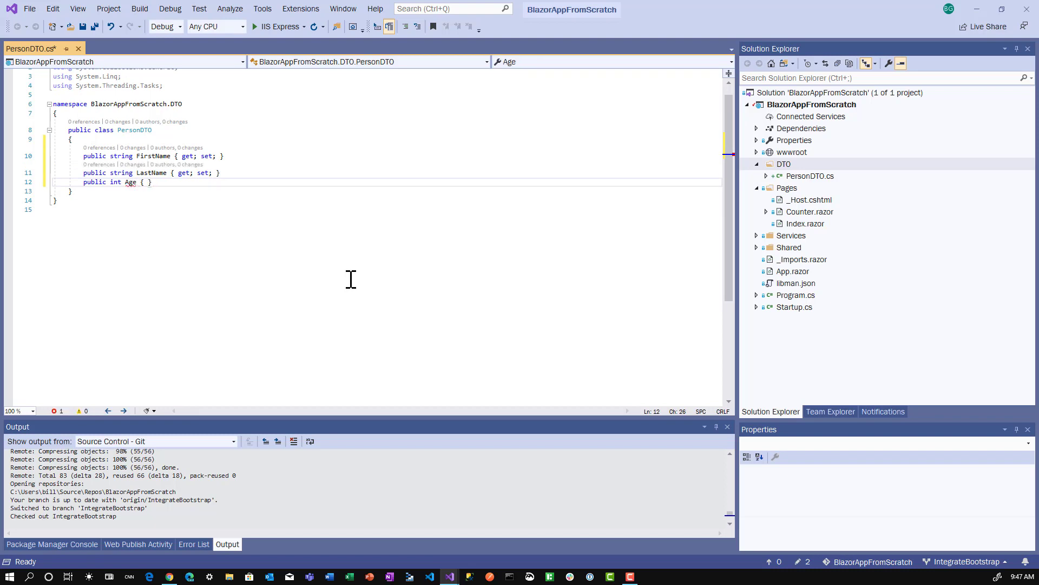
text(get;)
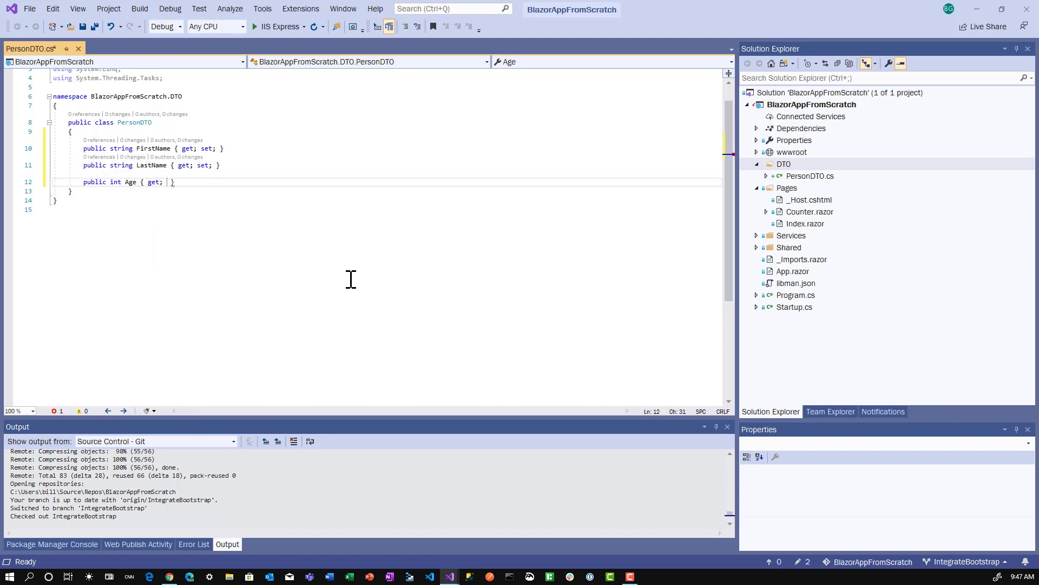
text(set;)
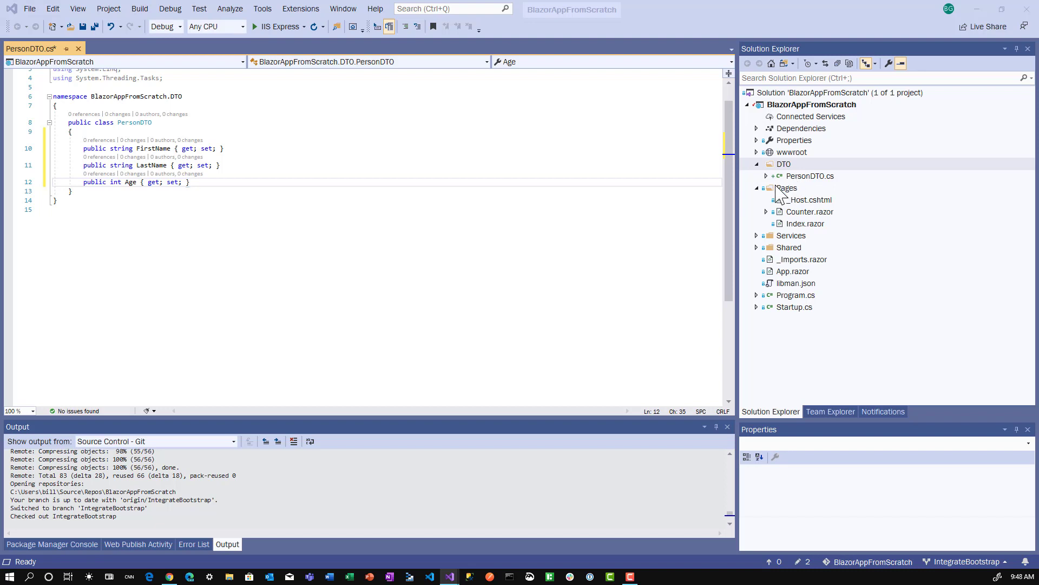
Select the Pages folder and bring up its Add menu for a Person.razor component.
click(787, 188)
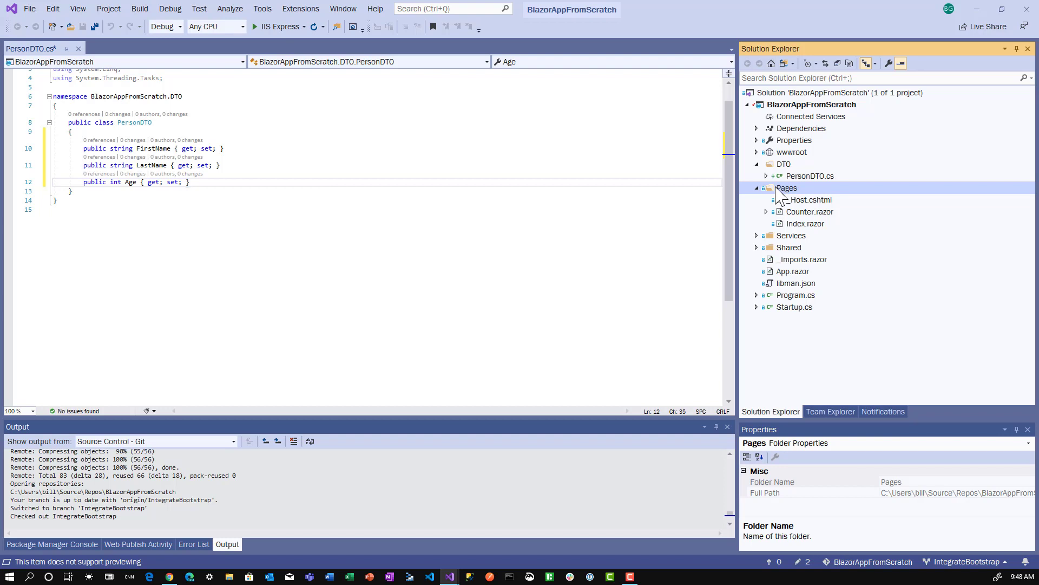
mouse_move(799, 200)
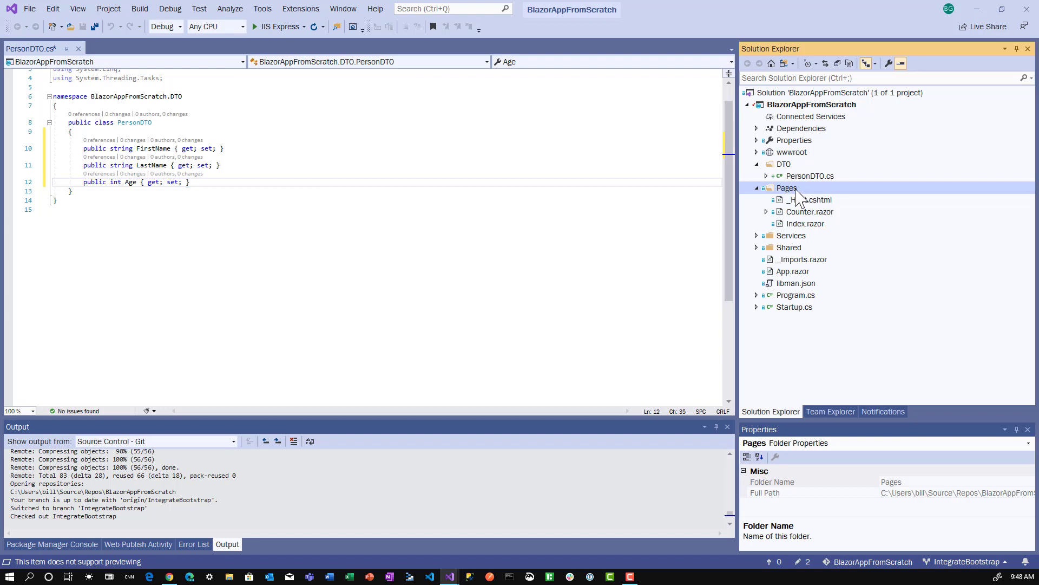
right_click(786, 188)
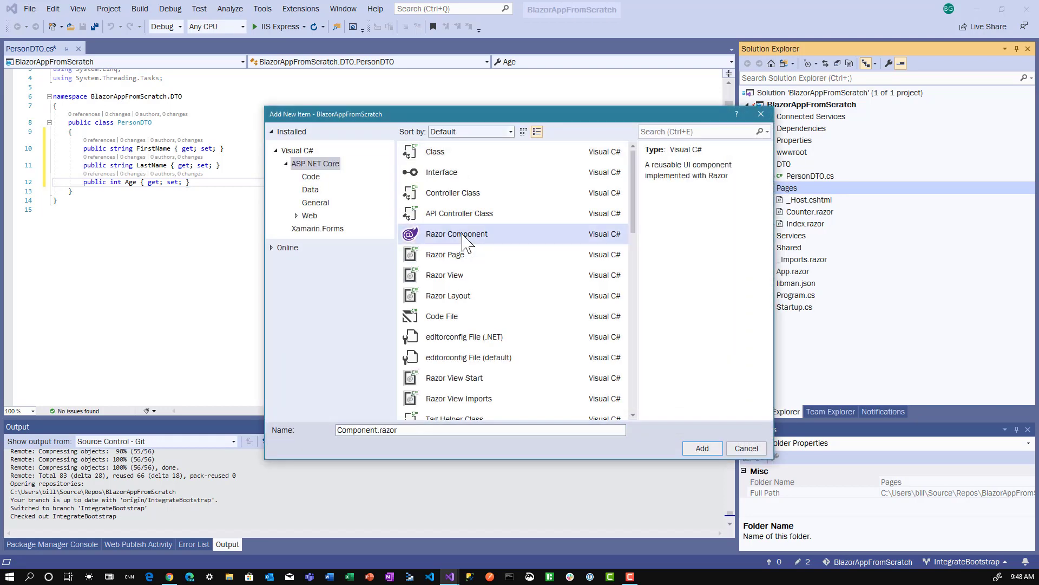
mouse_move(395, 449)
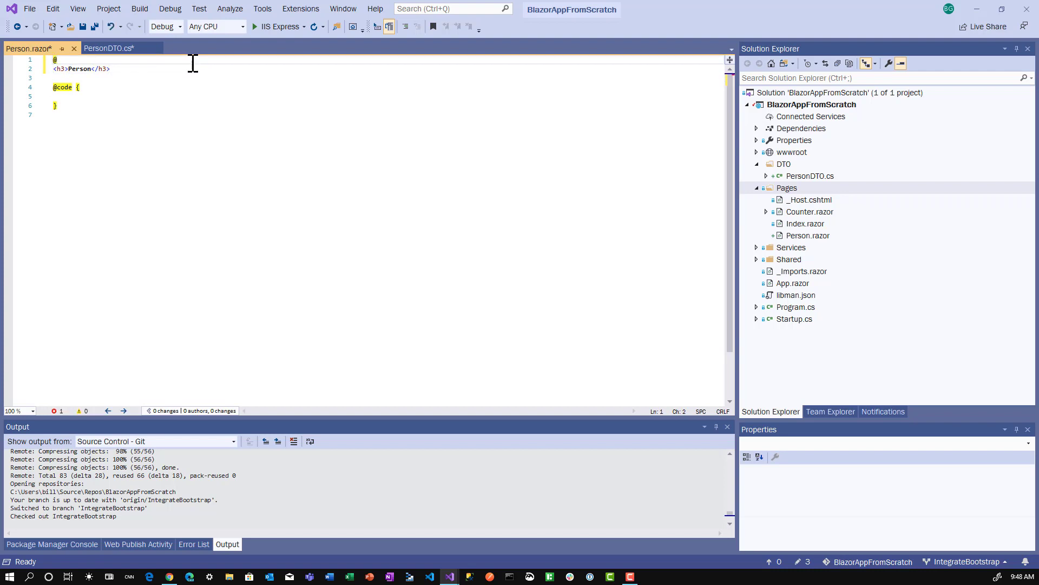
text(page)
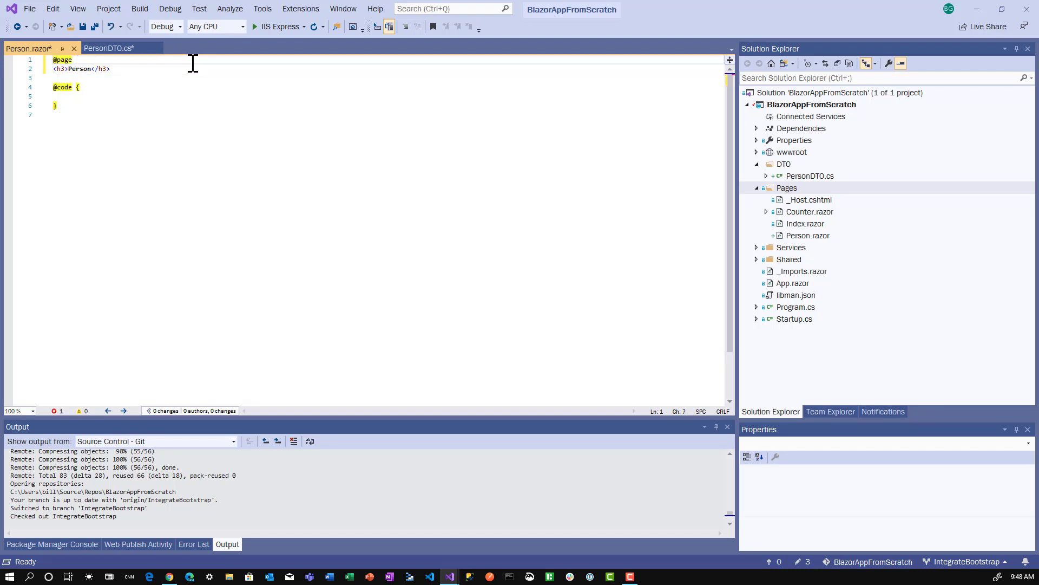
text("/person")
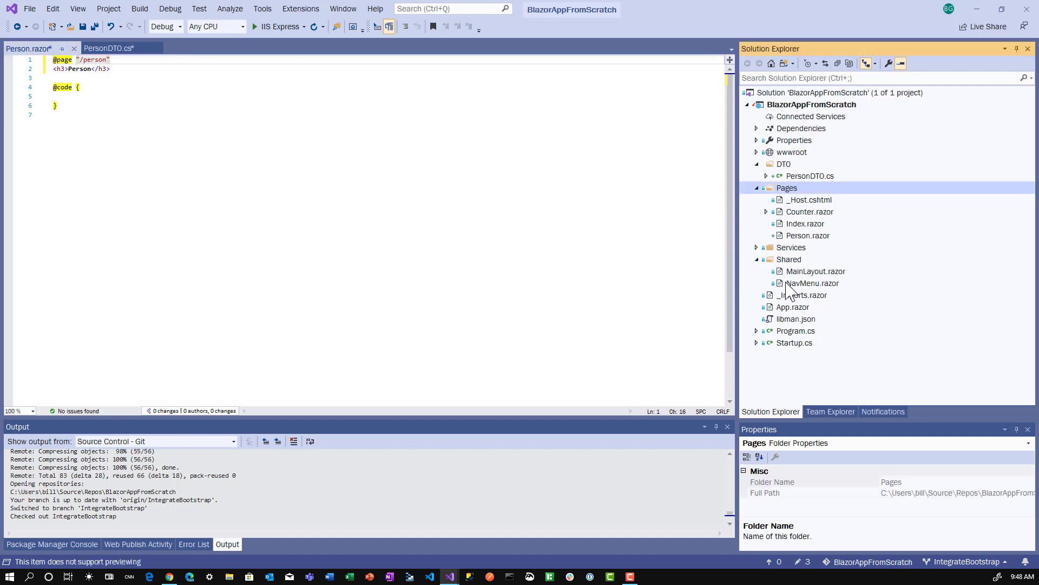
In NavMenu.razor, point the counter link to person and relabel it Person.
double_click(812, 283)
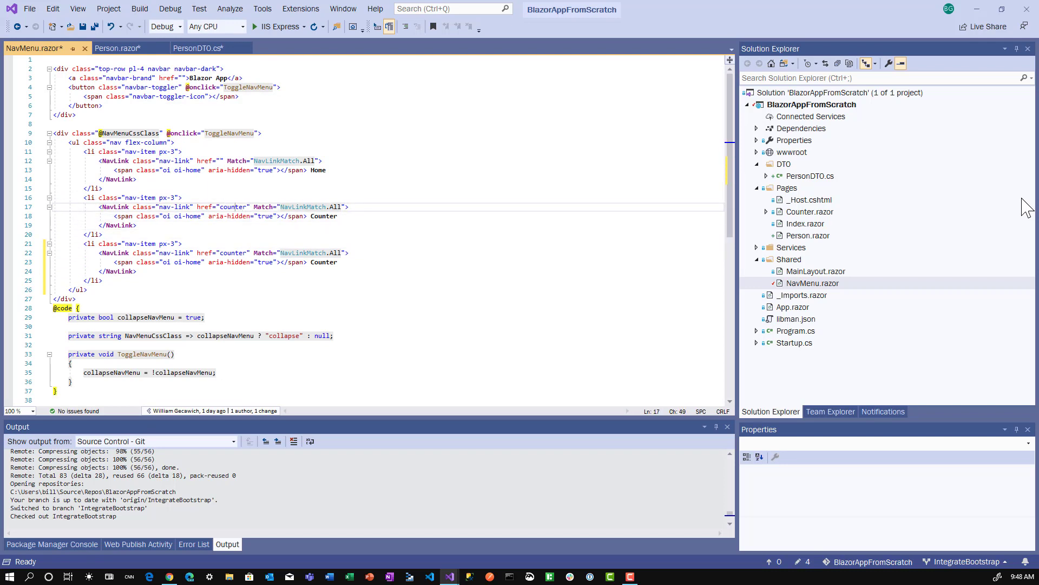
double_click(233, 206)
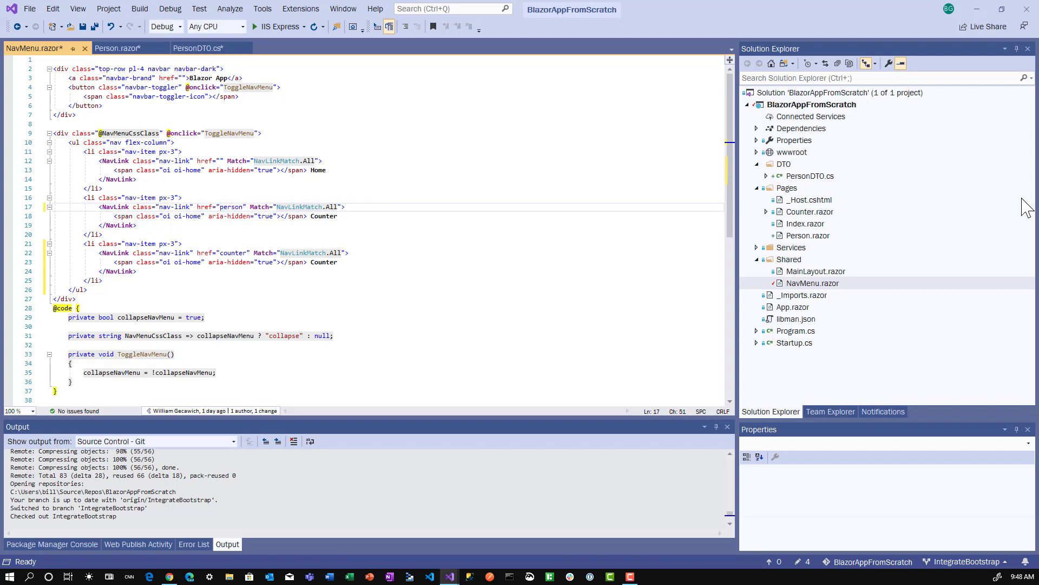
click(338, 216)
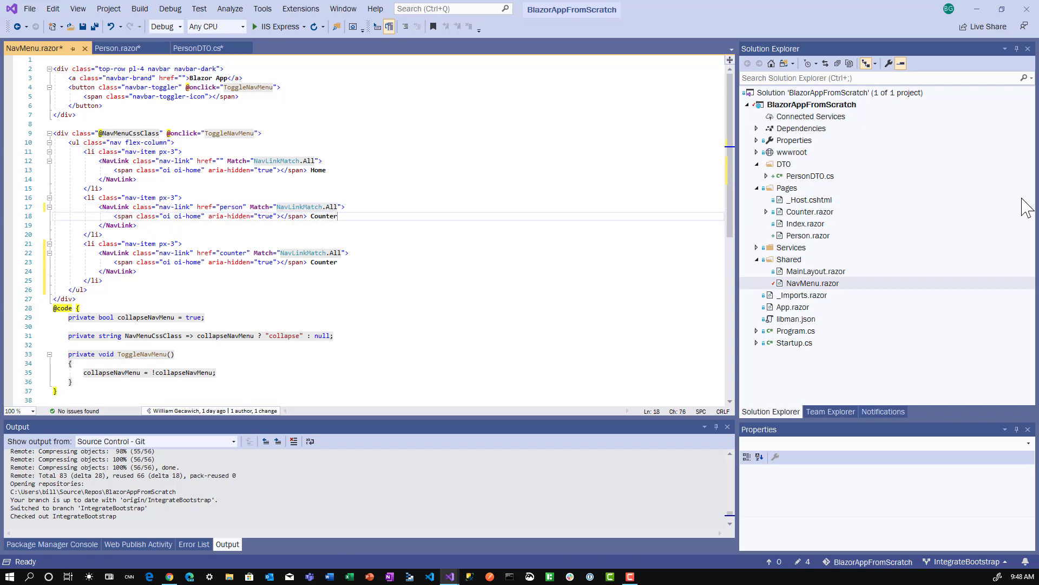
key(Backspace)
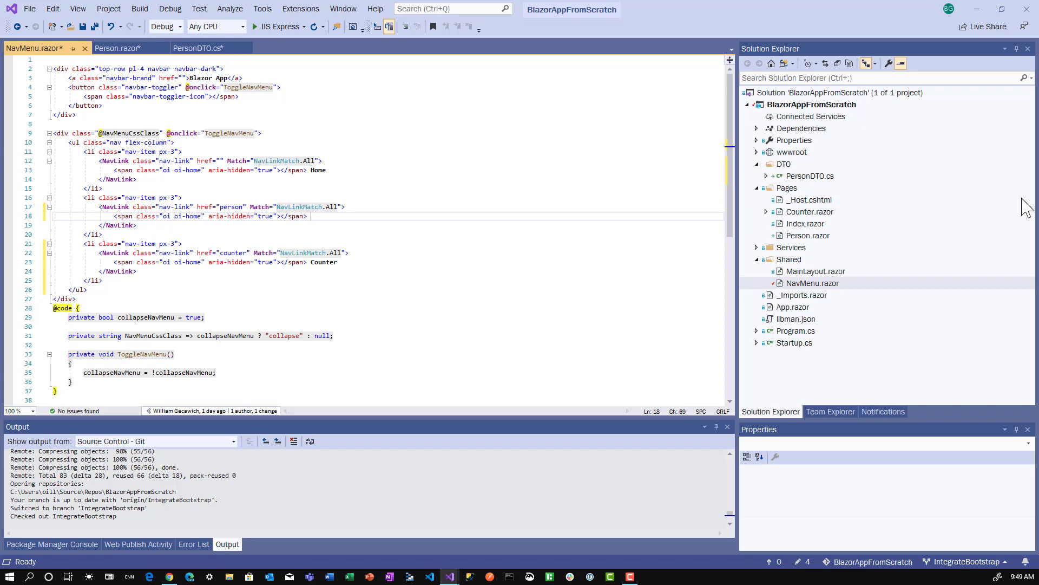
text(Person)
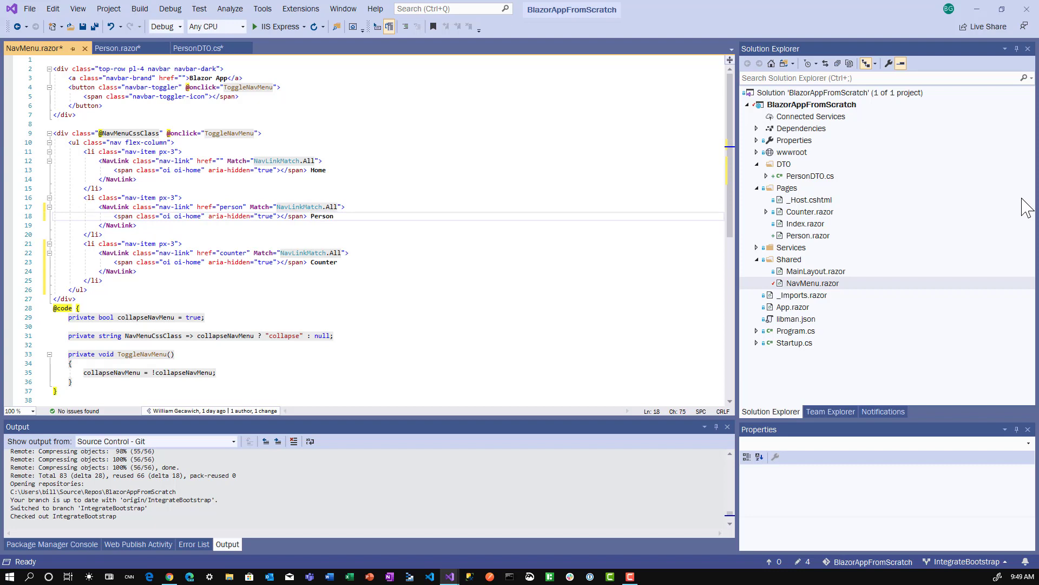
mouse_move(118, 48)
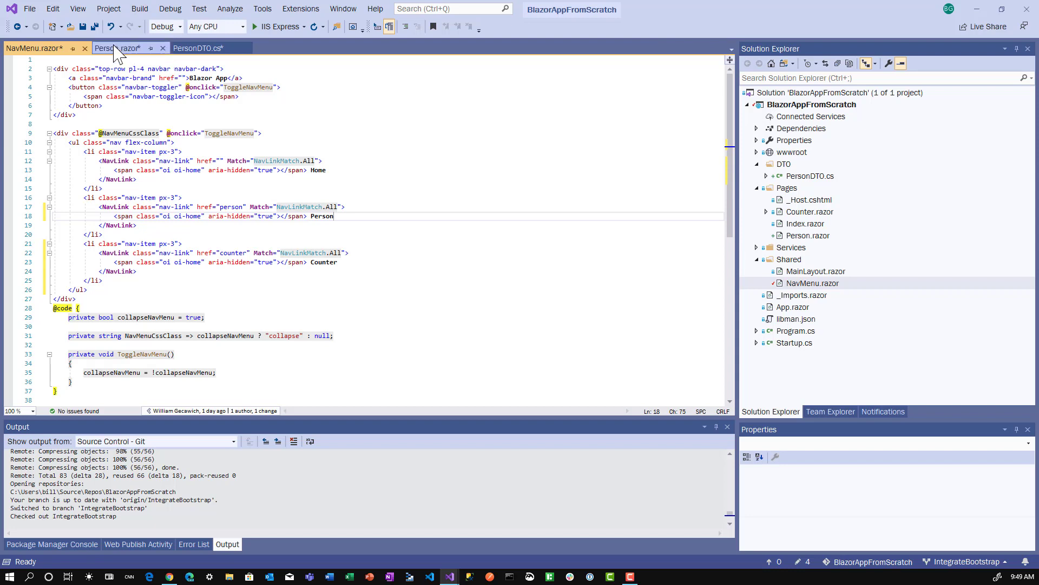
click(119, 48)
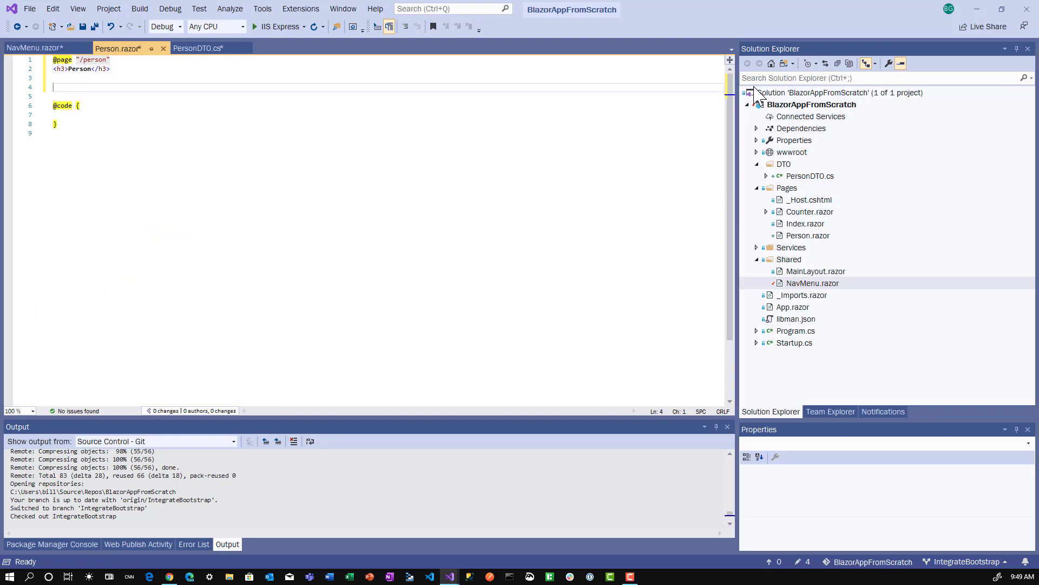
text(<editForm)
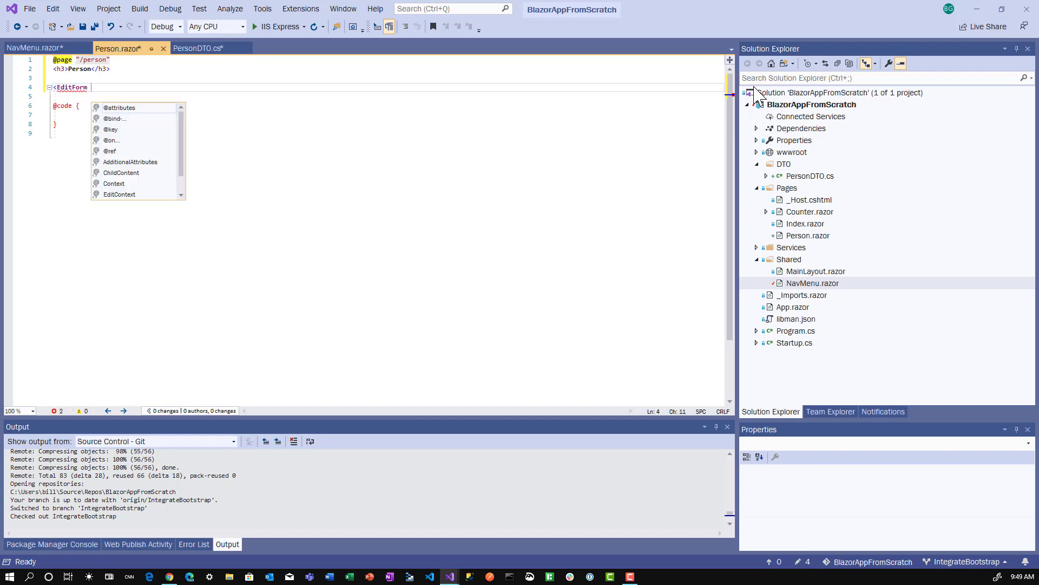
mouse_move(119, 108)
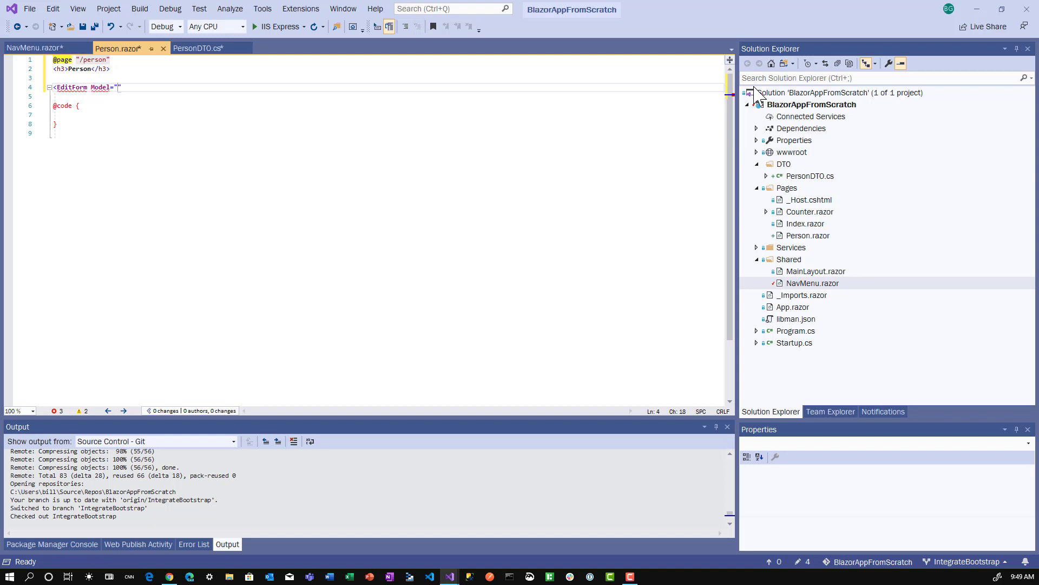
text(")
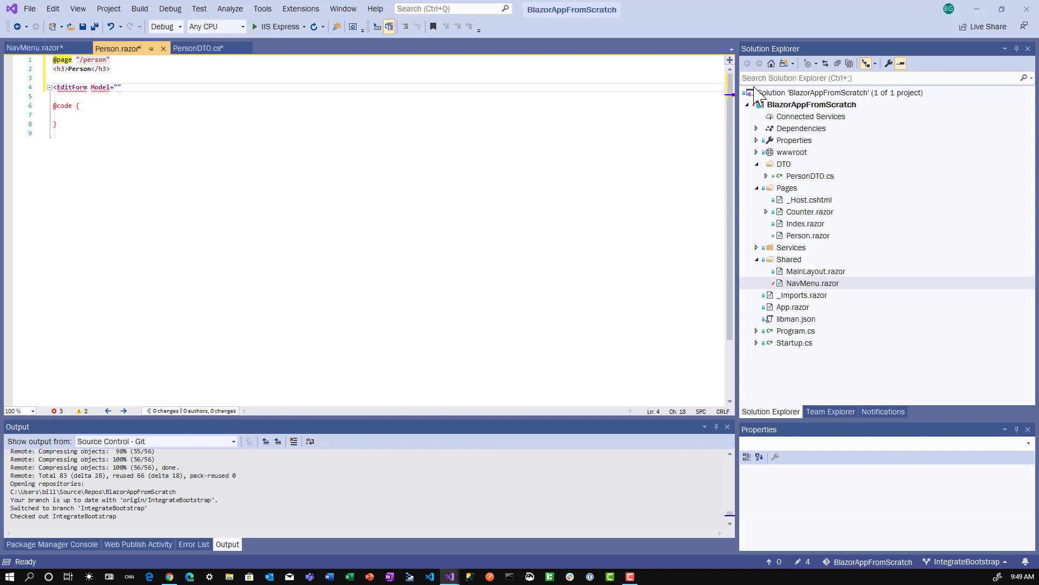
text(@m)
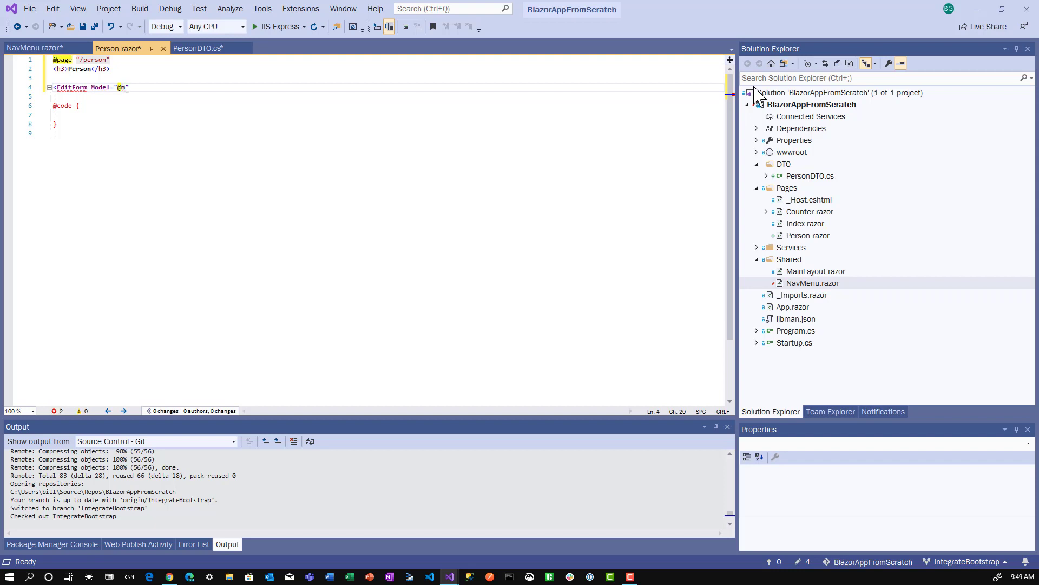
text(yPerson)
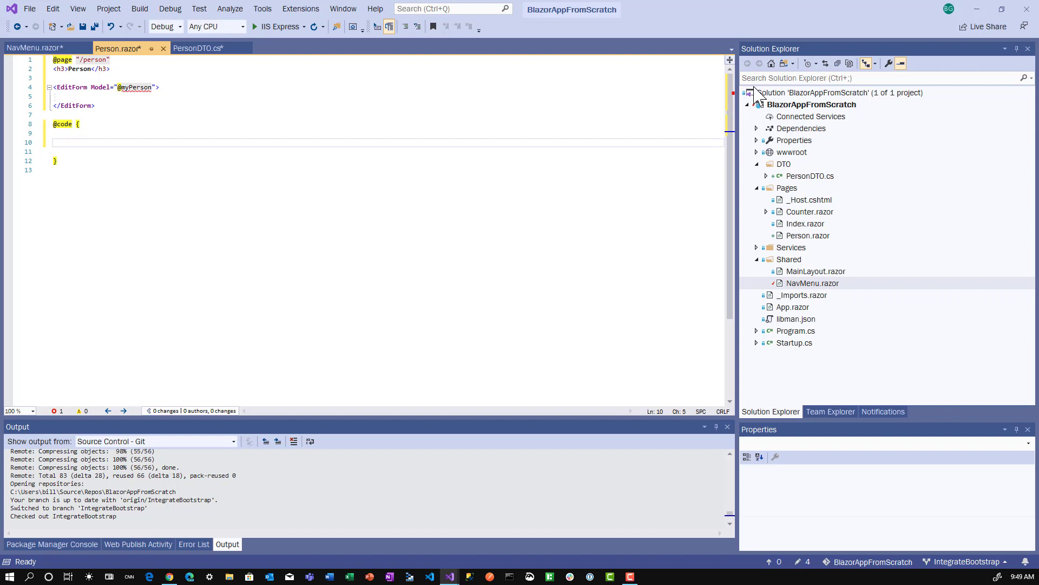
text(p)
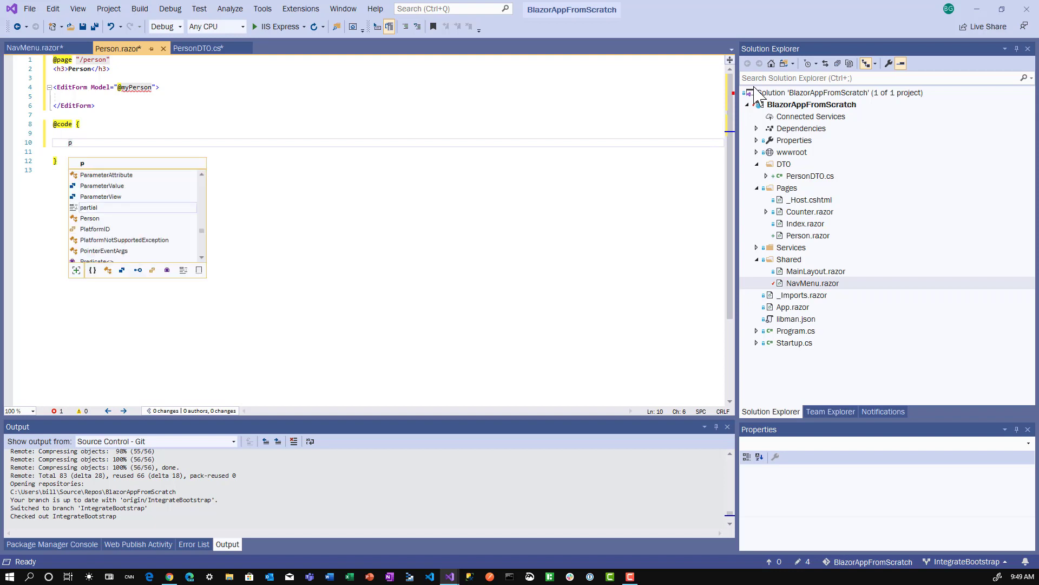
text(private)
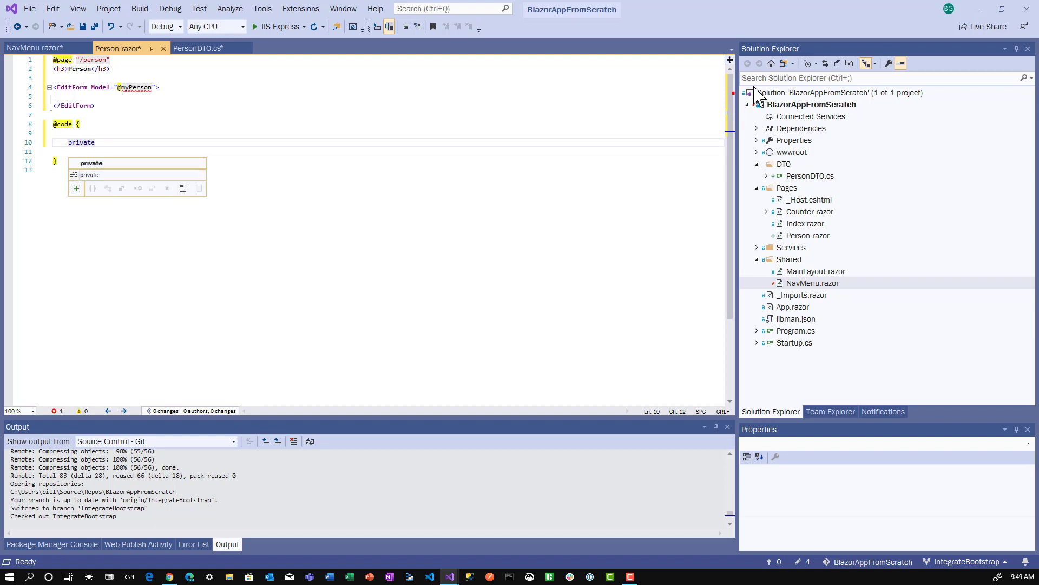
text(PersonDTO)
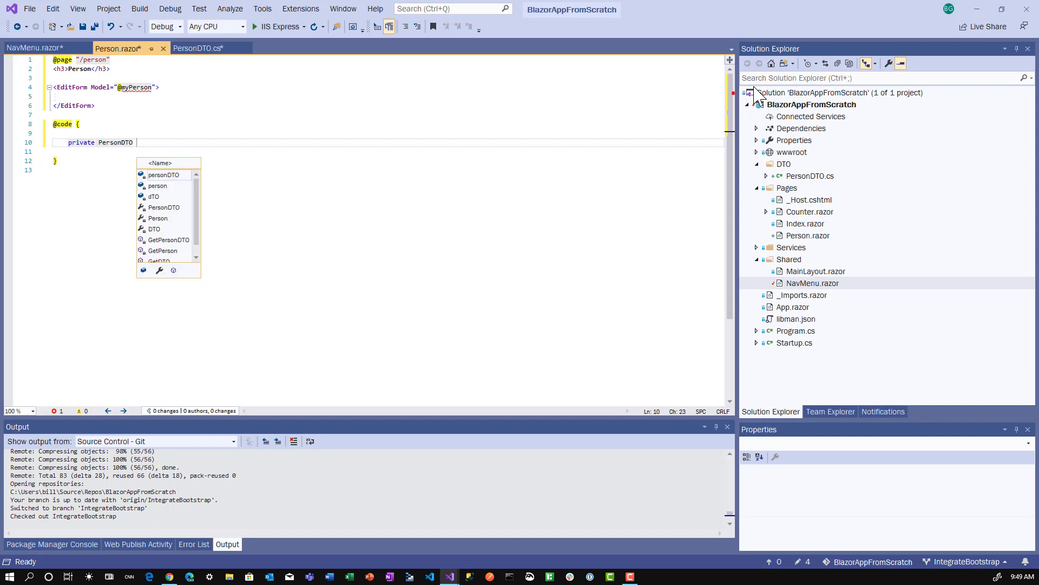
text(myPerson)
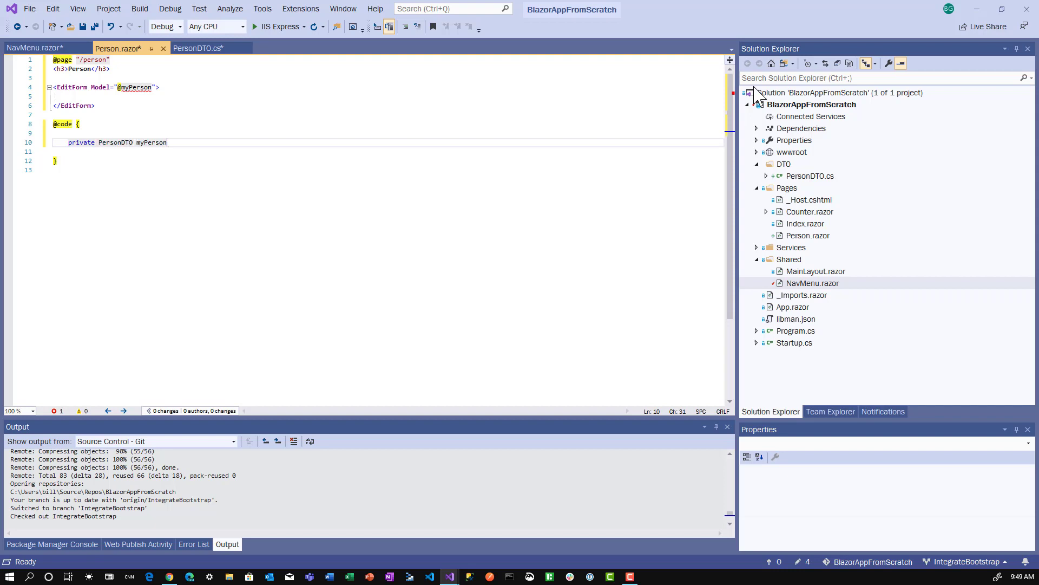
text(;)
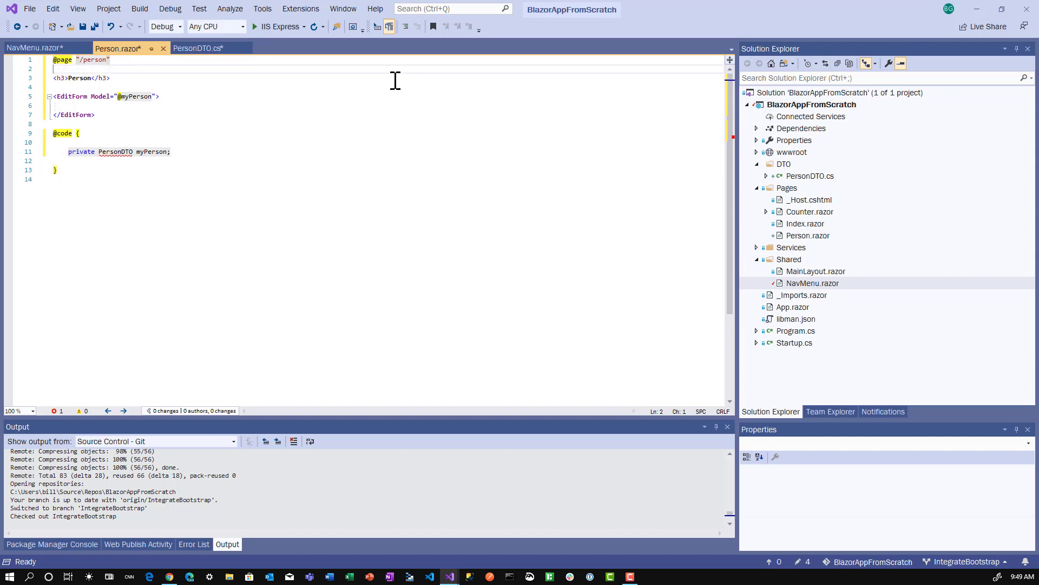
text(@using)
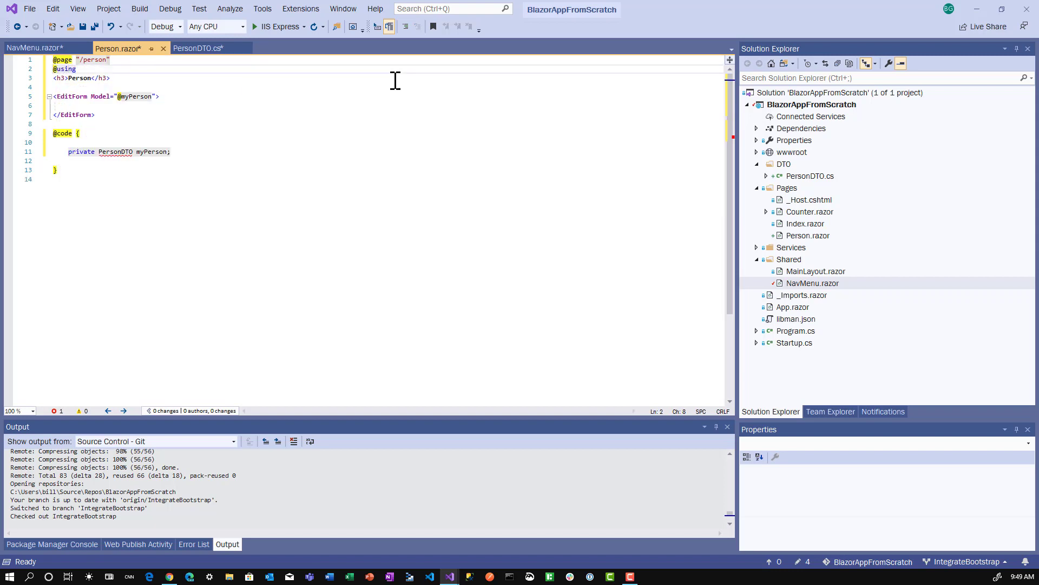
text(Bu)
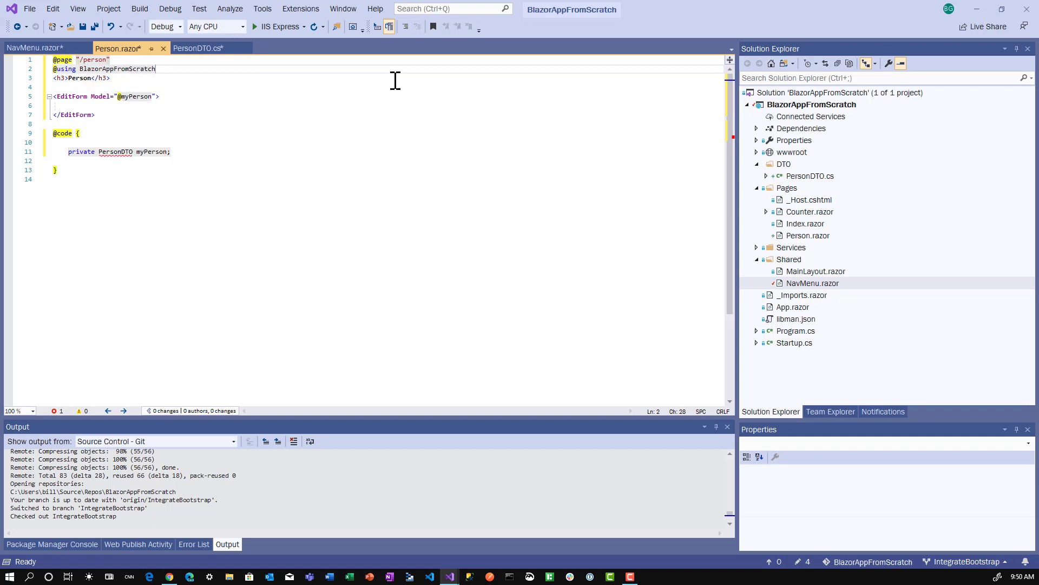
text(.DTO)
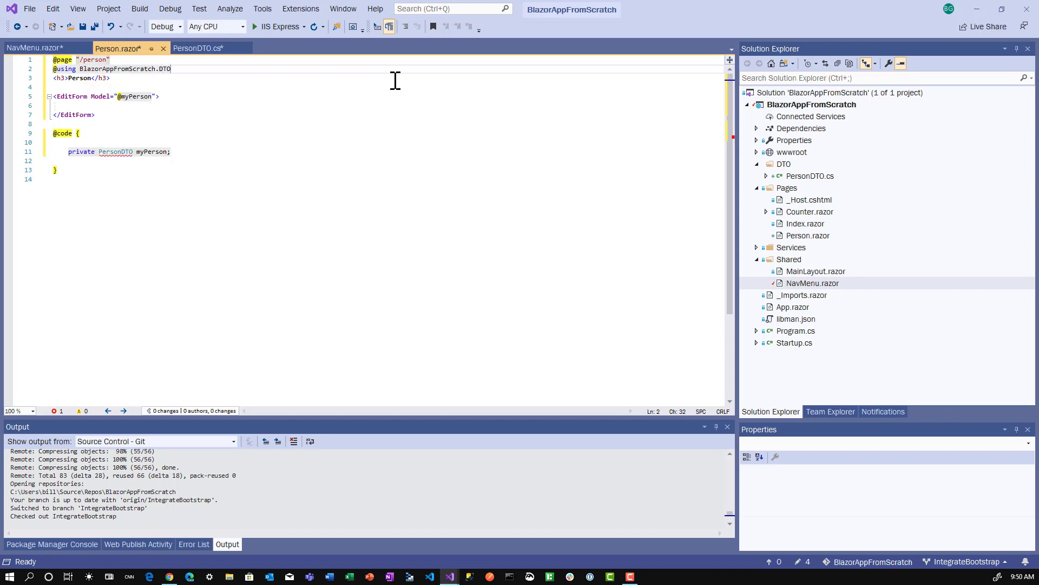
click(95, 115)
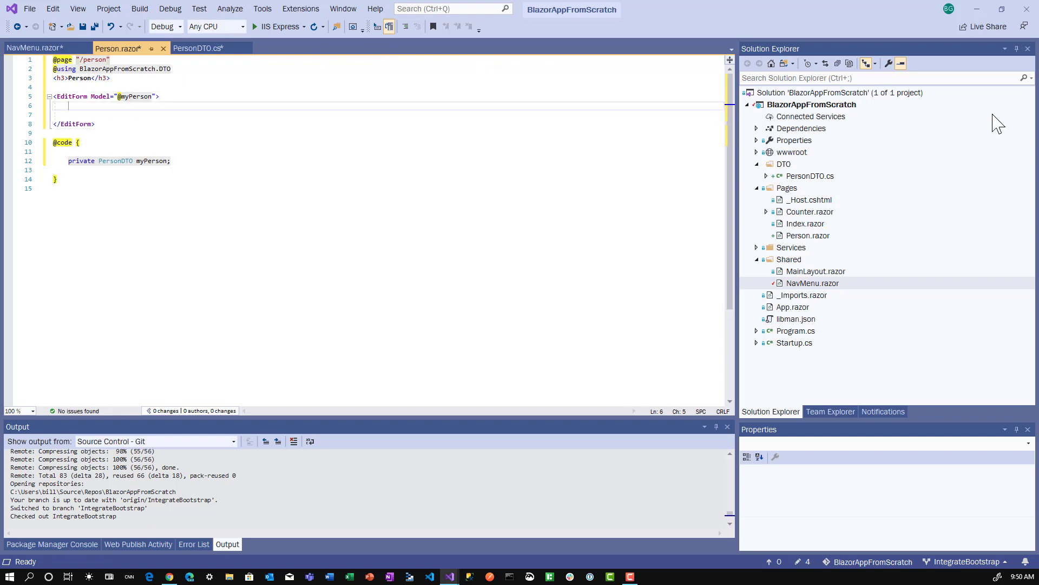
text(<)
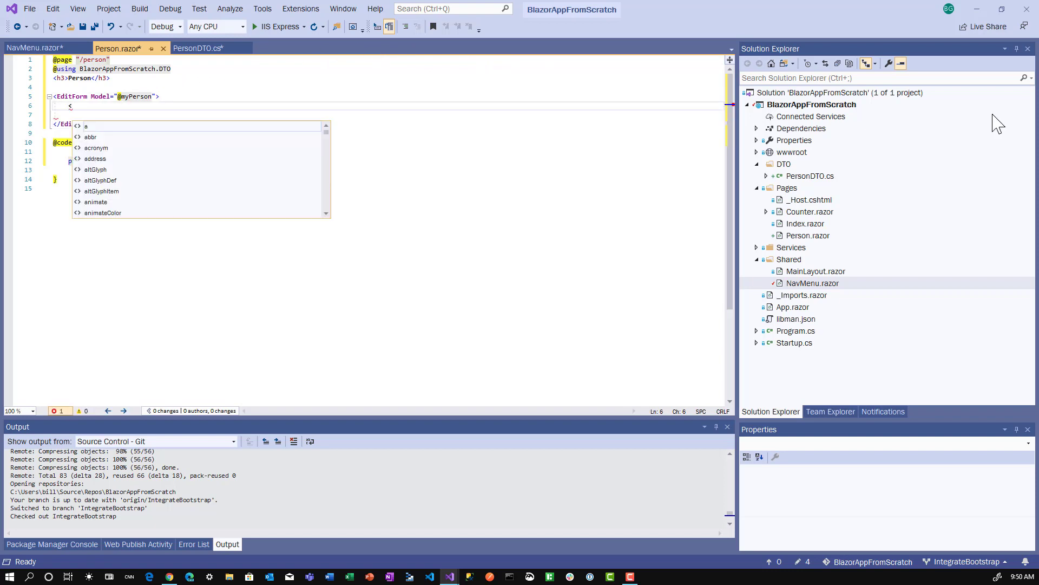
text(in)
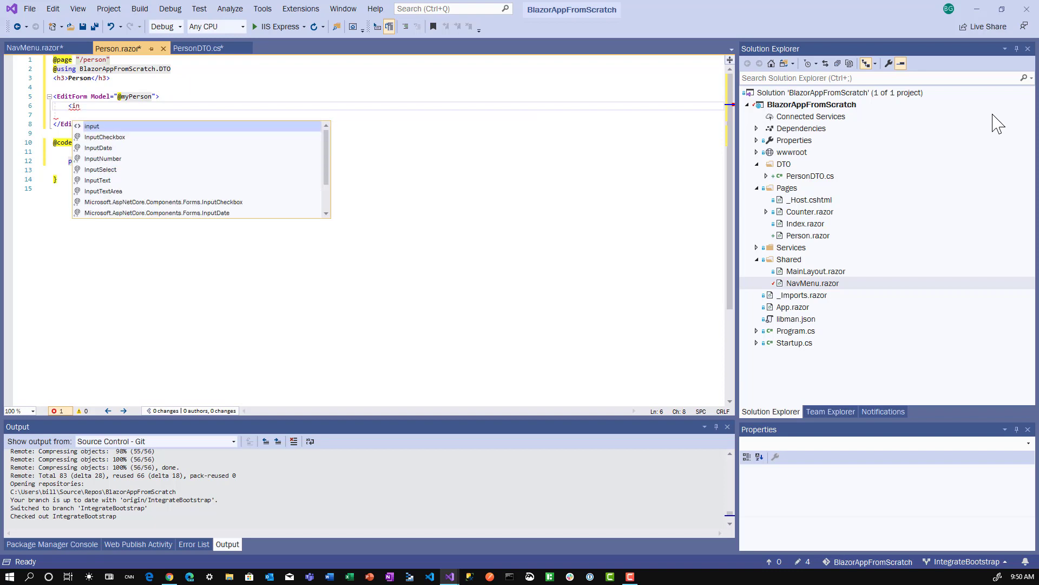
text(pt)
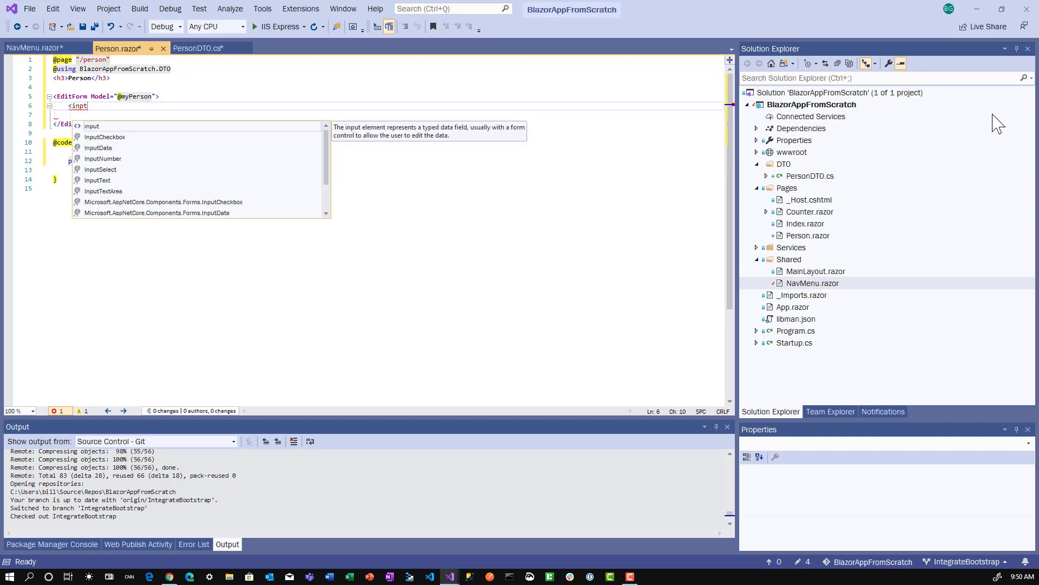
text(utText)
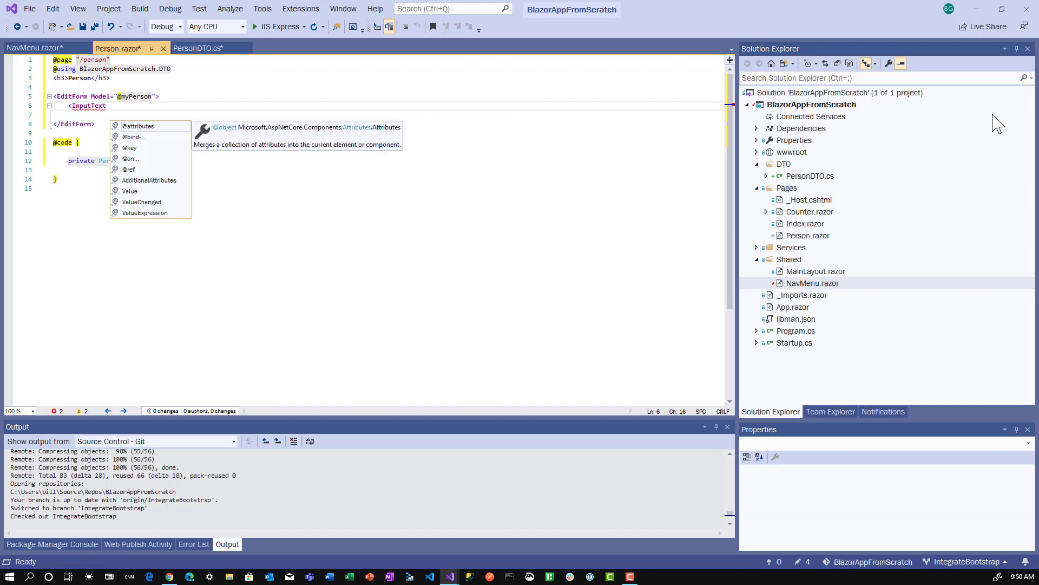
text(@bind)
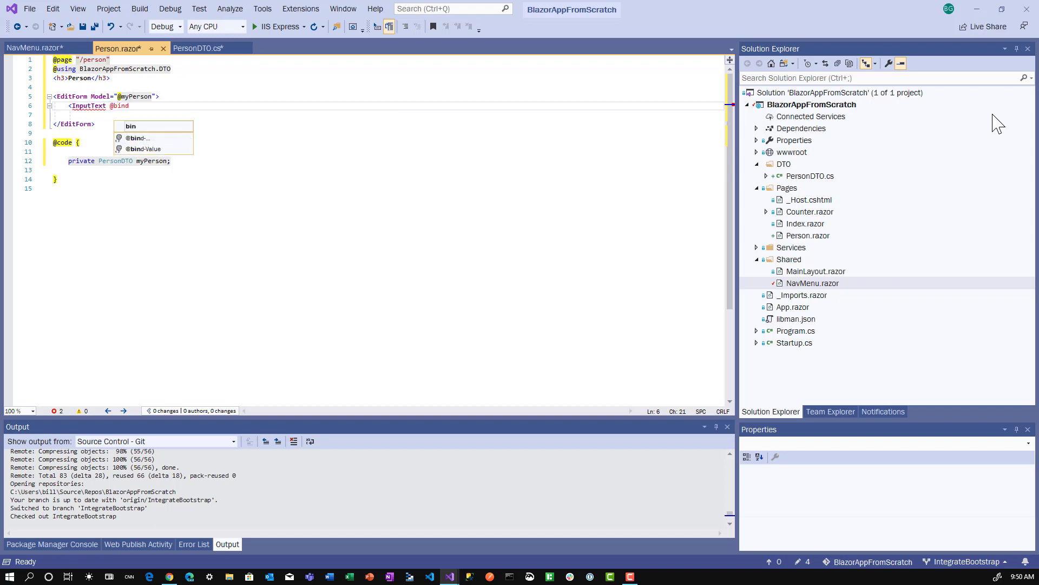
text(-V)
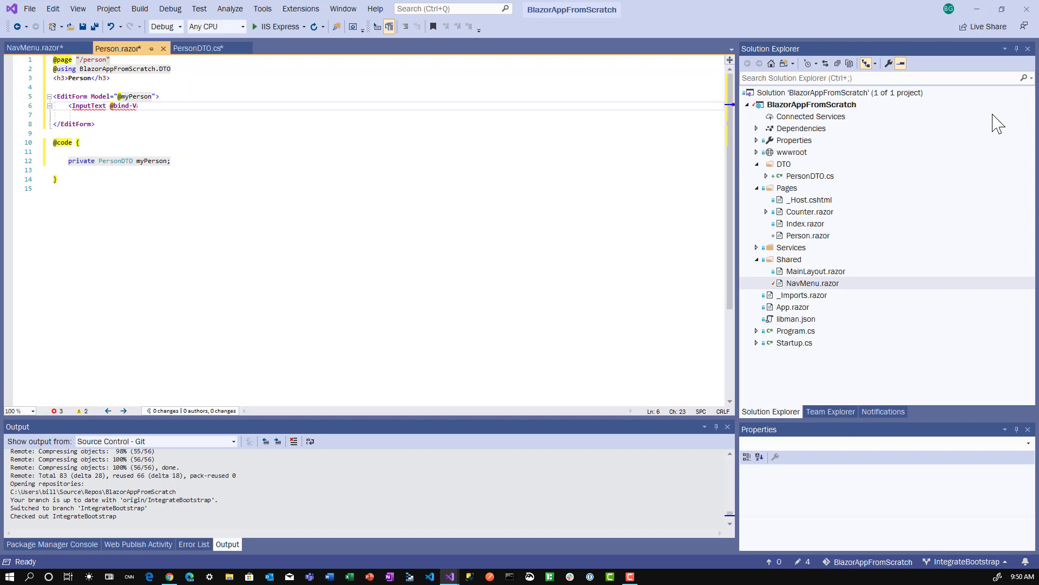
text(alue)
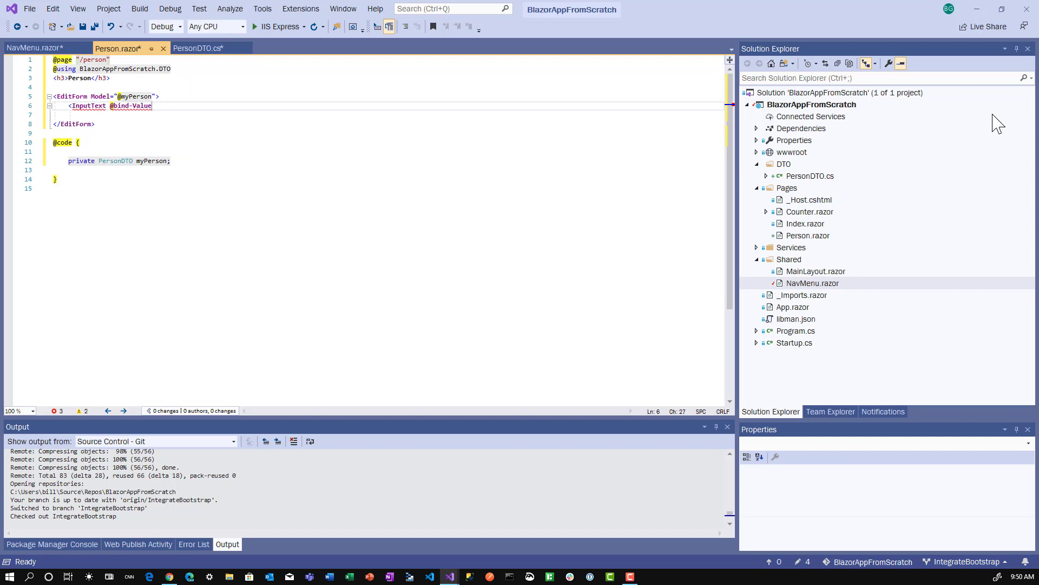
text(="")
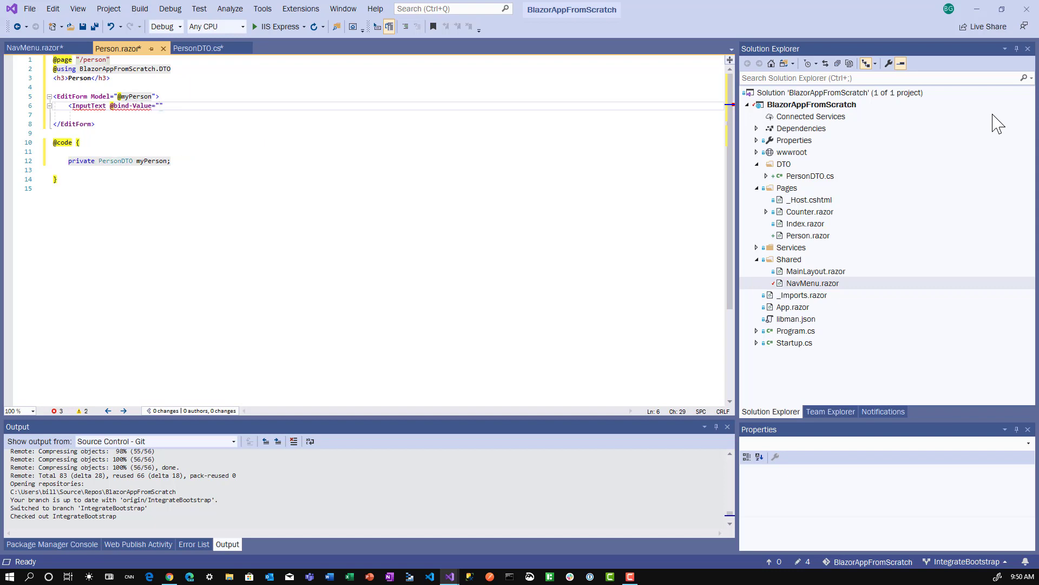
text(myPerson.FirstName)
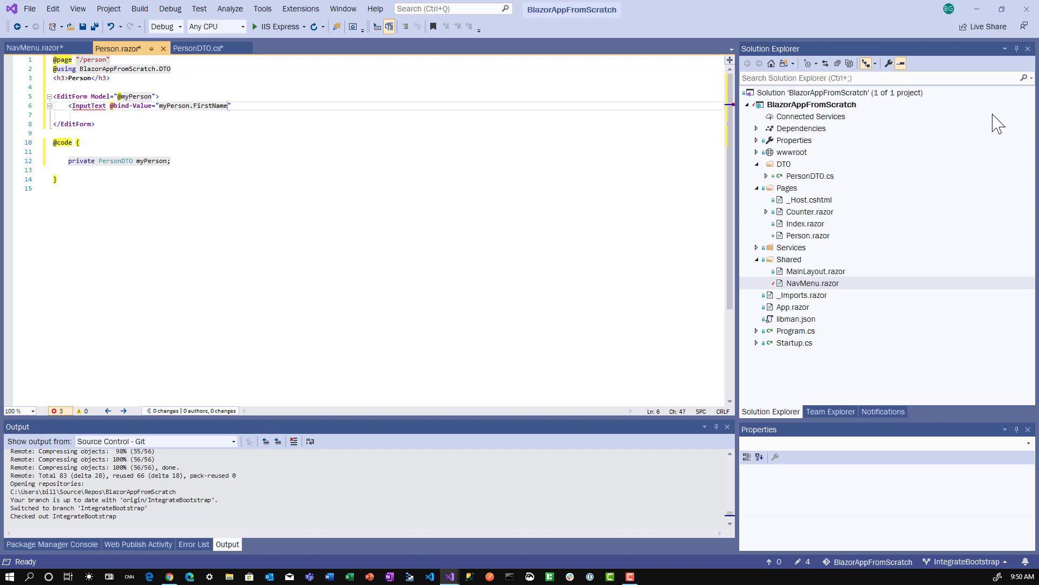
Give the InputText the id "myfirstname".
text(id)
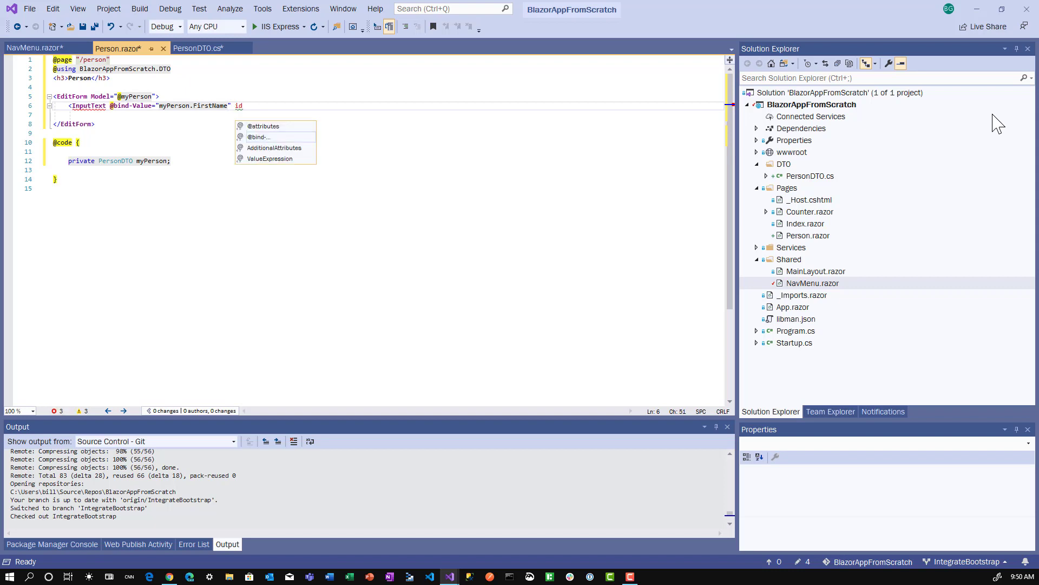
text(=")
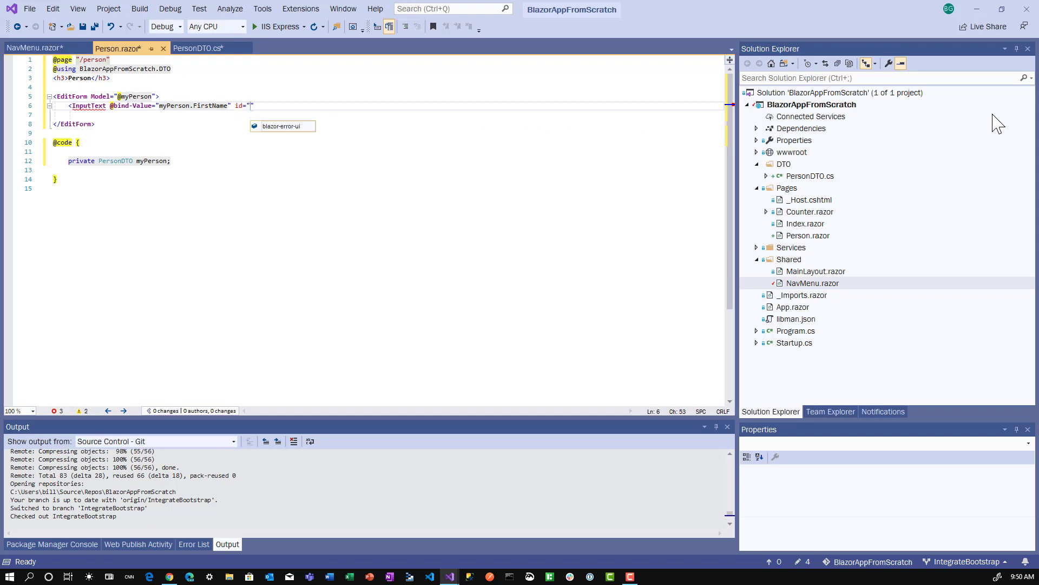
text(myfirstname)
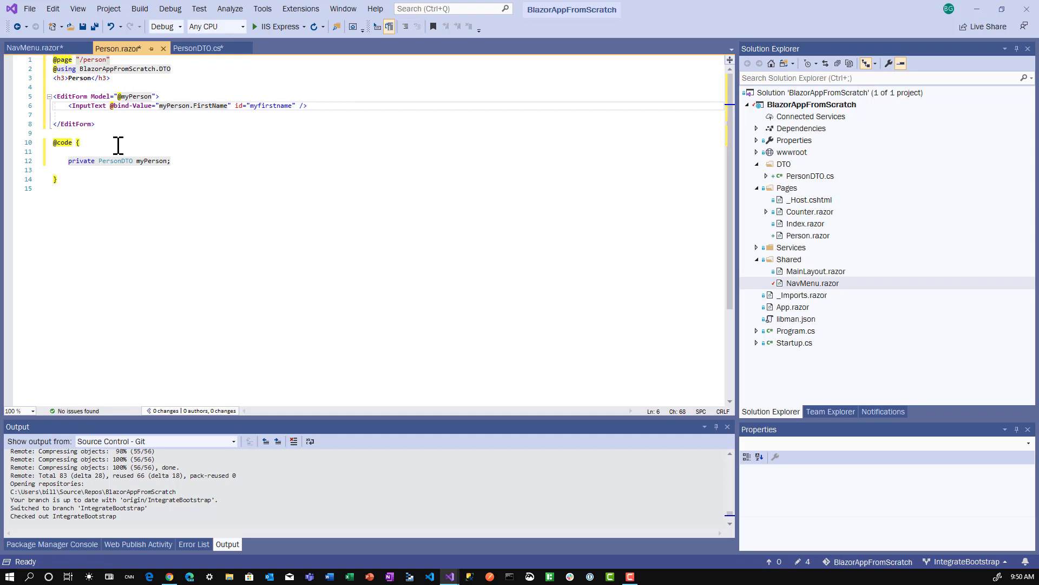
mouse_move(179, 104)
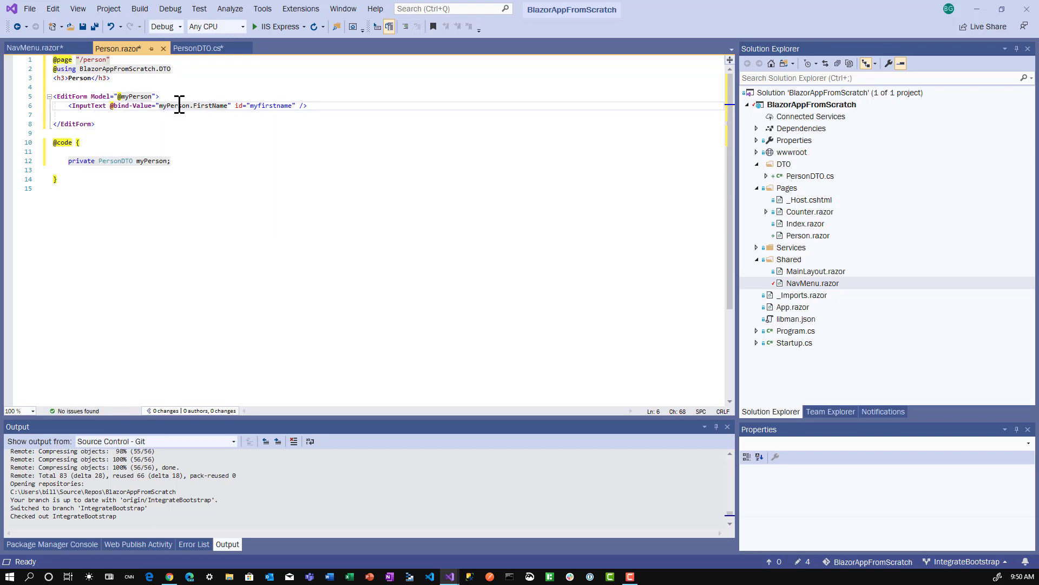
mouse_move(216, 106)
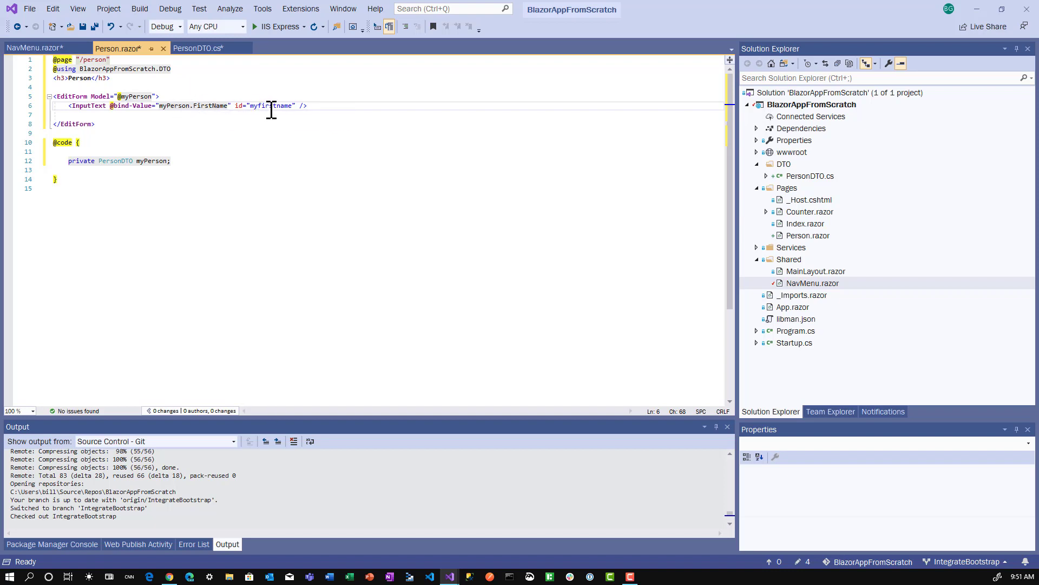
click(646, 114)
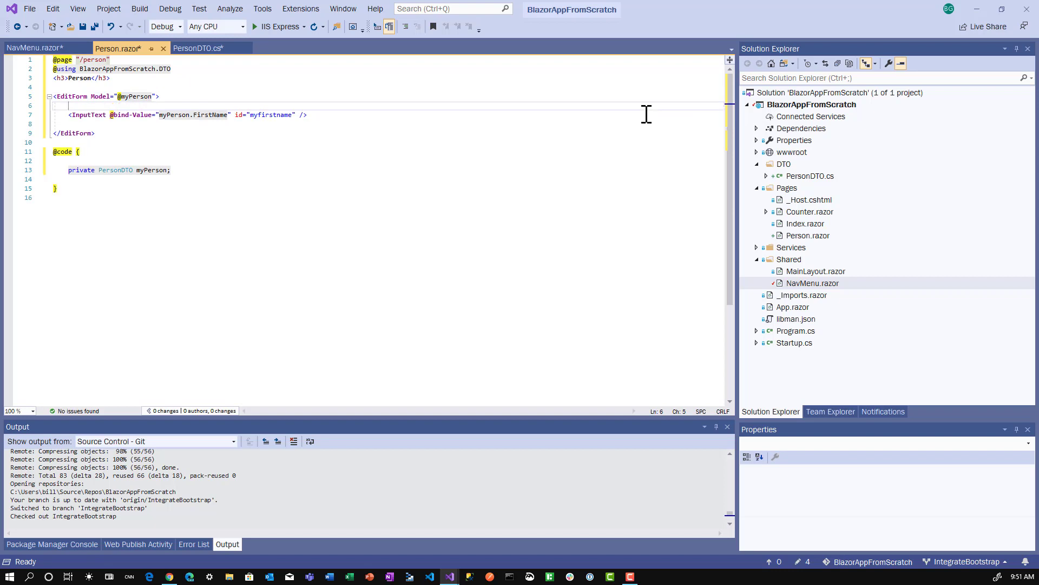
Add a <label for="myfirstname">First Name:</label> and wrap label and input in <p>.
text(<label)
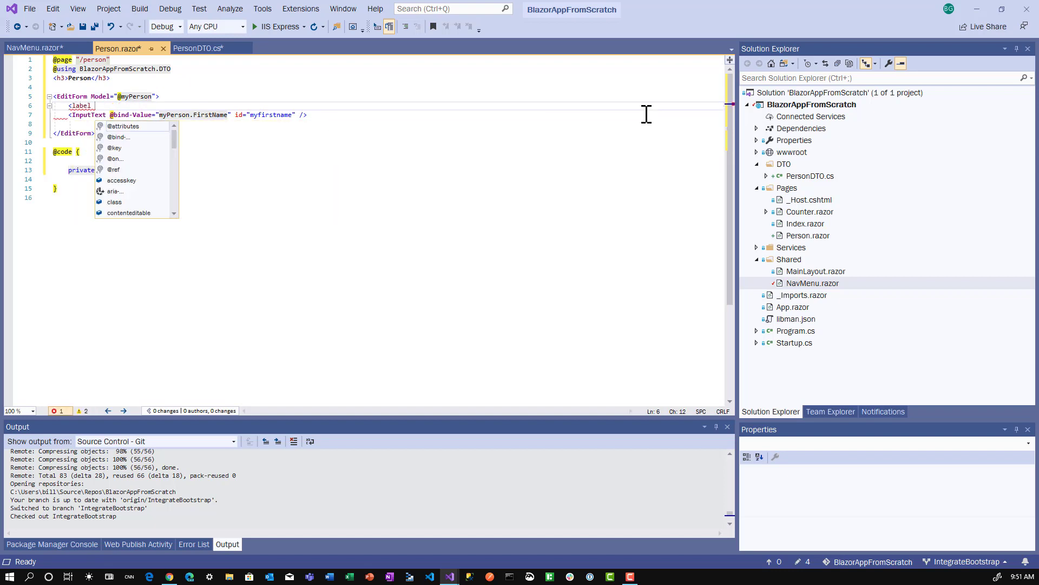
text(for="myfirstname)
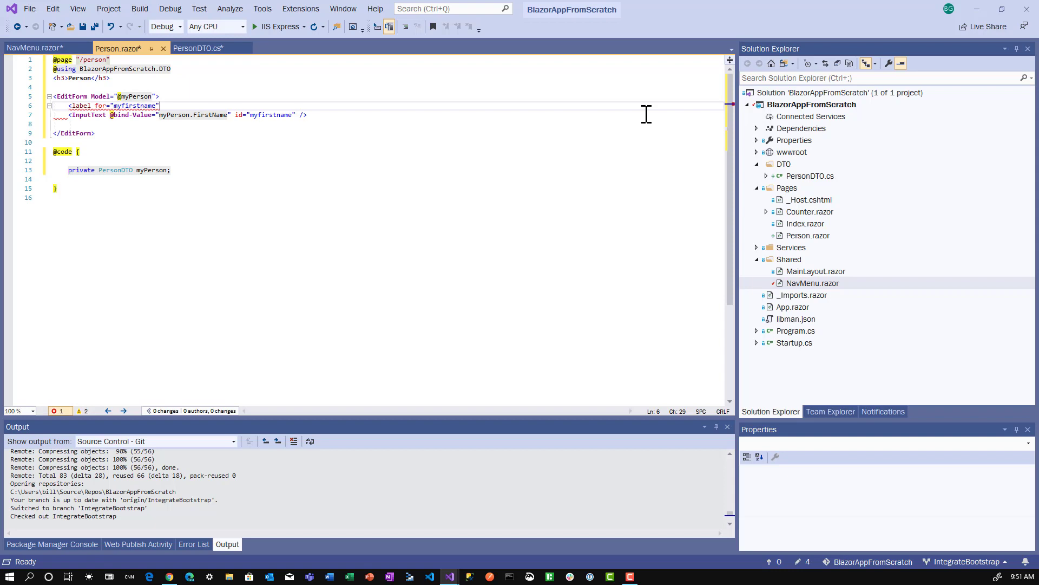
text(First</label>)
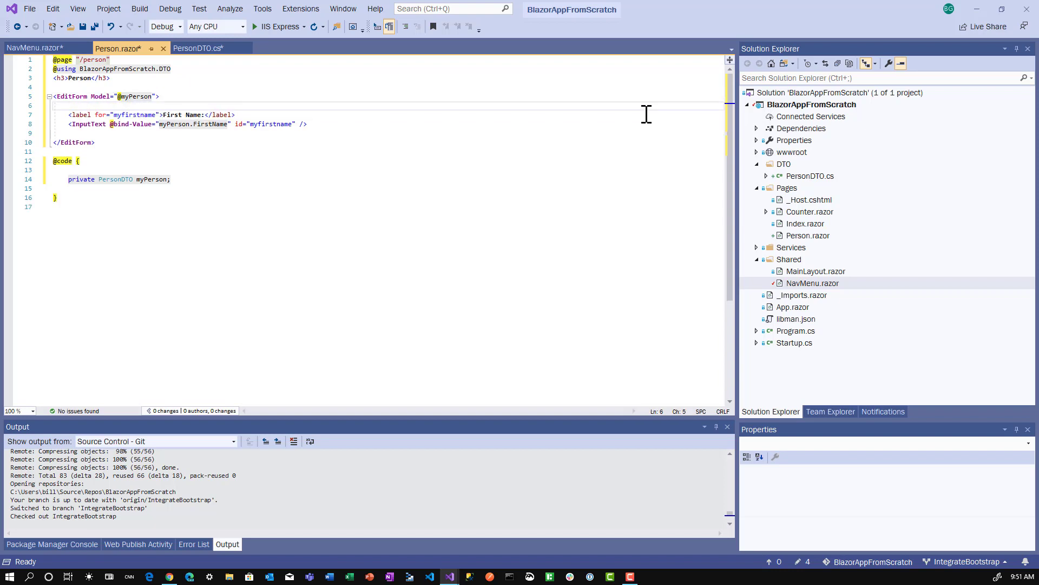
text(<p>)
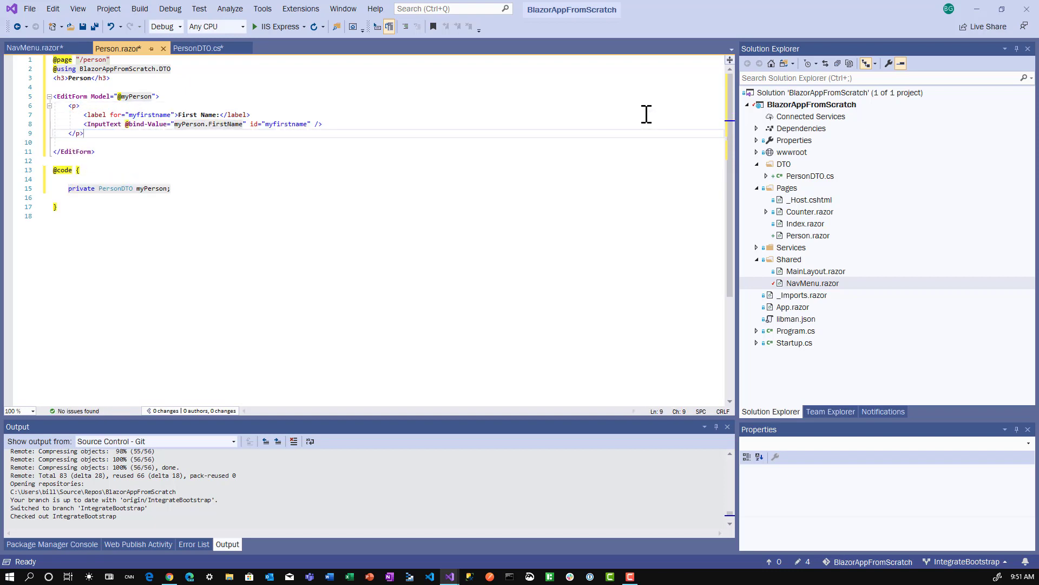
mouse_move(180, 134)
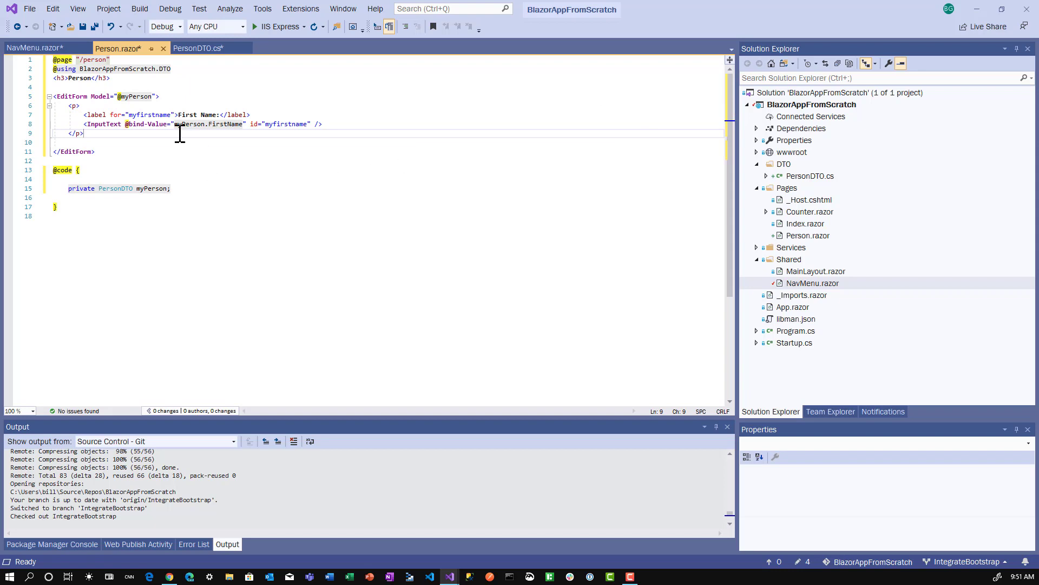
click(640, 98)
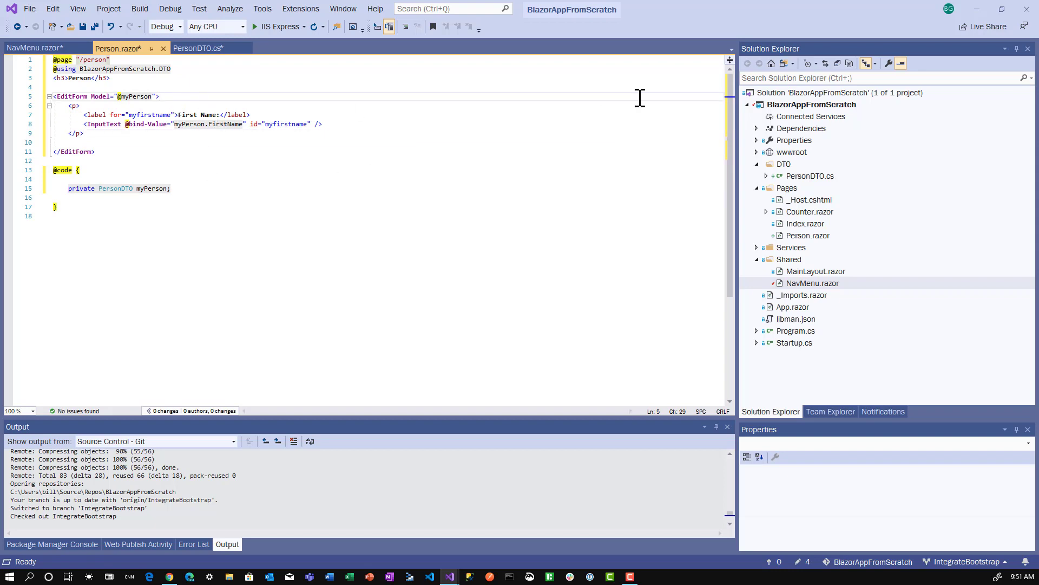
Select the first-name paragraph block to duplicate it into LastName and Age paragraphs.
drag(86, 114, 75, 132)
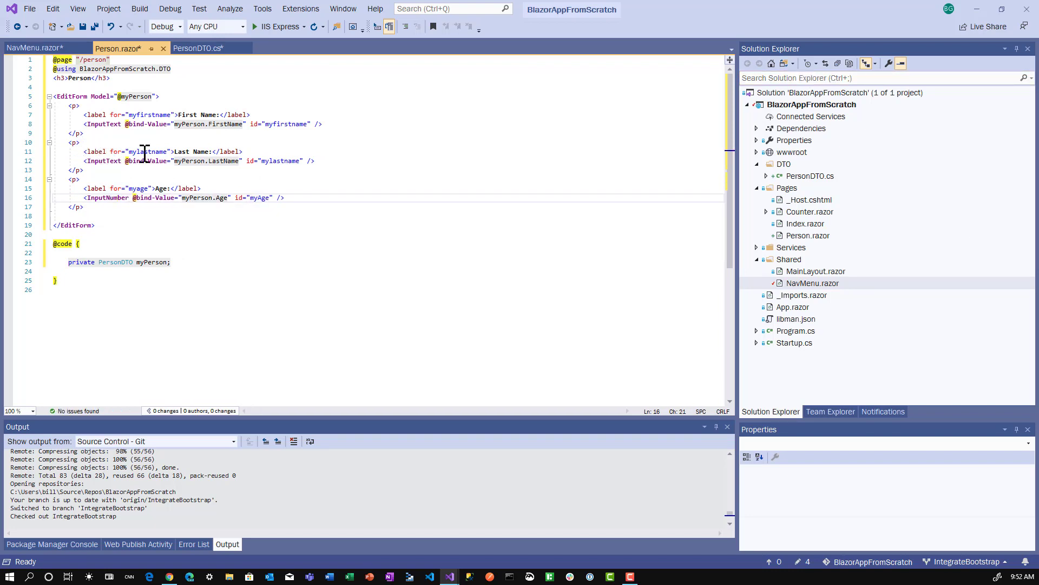
mouse_move(278, 169)
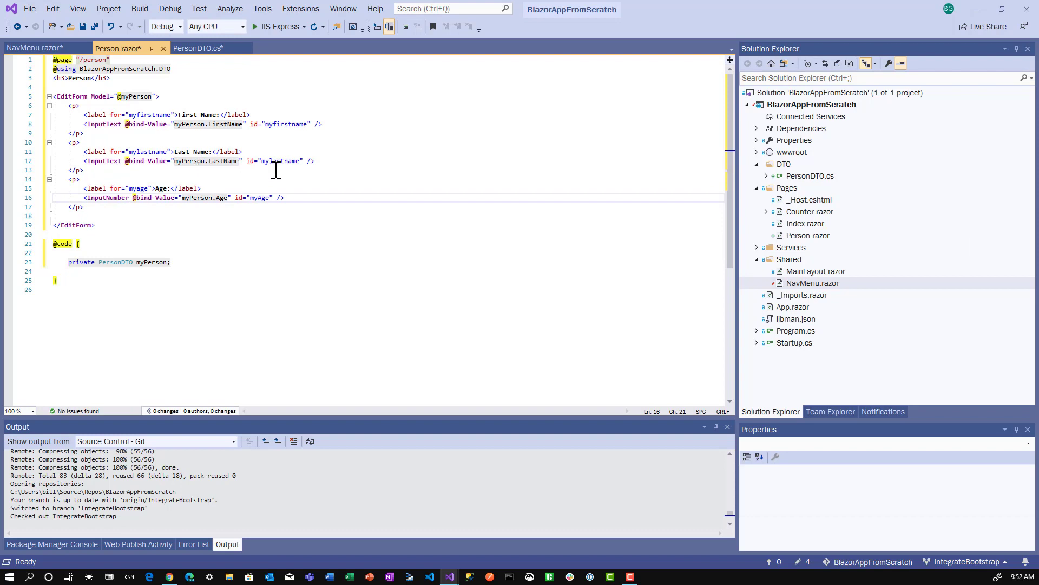
mouse_move(153, 192)
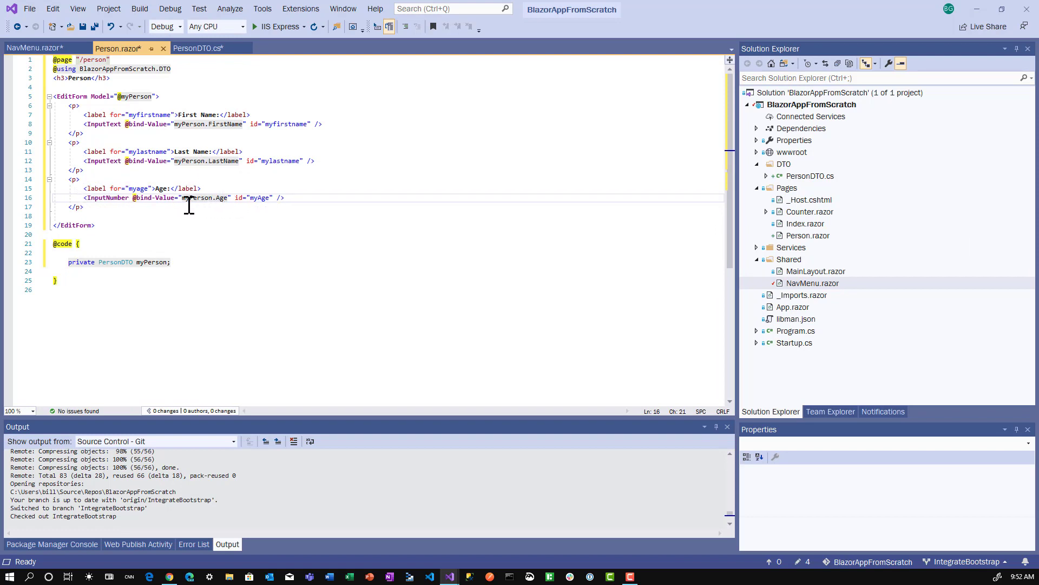
mouse_move(222, 198)
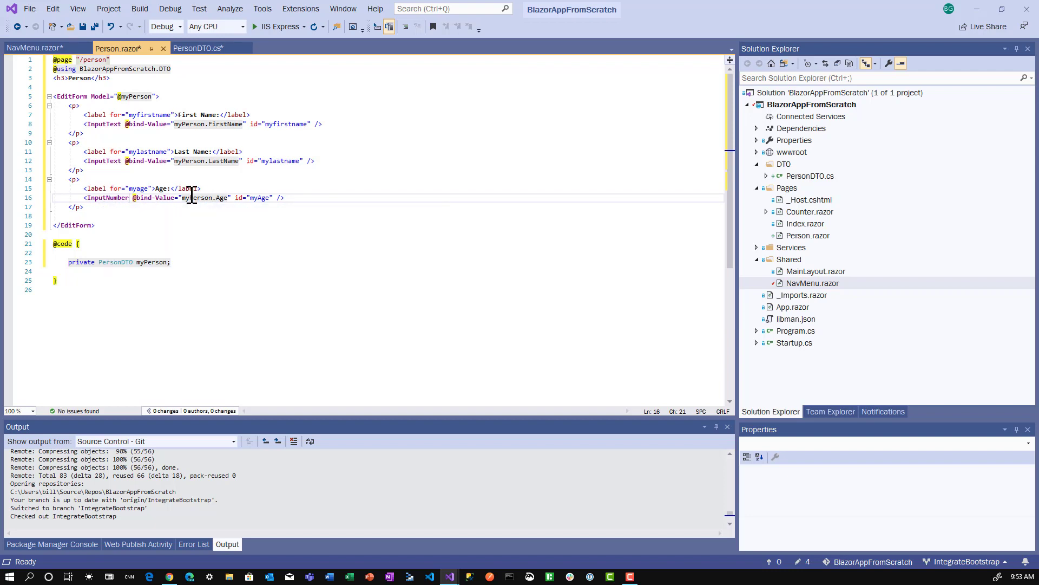
mouse_move(106, 198)
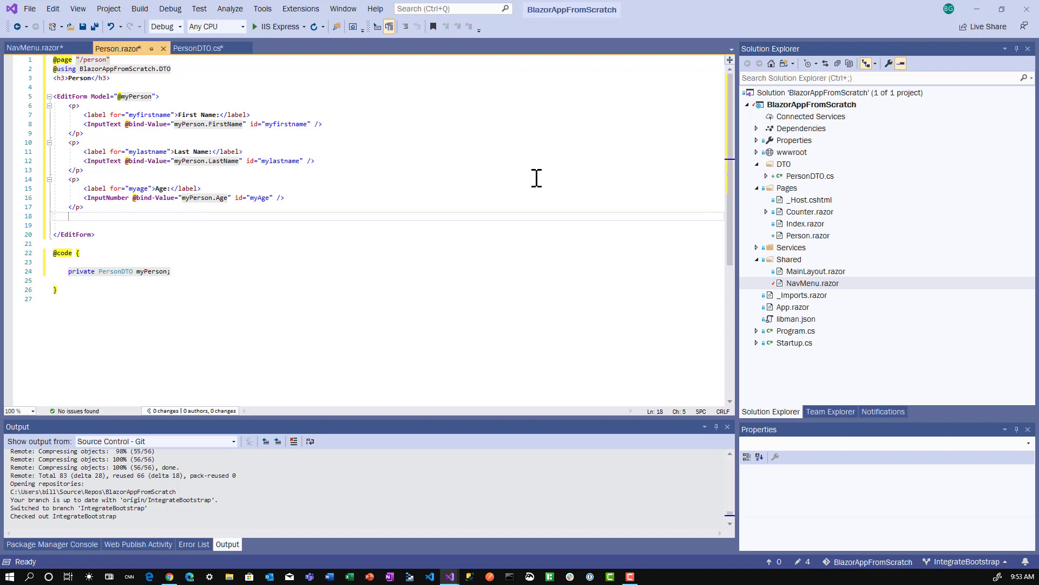
text(<)
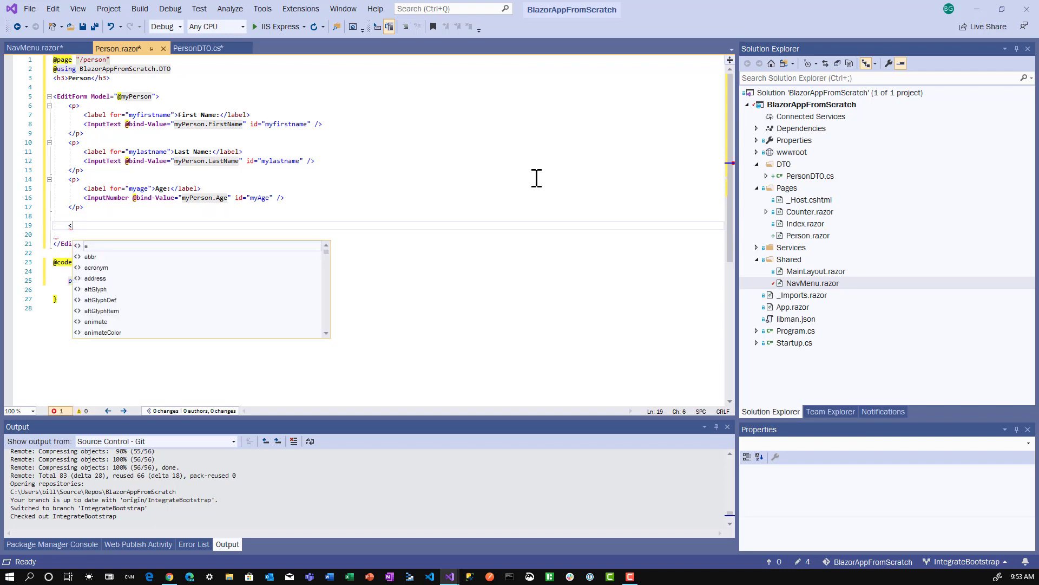
mouse_move(91, 246)
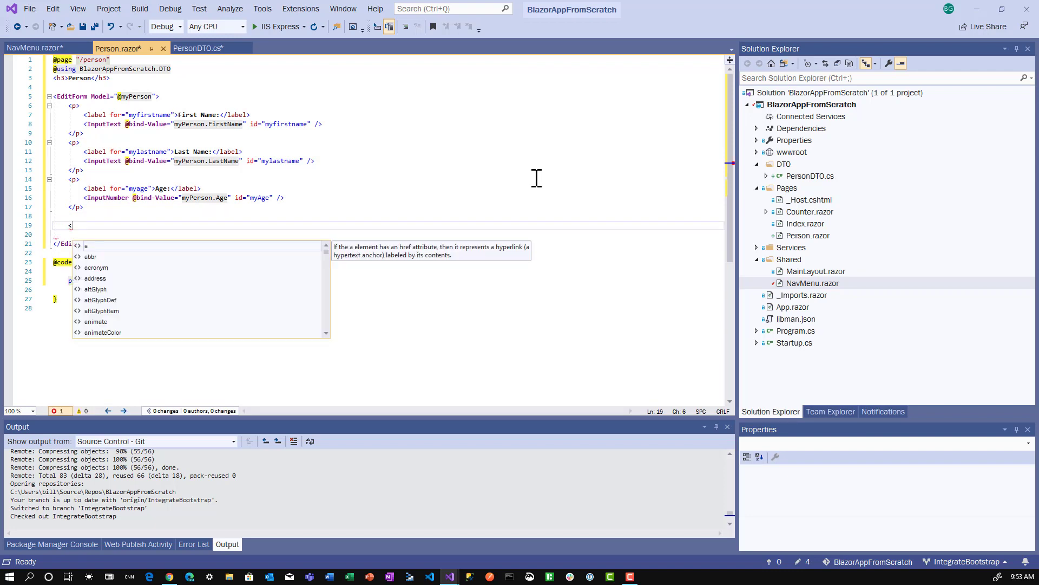
text(lab)
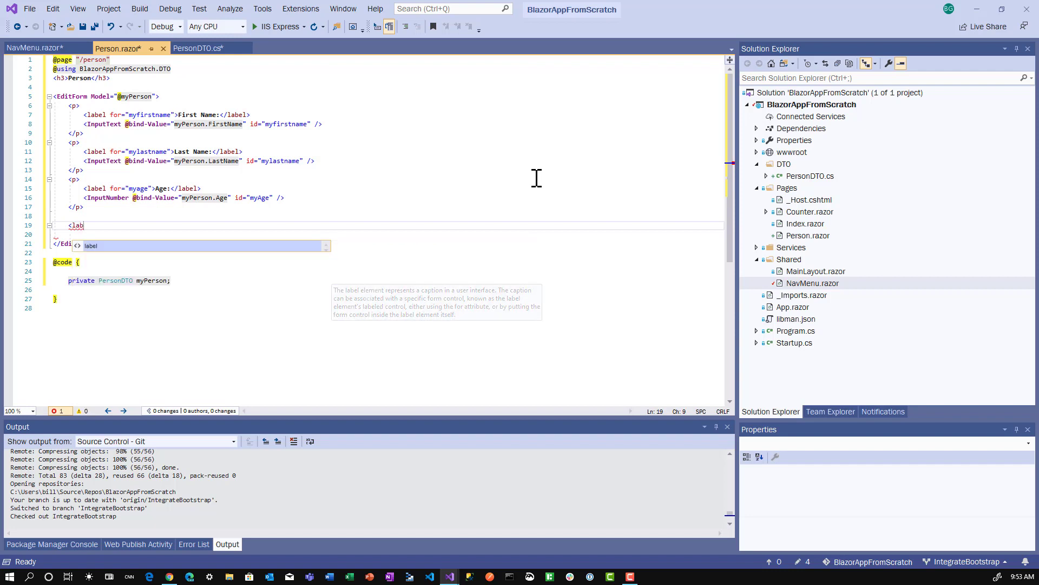
text(el></label>)
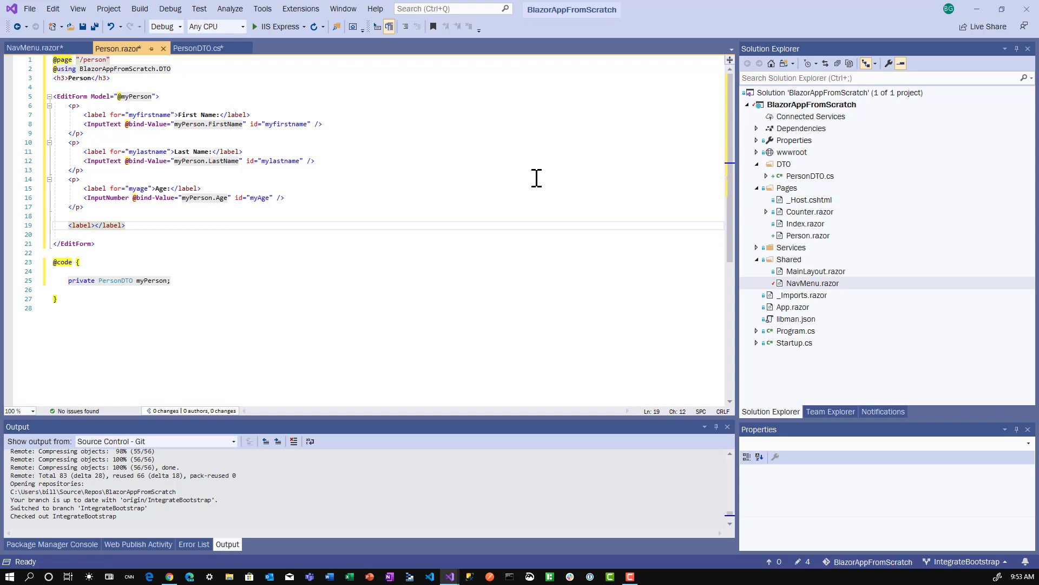
text(Result:)
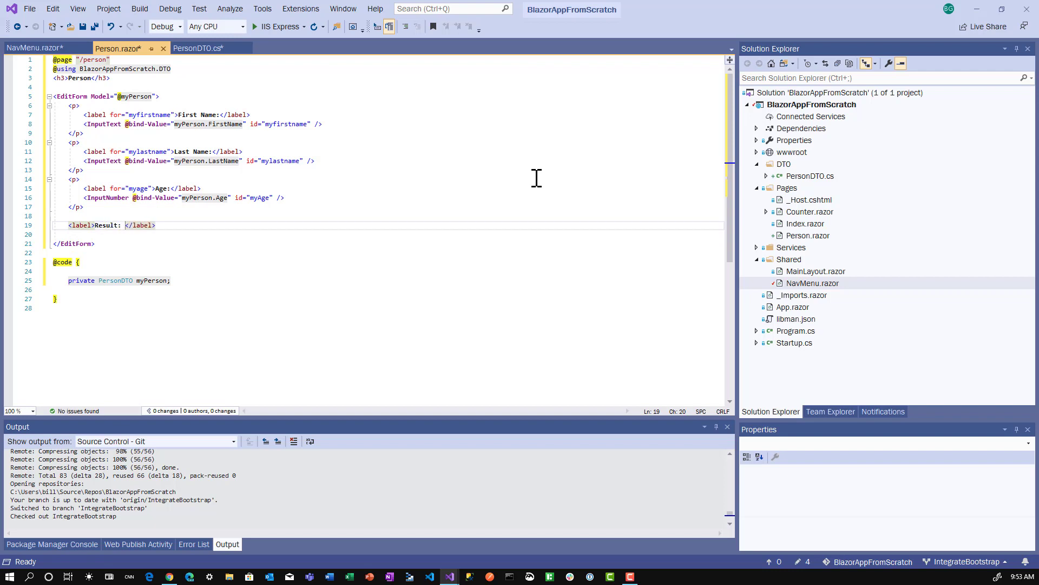
text(@)
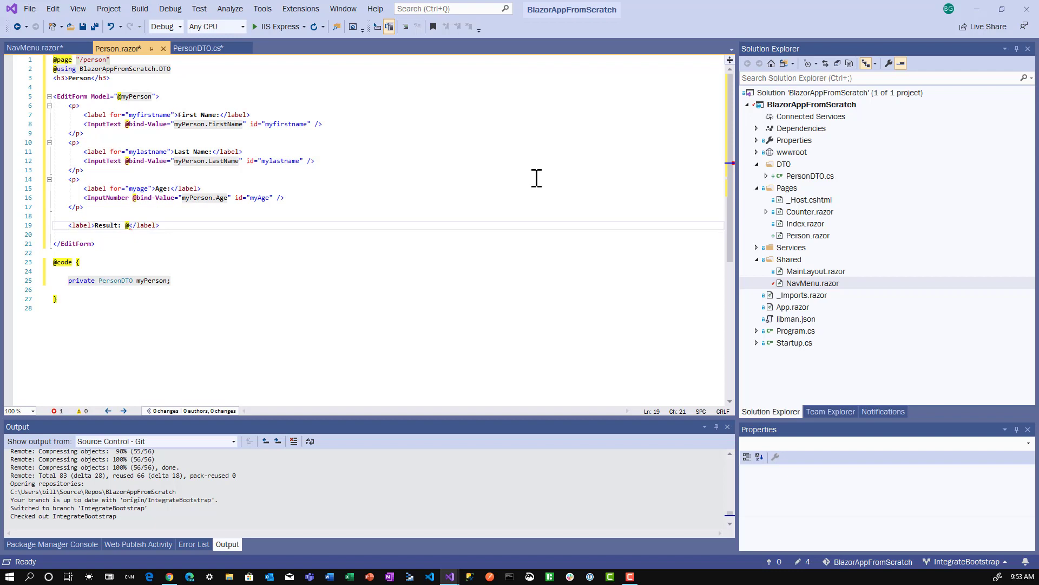
text(finalResult)
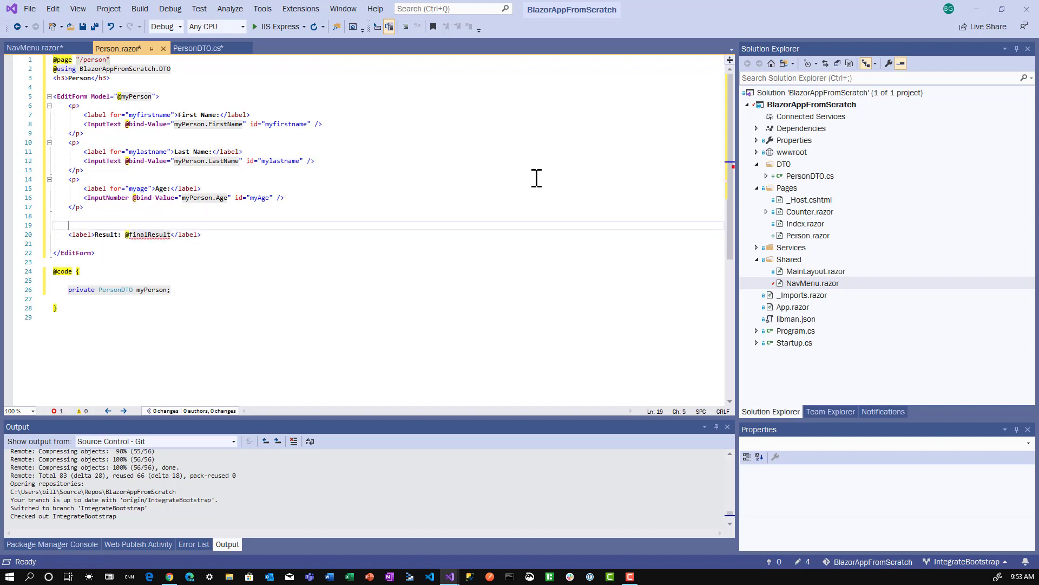
text(<p>)
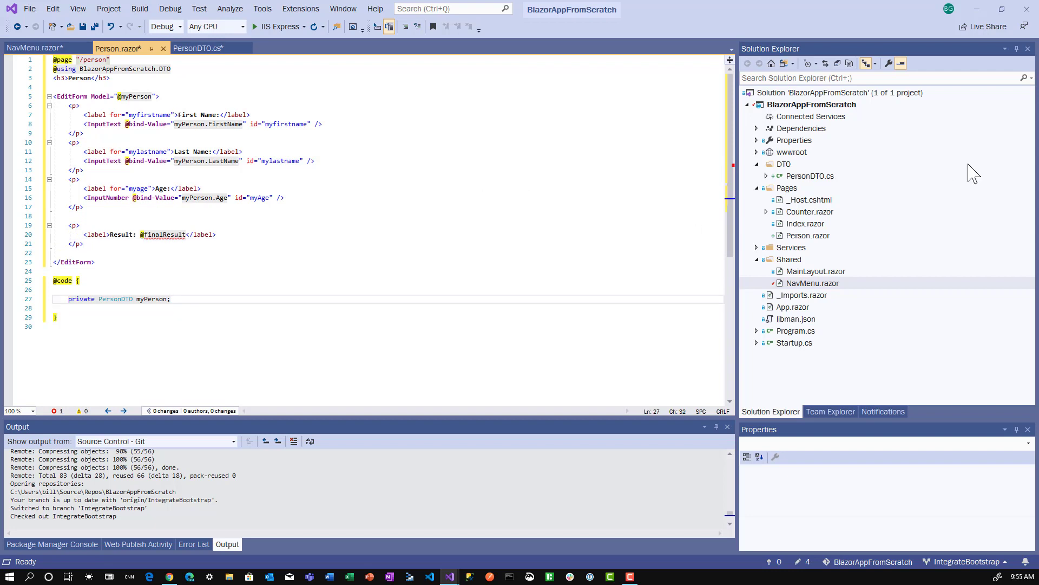
text(= new PersonDTO()
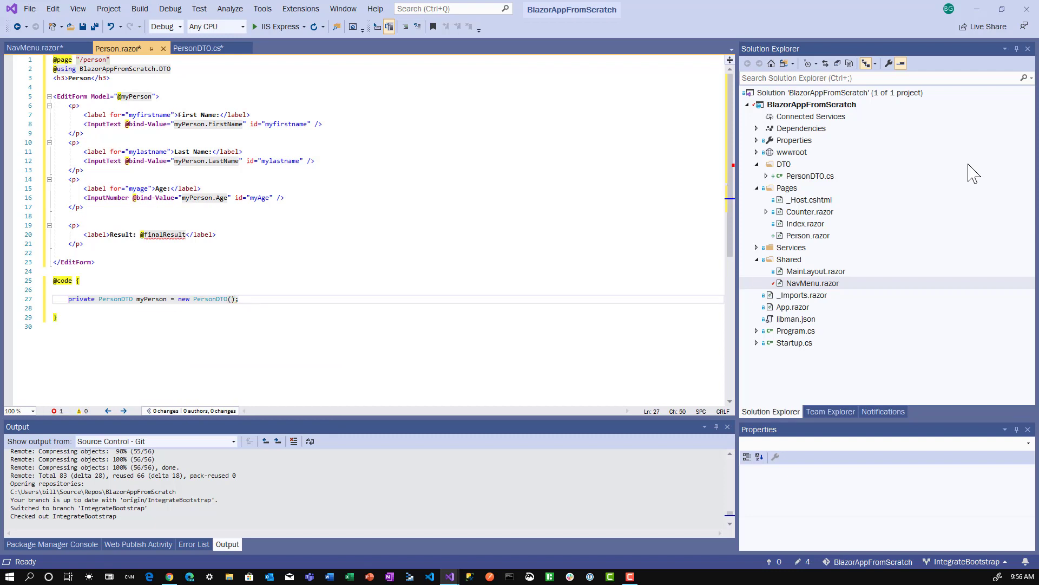
text(p)
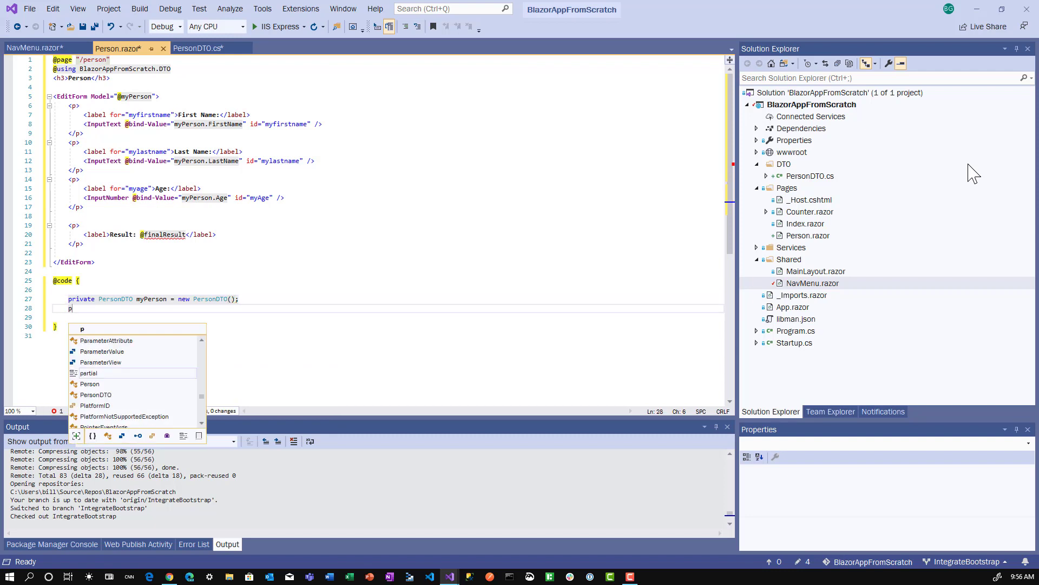
text(rivate string final)
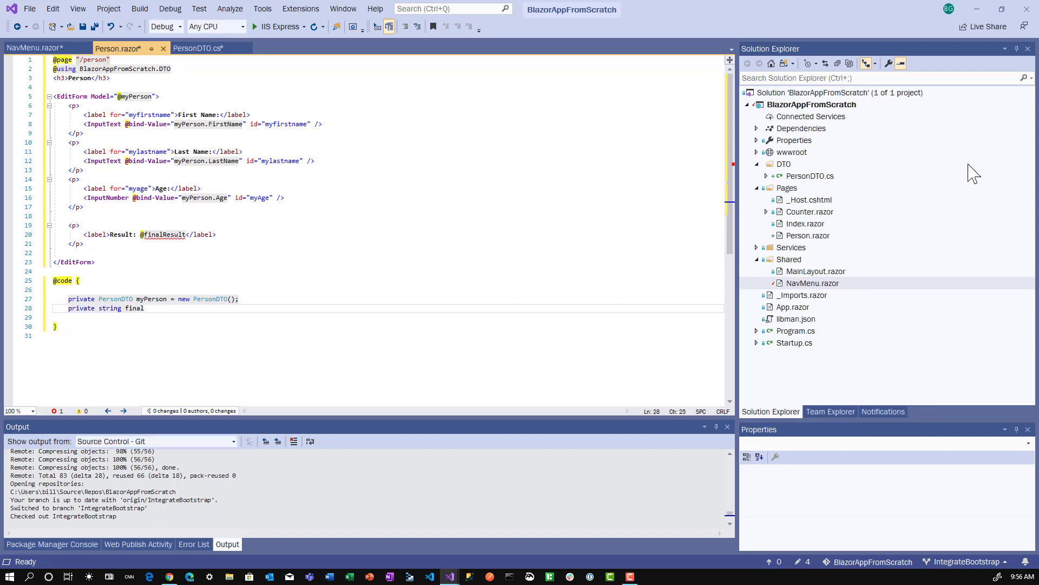
text(Result = "";)
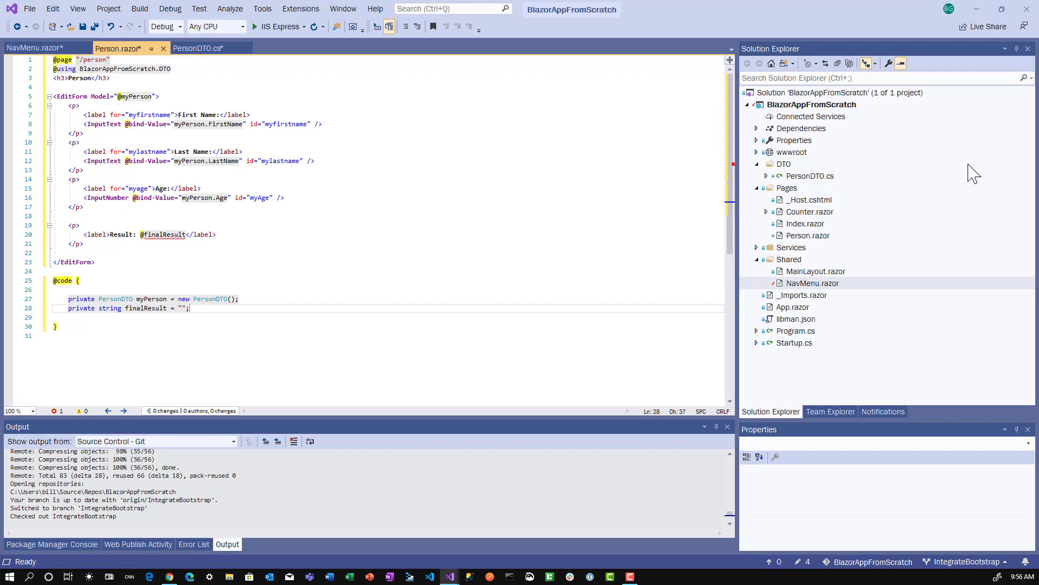
Add a void SubmitButtonPressed() method below the field declarations.
key(enter)
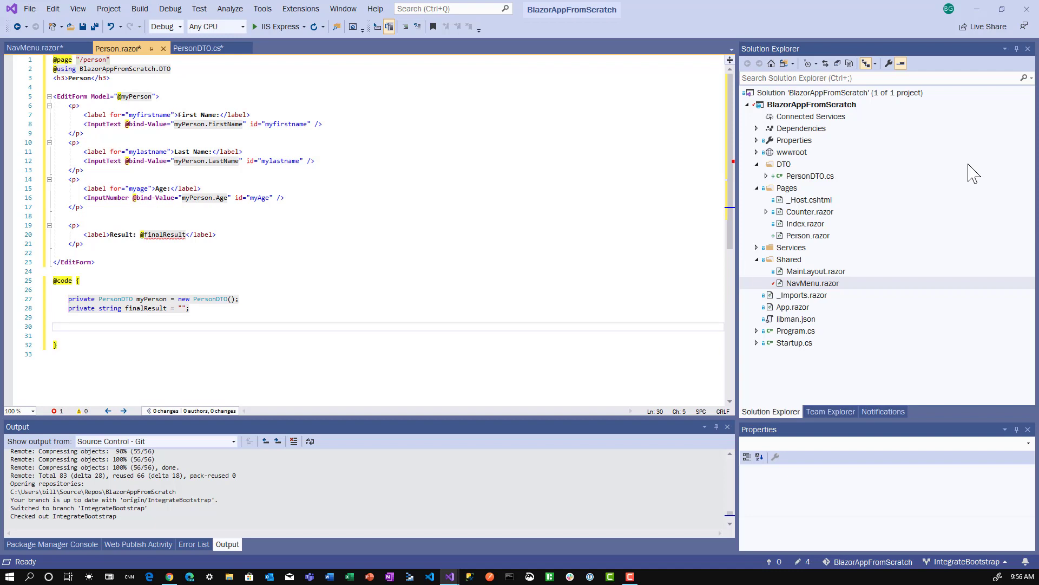
text(void)
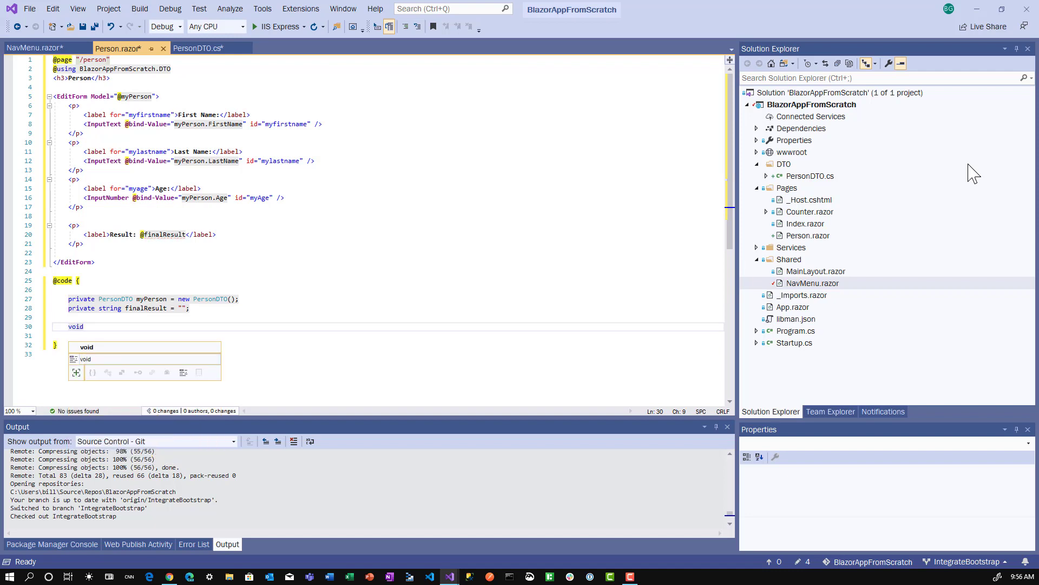
text(SubmitBu)
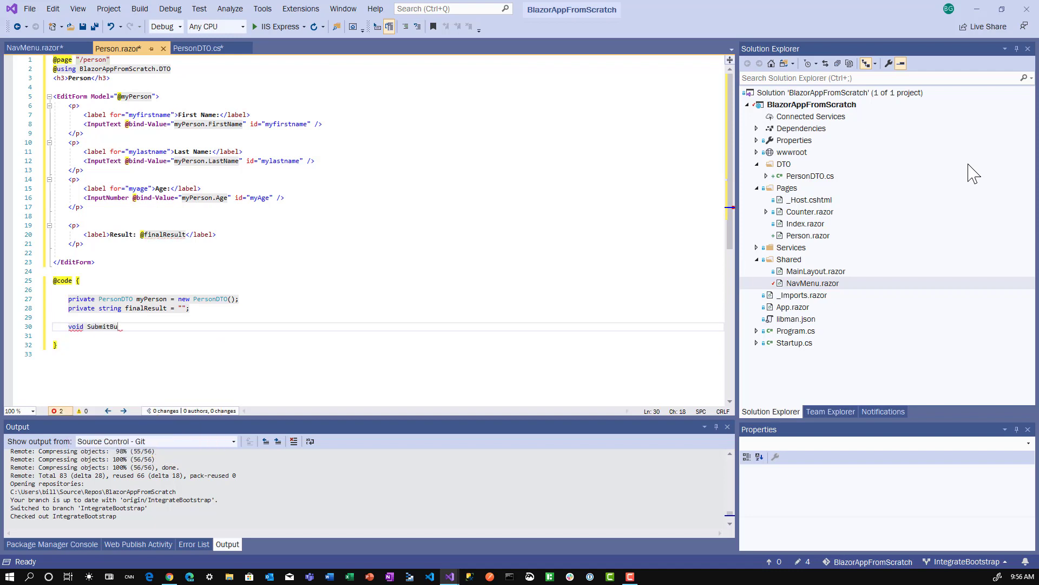
text(ttonPress)
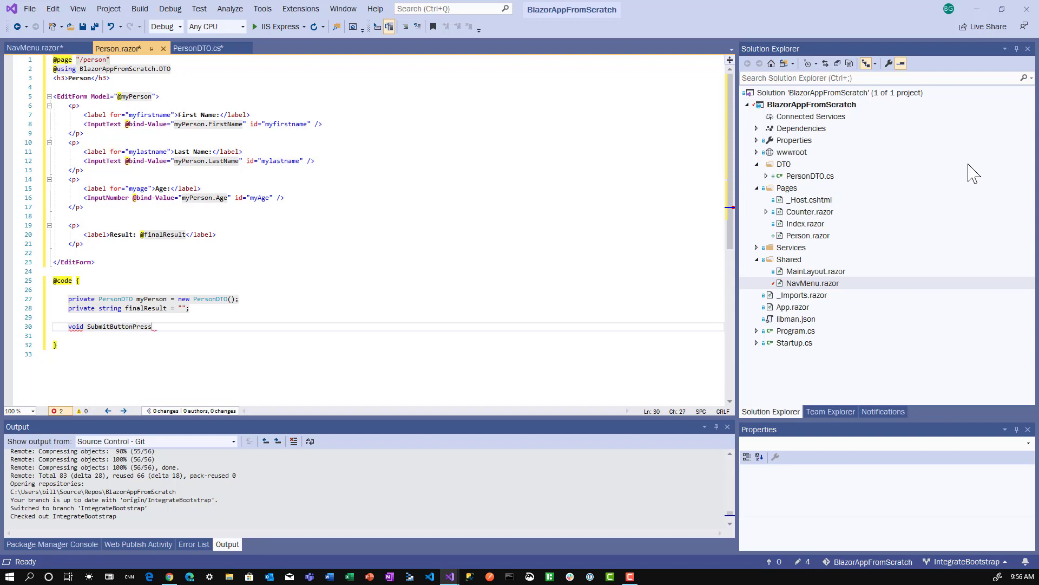
text(ed())
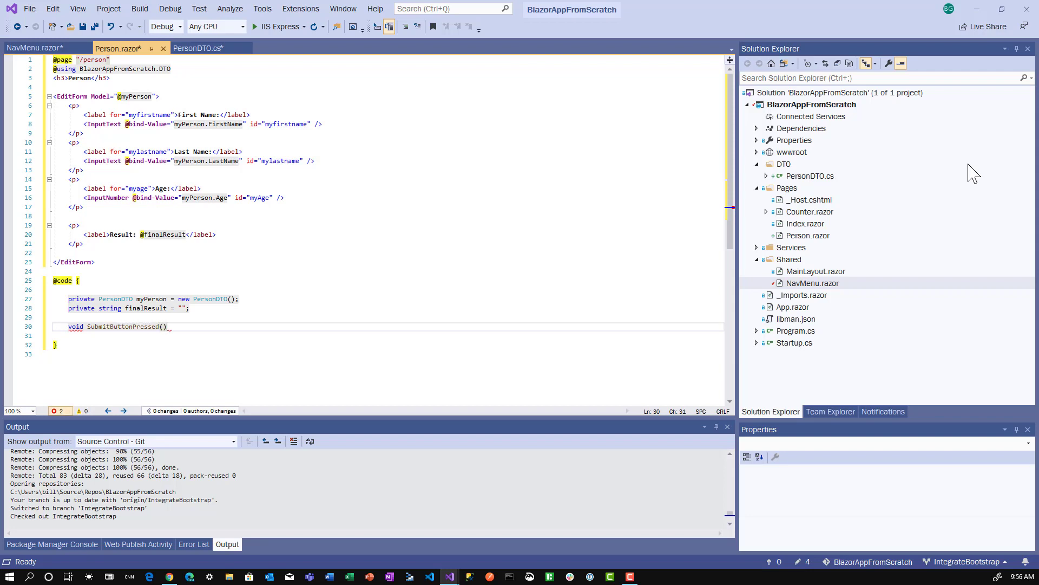
key(Enter)
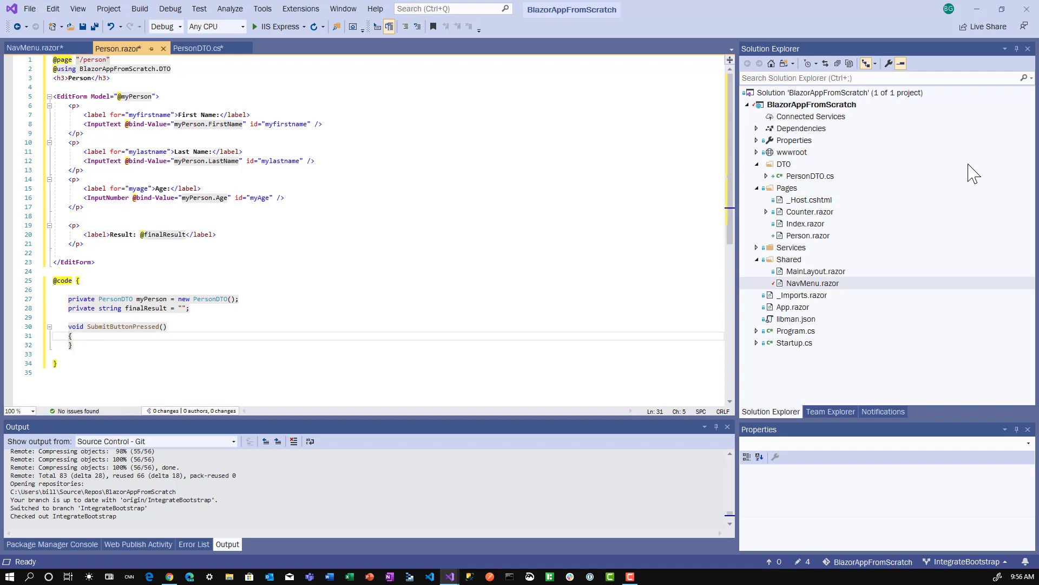
Set finalResult to $"{myPerson.FirstName} {myPerson.LastName} is {myPerson.Age} years old." in the method.
key(Enter)
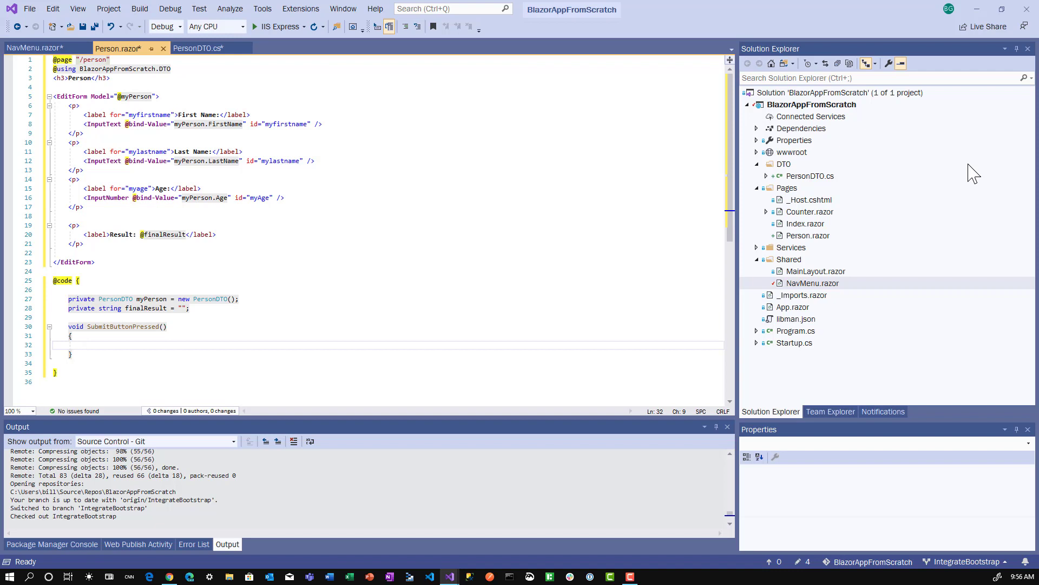
text(finalResult =)
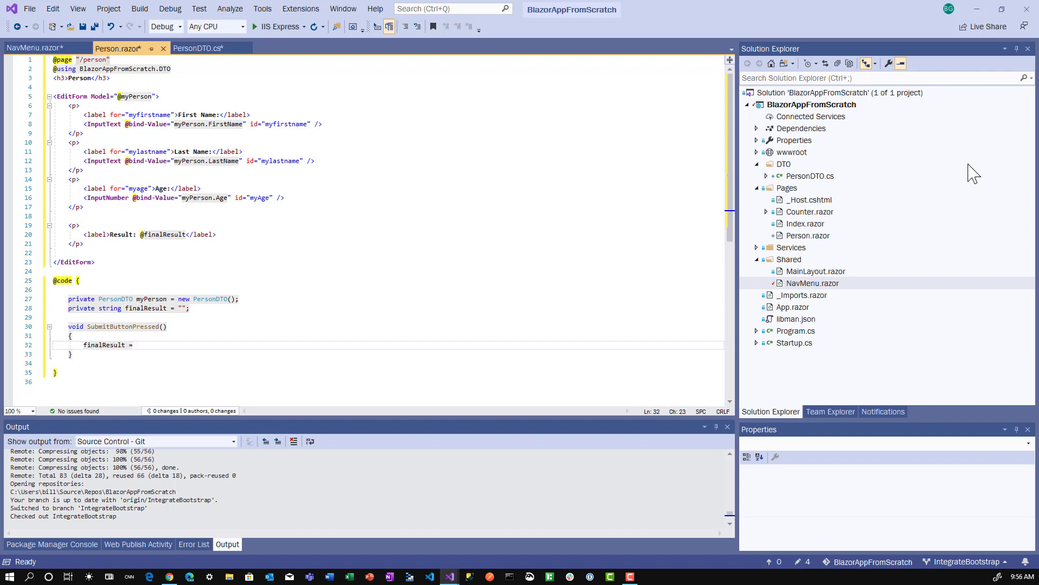
text($"{myPerson.FirstName} {myPerson.LastName} is {myPerson.Age} years old.";)
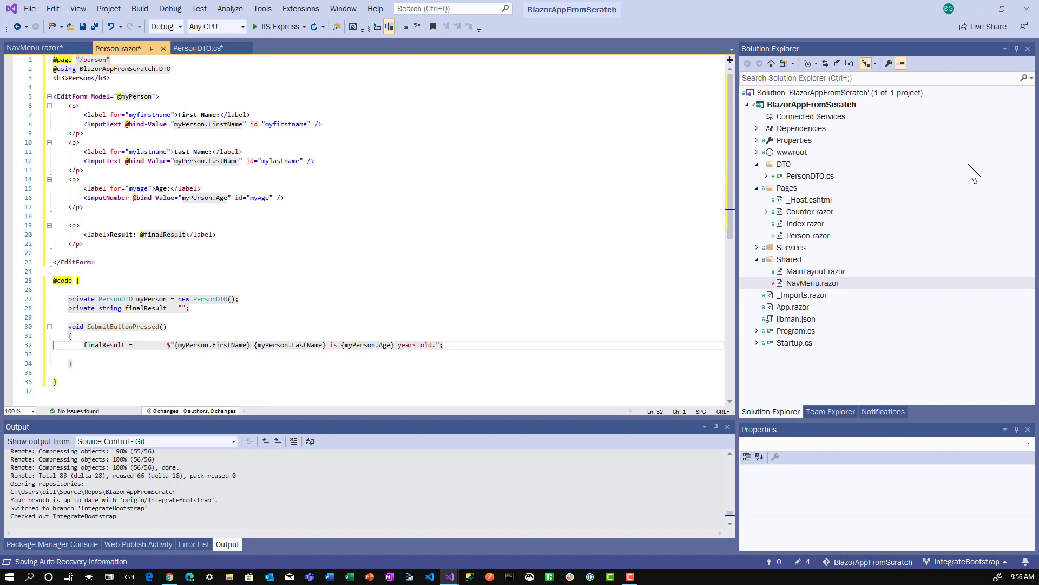
click(136, 345)
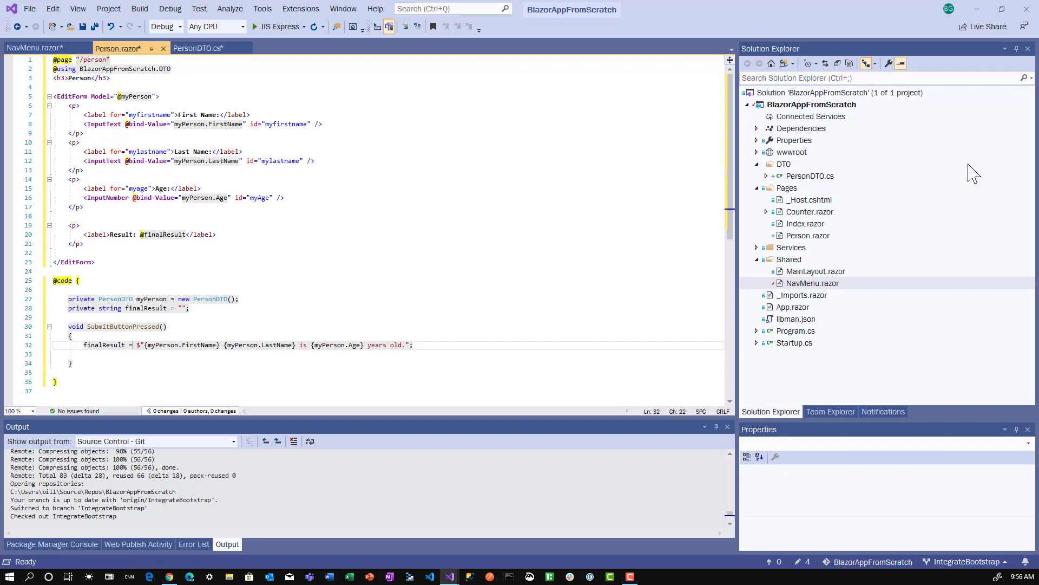
click(60, 354)
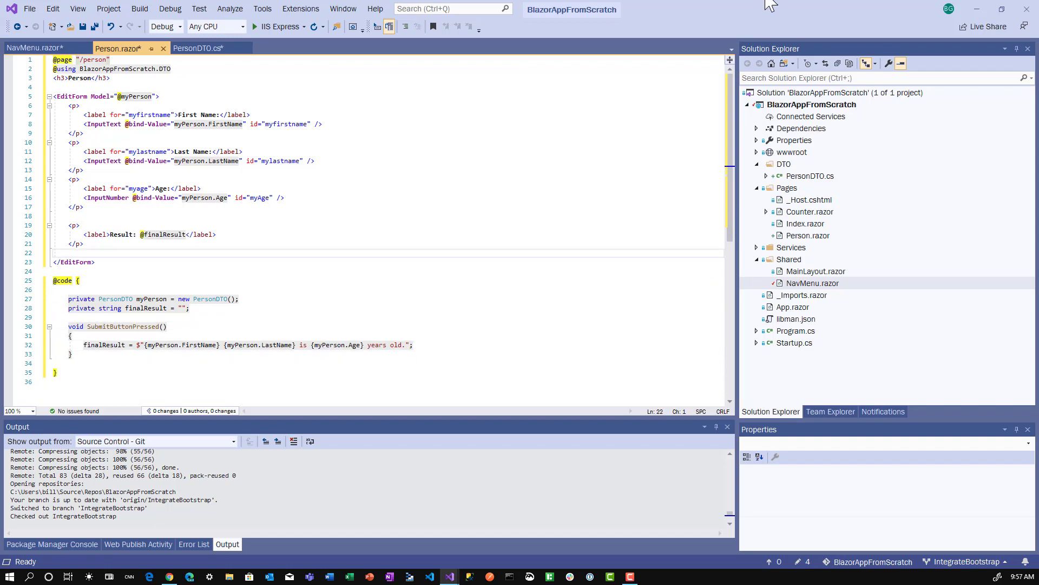
mouse_move(195, 243)
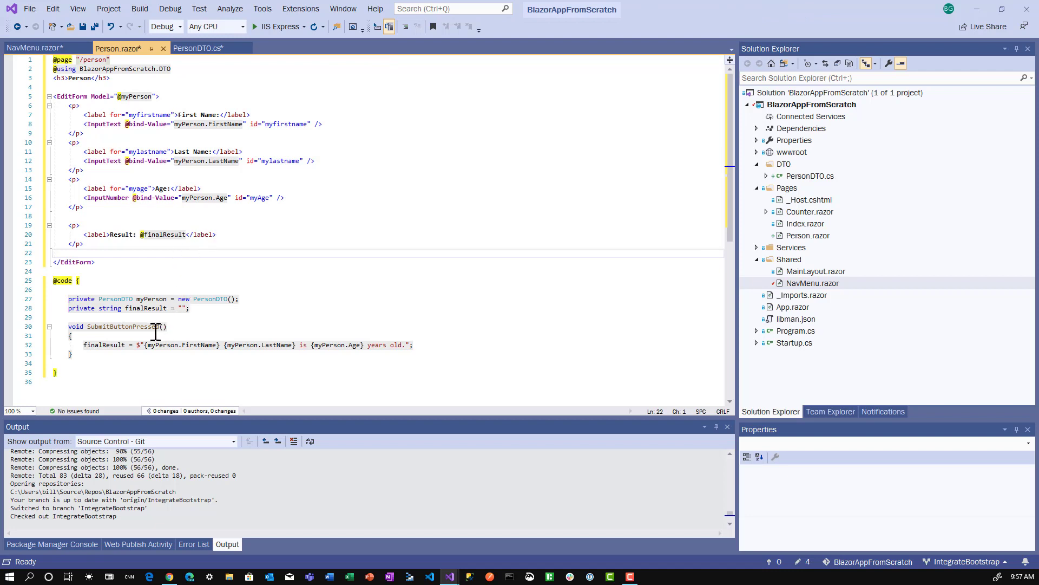
mouse_move(357, 362)
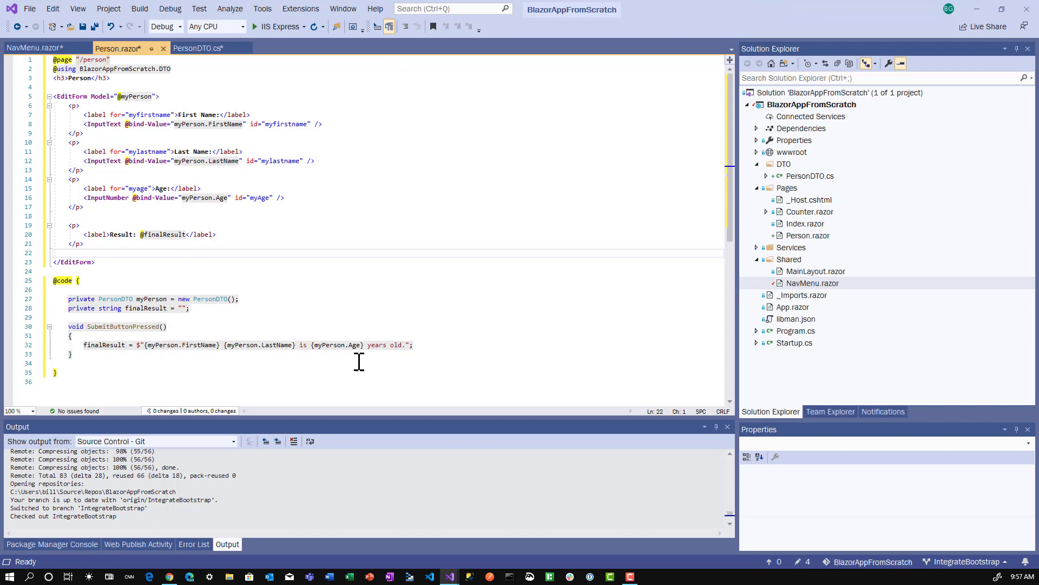
mouse_move(277, 292)
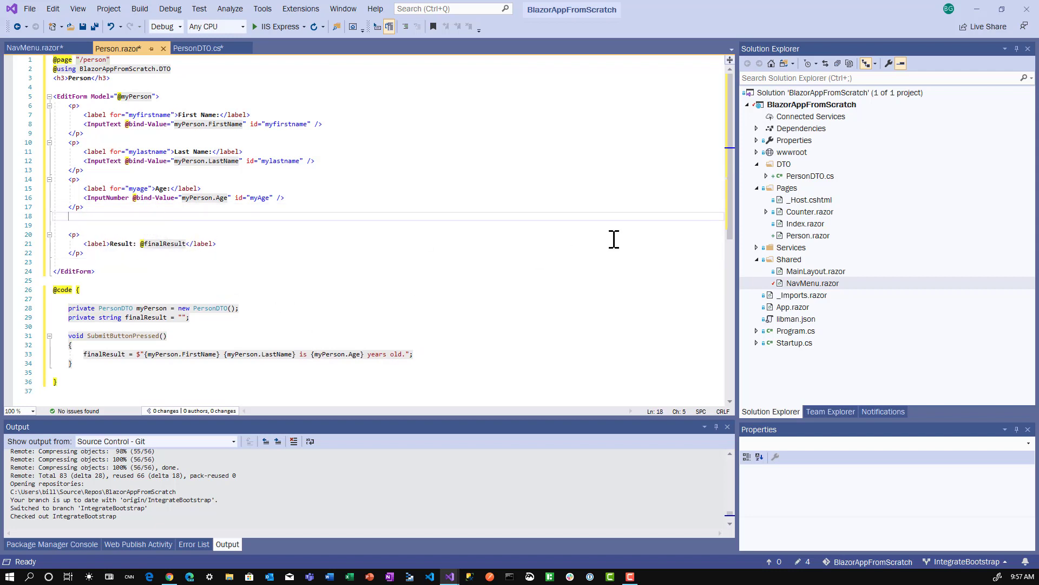
text(<p>)
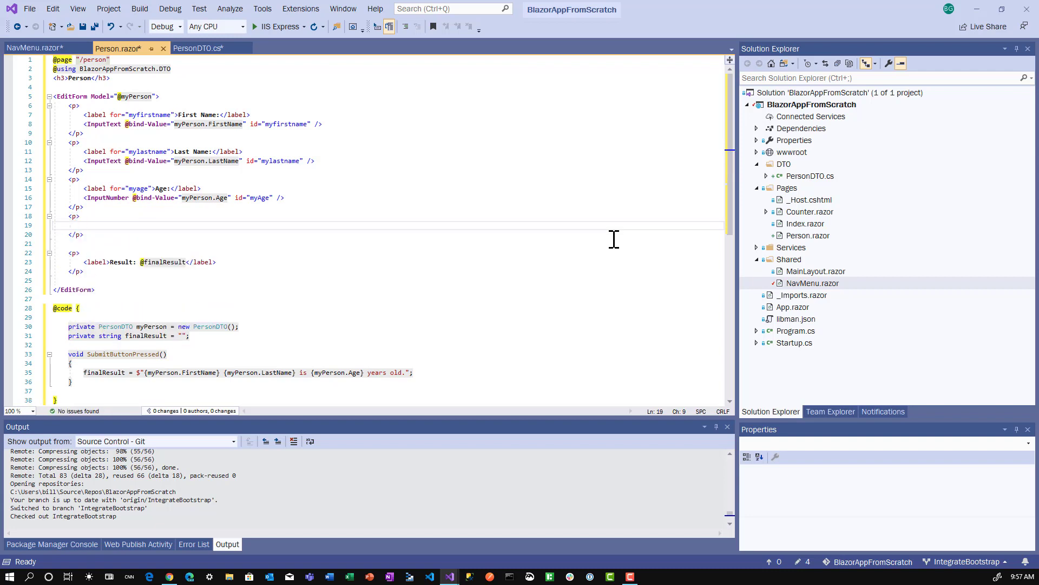
text(<b)
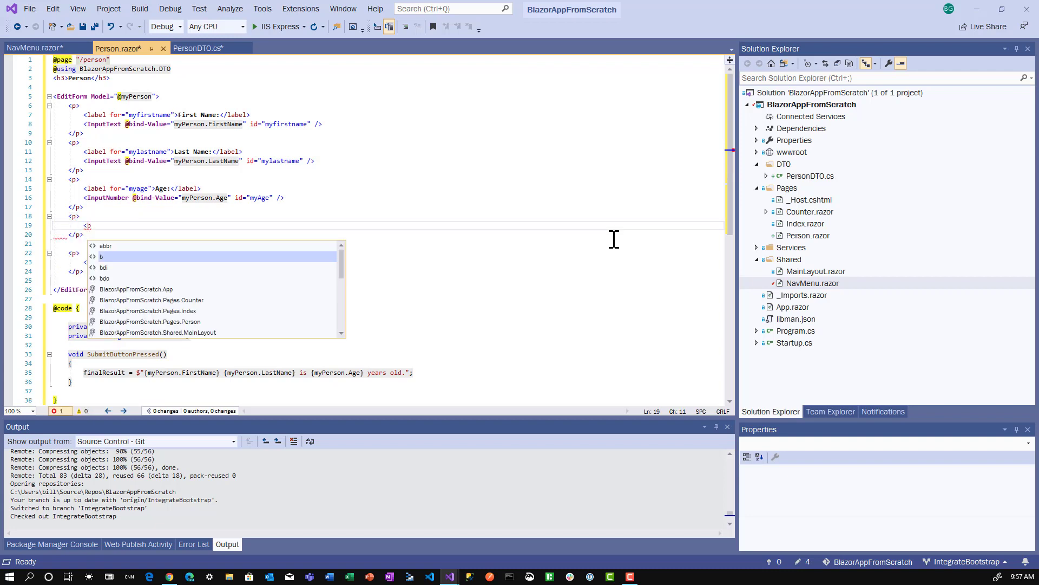
text(utton)
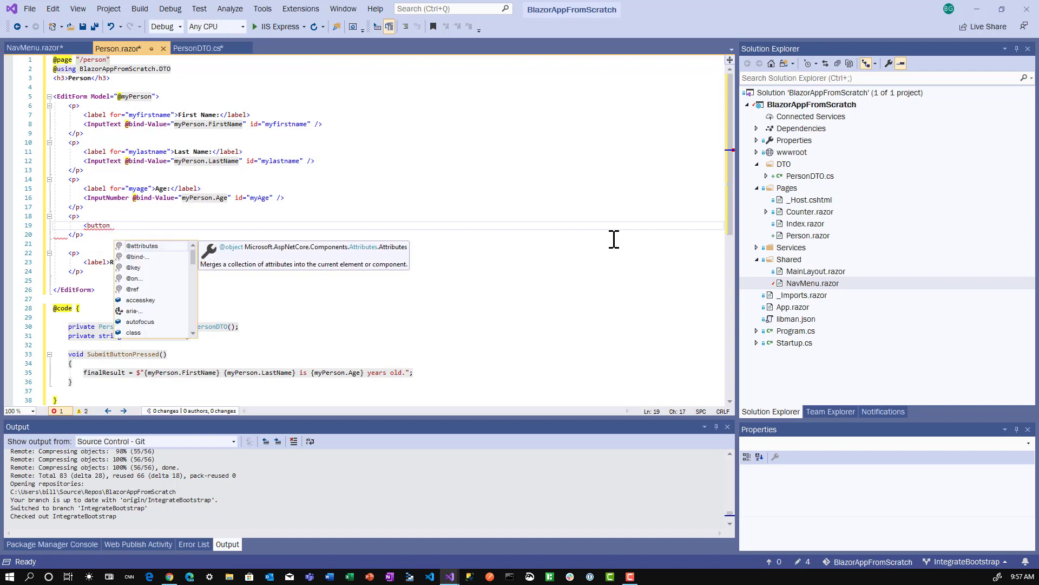
text(@o)
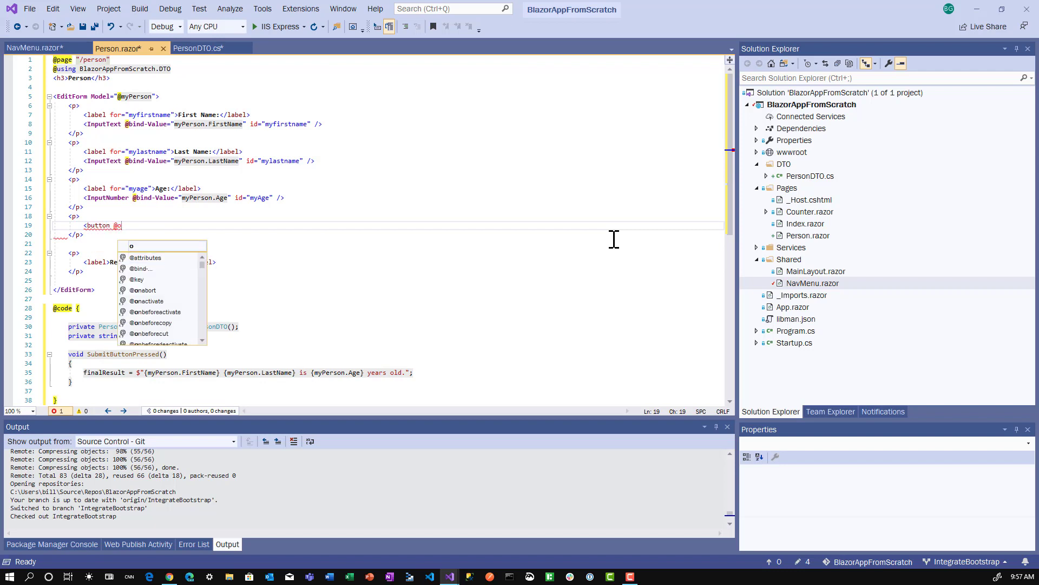
text(nclick=")
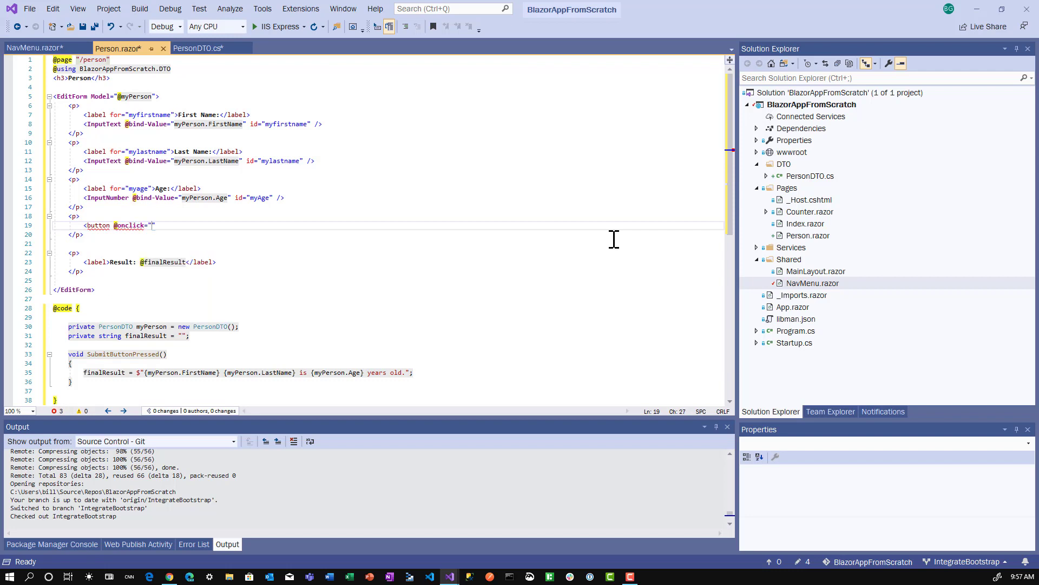
text(SubmitButtonPressed)
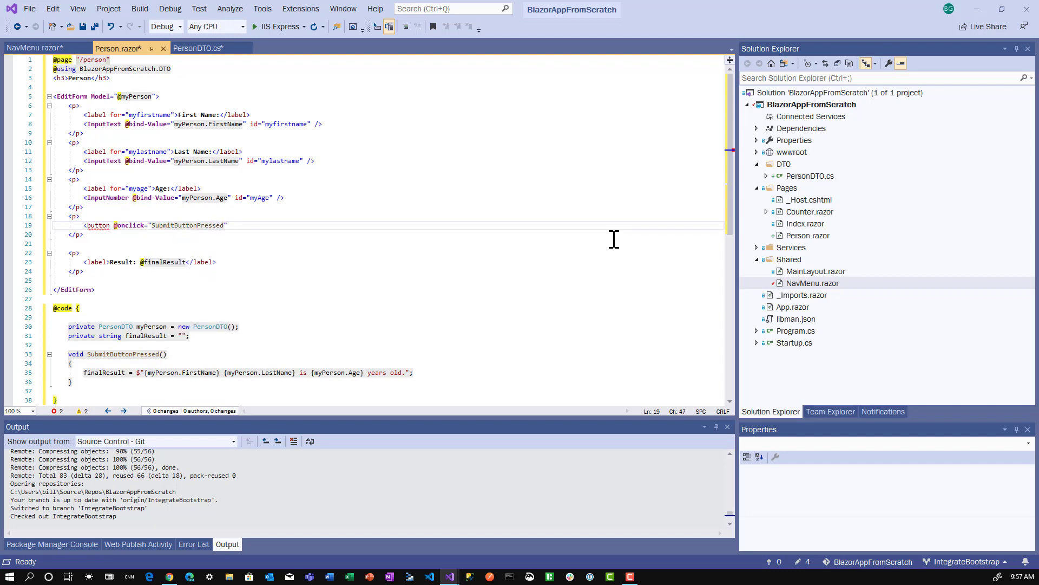
text(>Subm</button>)
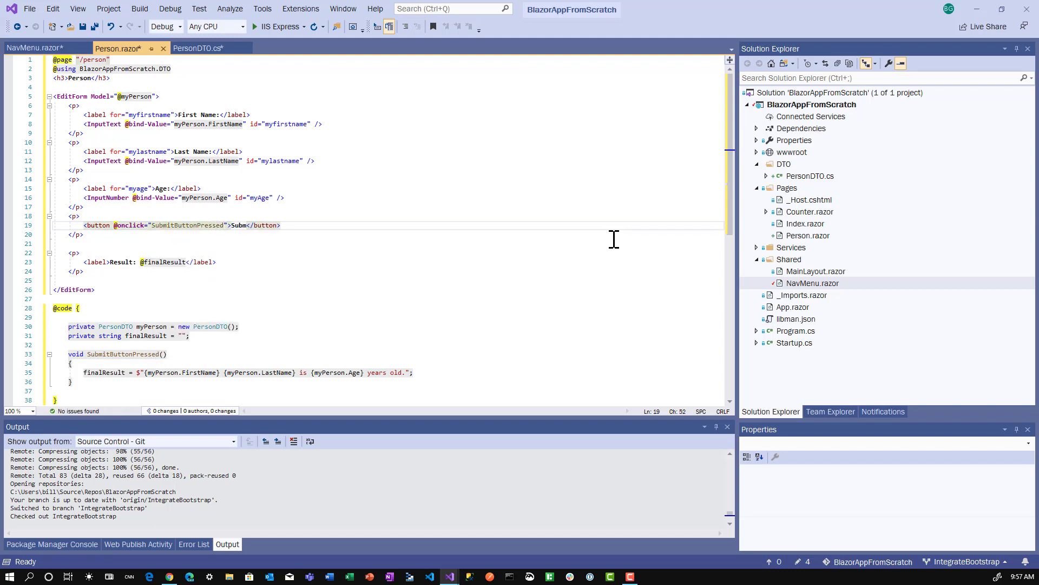
text(it)
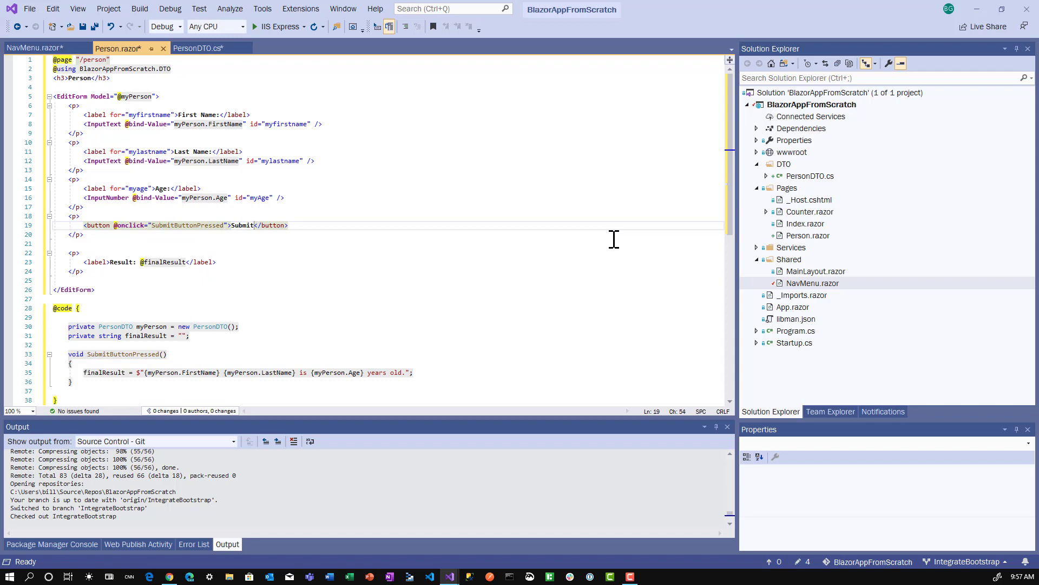
mouse_move(225, 421)
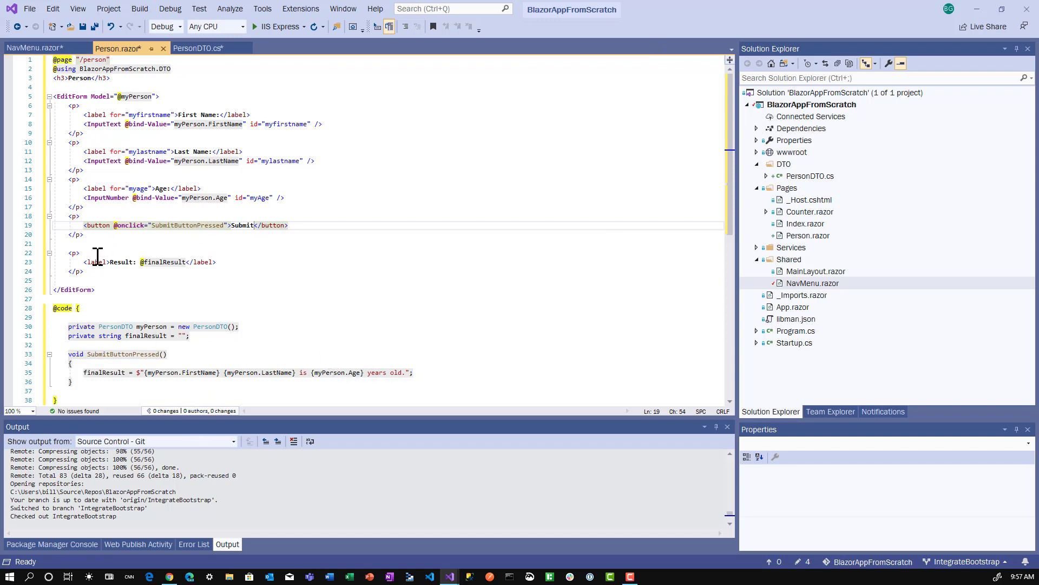
mouse_move(198, 284)
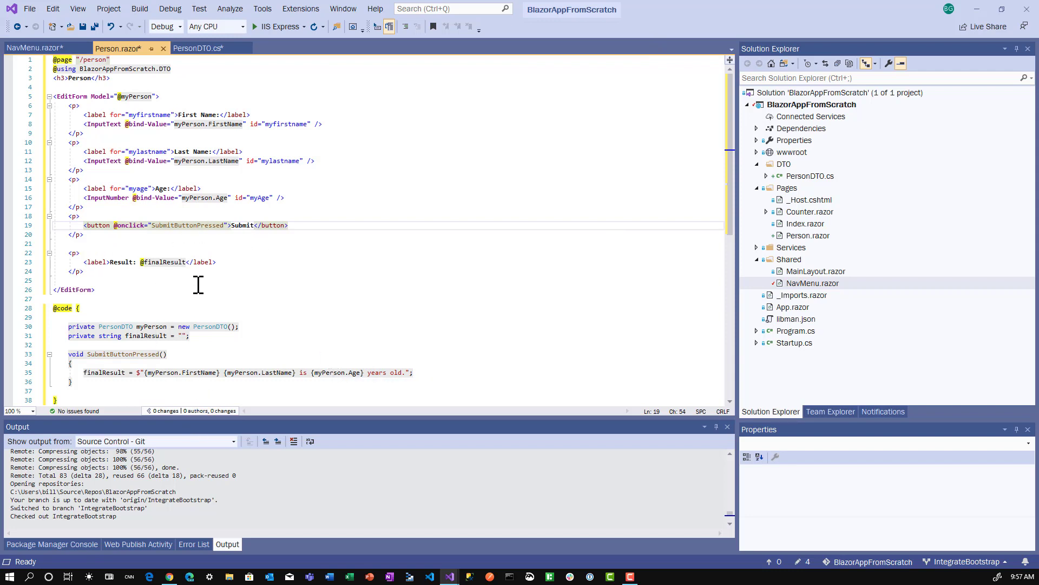
mouse_move(163, 262)
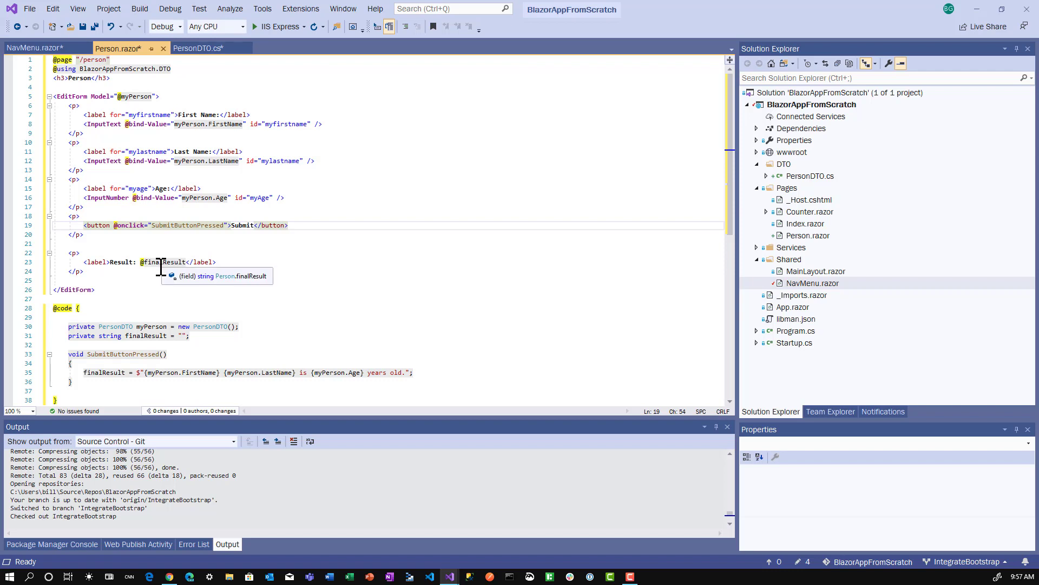
mouse_move(211, 249)
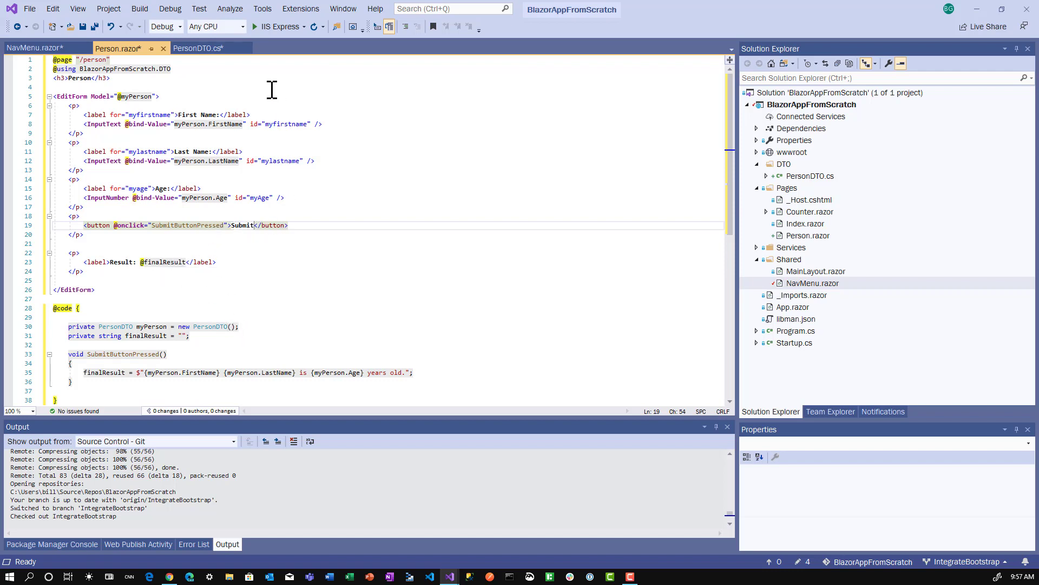
mouse_move(277, 26)
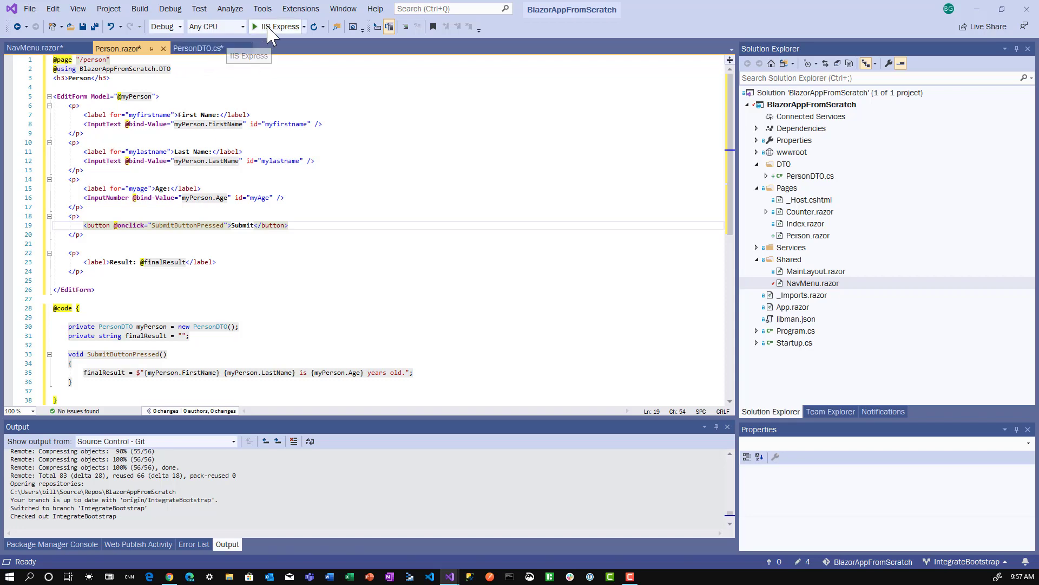
Open the app's Person page and submit Fred Flintstone, age 25.
click(255, 26)
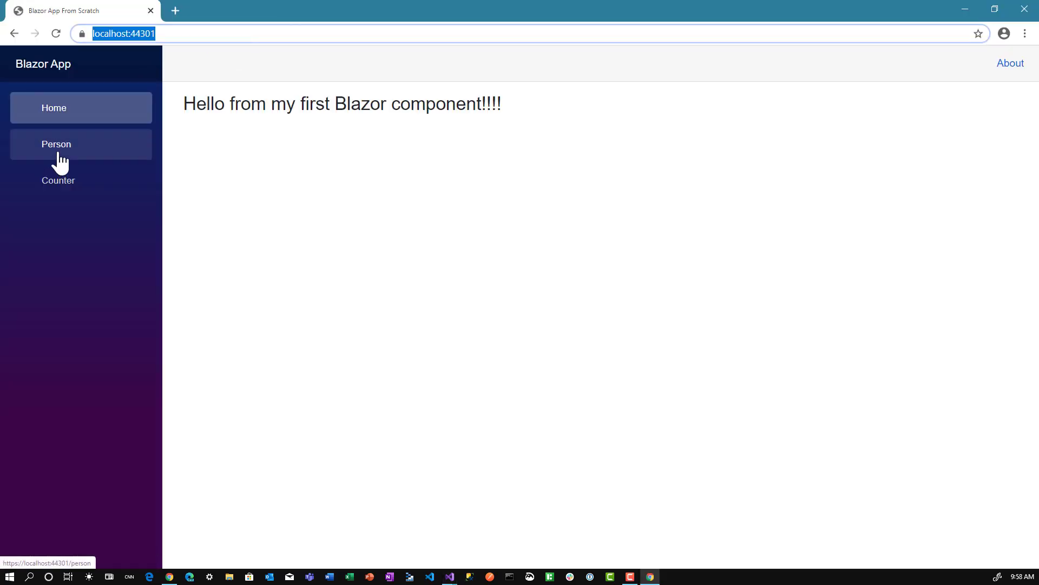
click(56, 144)
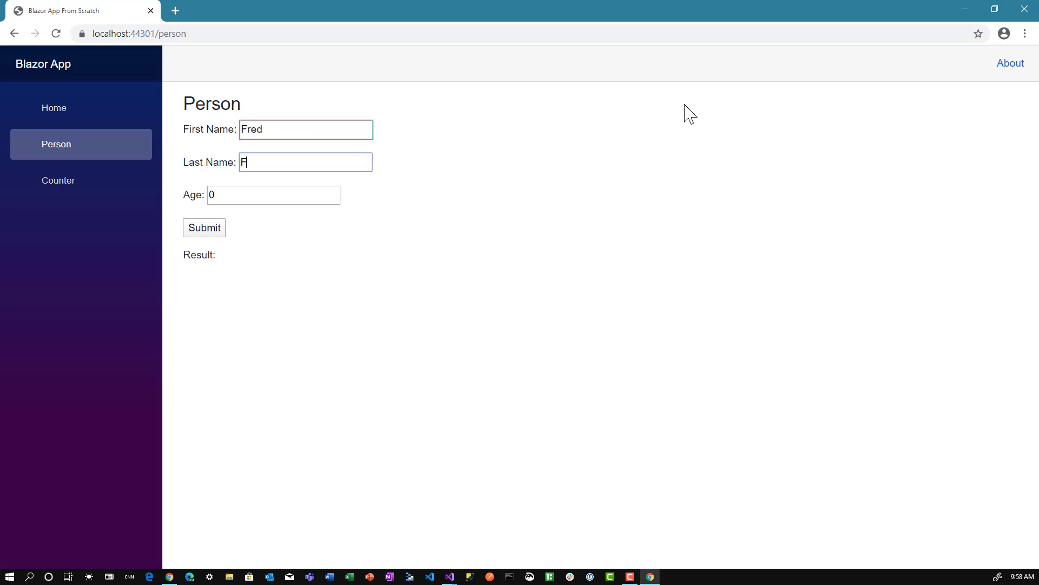
text(lintstone)
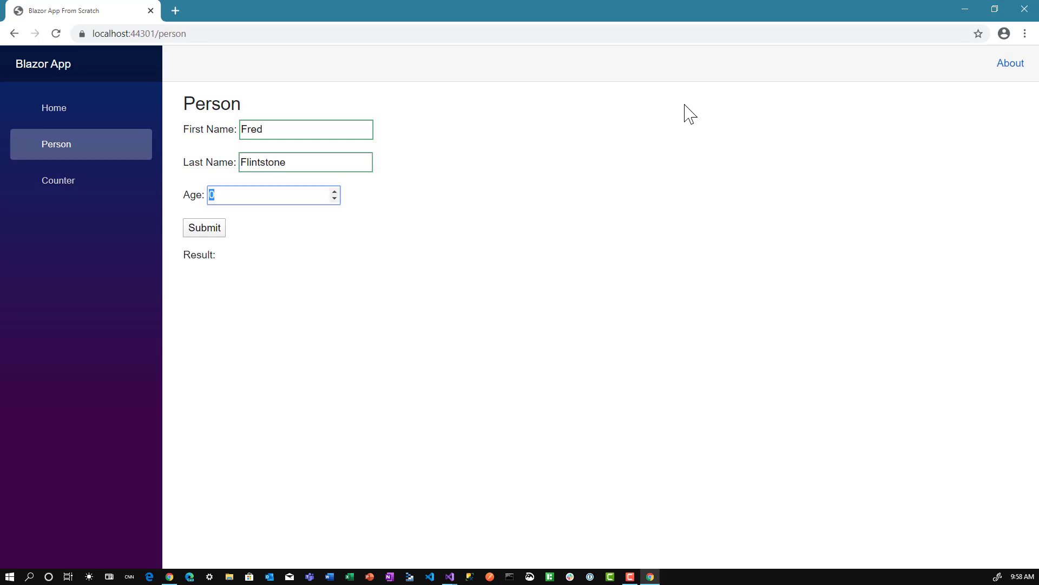
text(25)
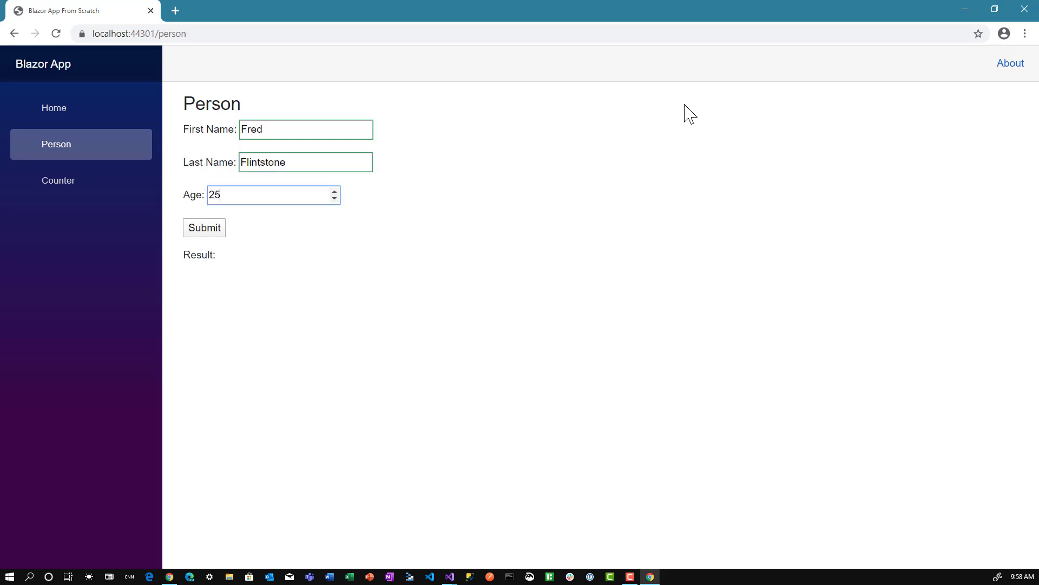
click(204, 228)
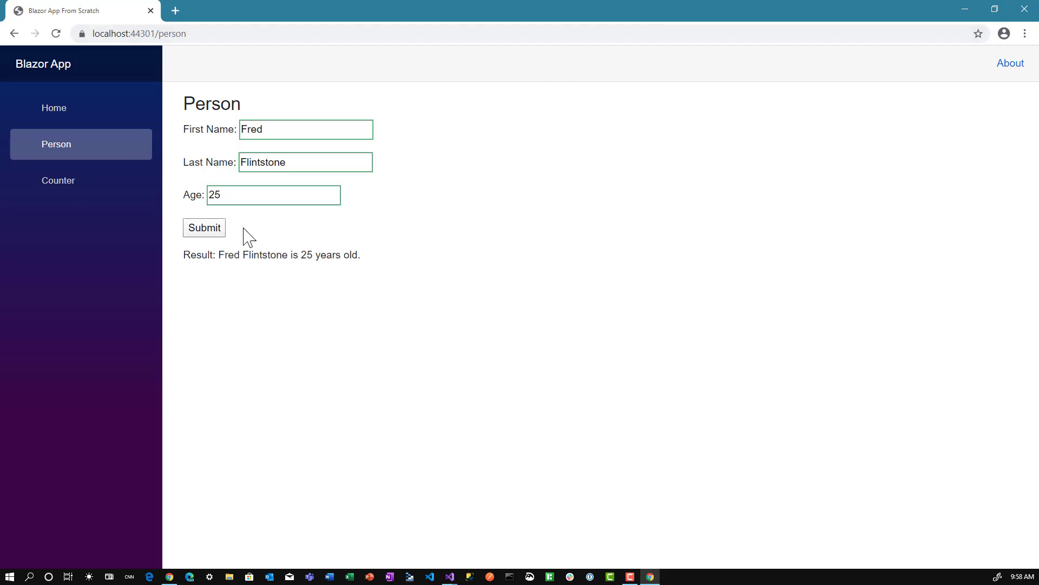
mouse_move(302, 181)
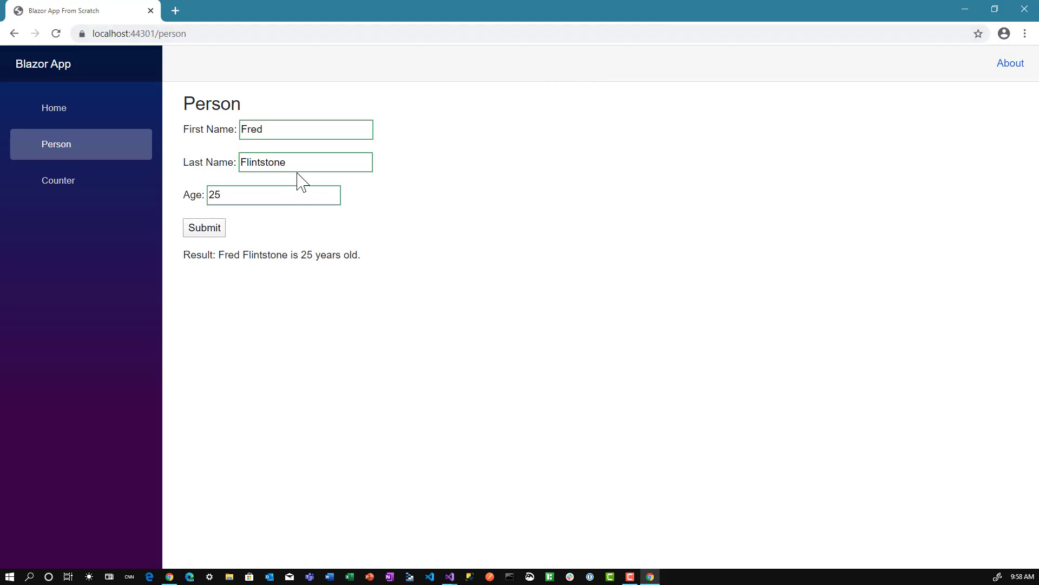
Resubmit with first name Barney, then again with the first name empty.
double_click(251, 130)
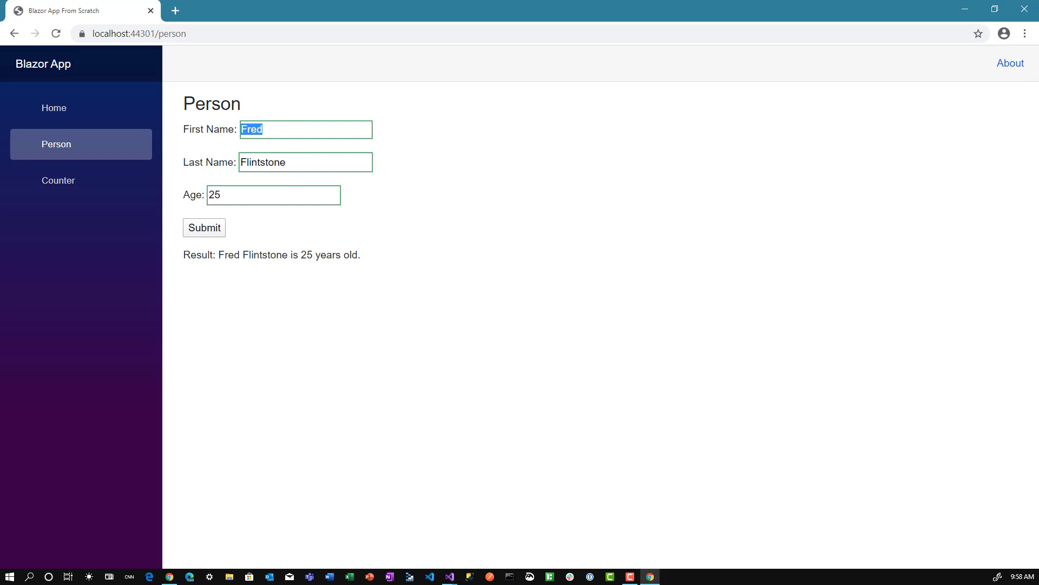
text(Barne)
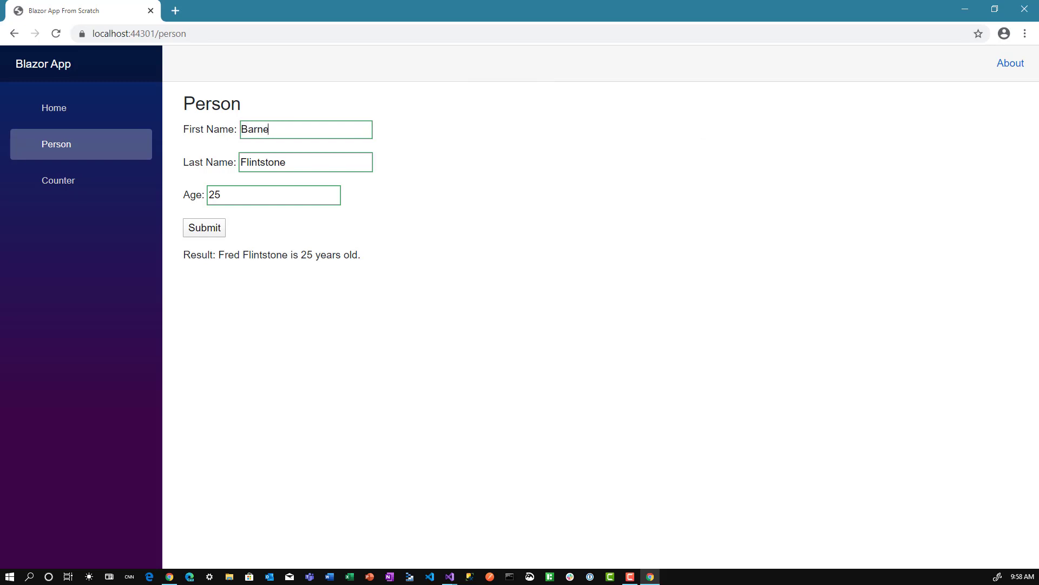
text(y)
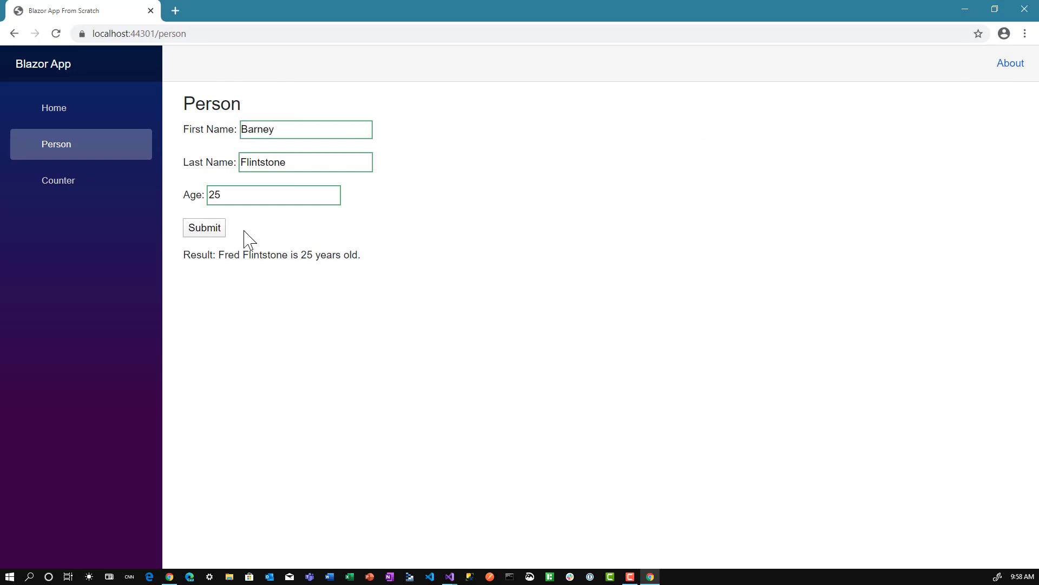
click(204, 227)
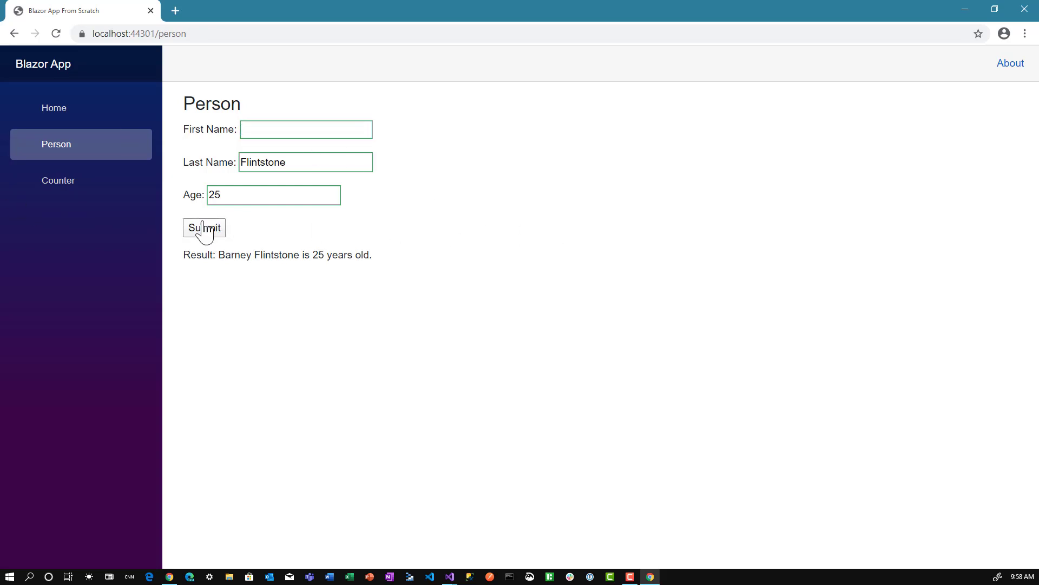
click(204, 227)
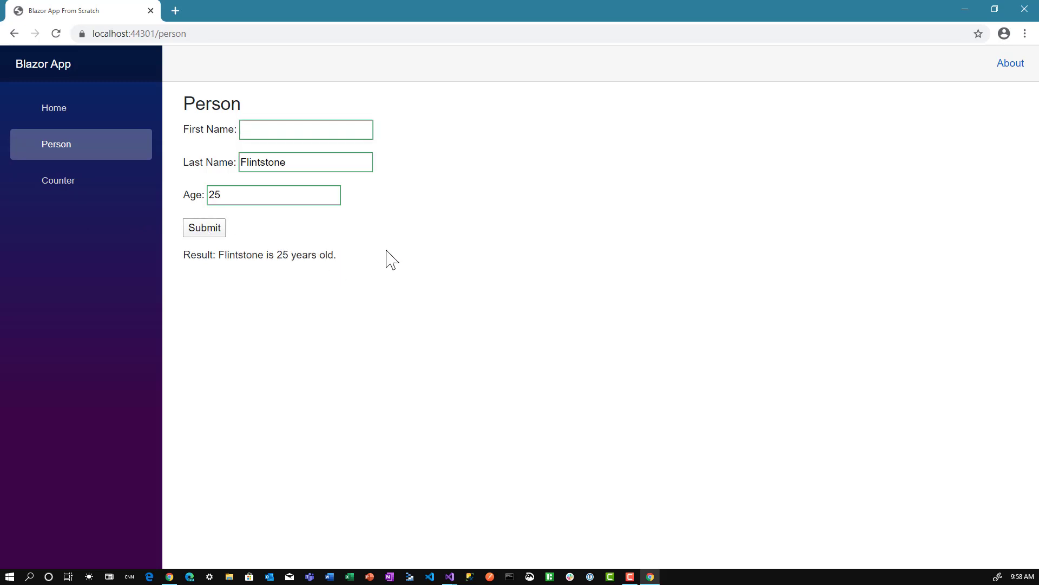
mouse_move(1003, 31)
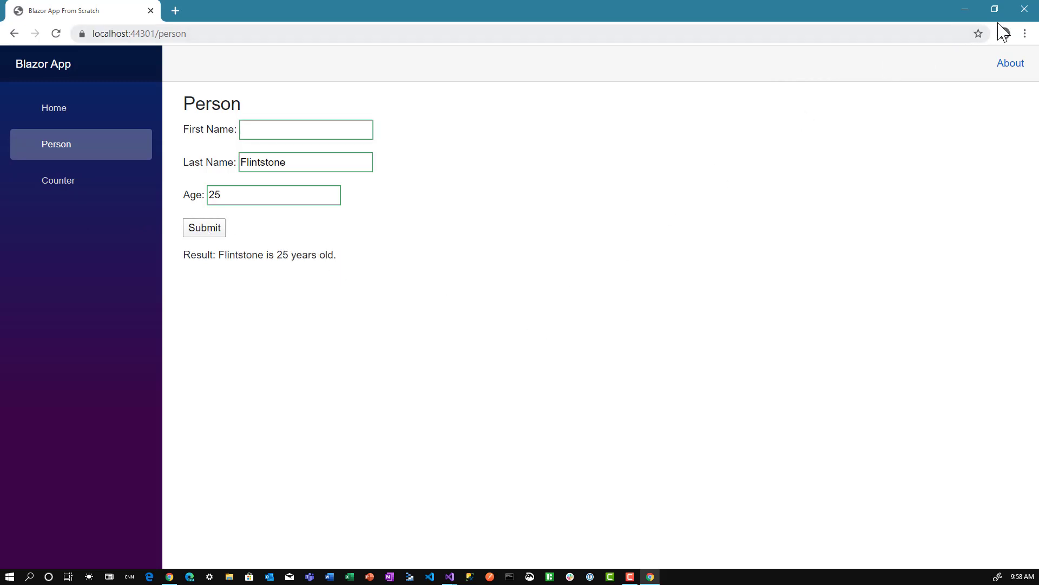
Return to Visual Studio and bring up the PersonDTO.cs tab.
click(448, 576)
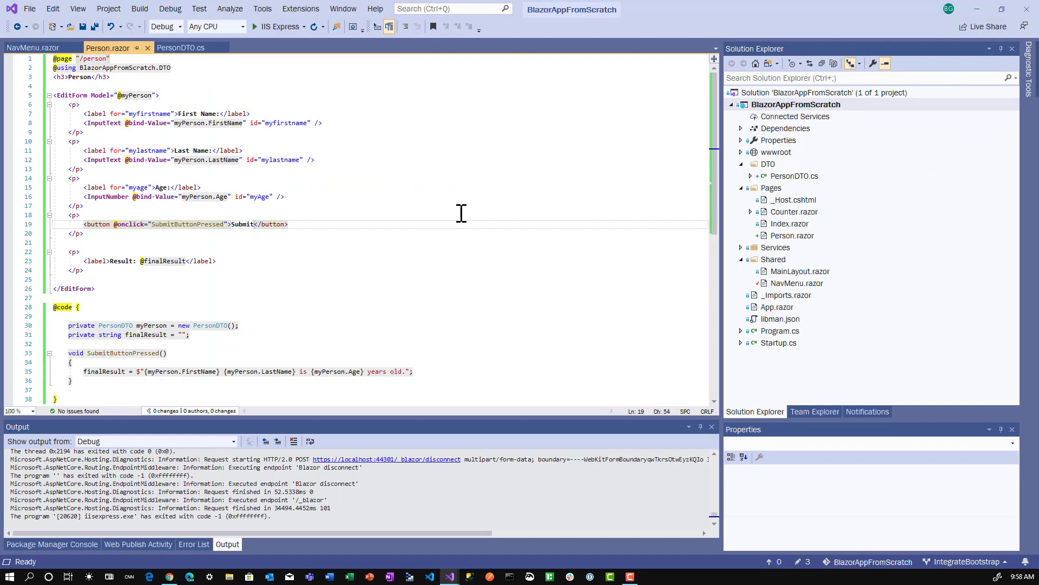
mouse_move(447, 191)
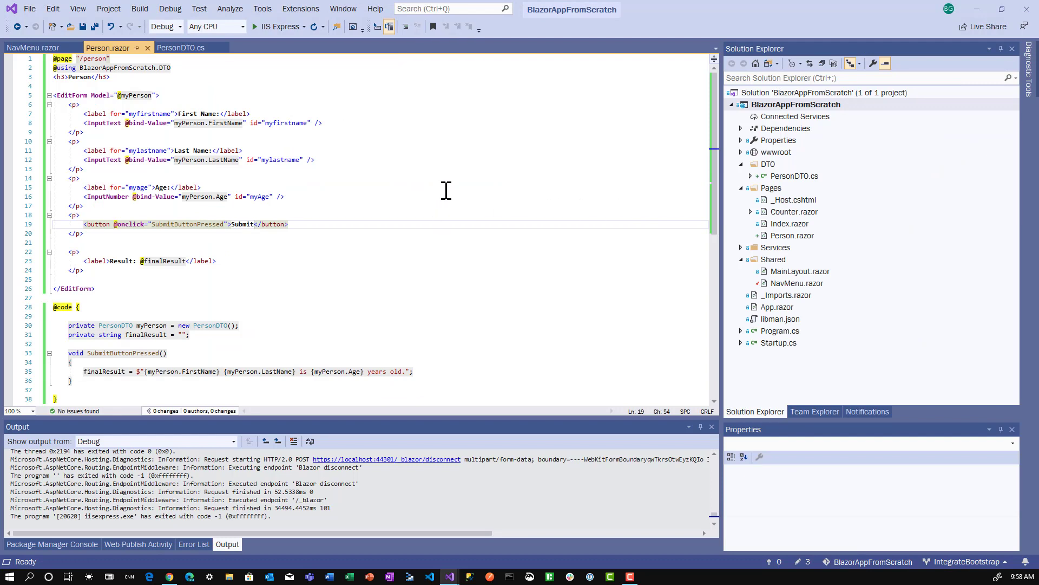
mouse_move(422, 207)
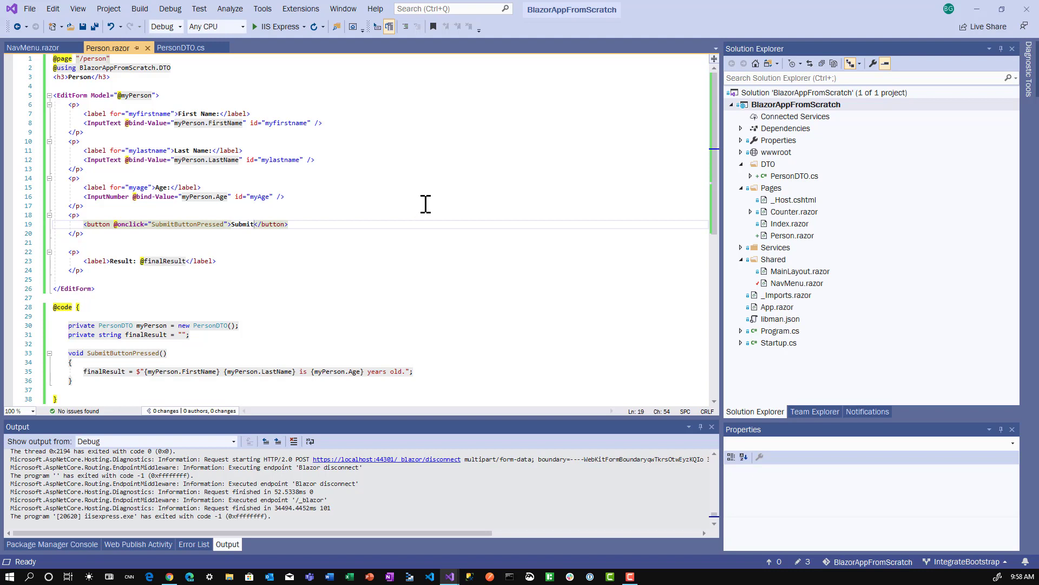
mouse_move(541, 192)
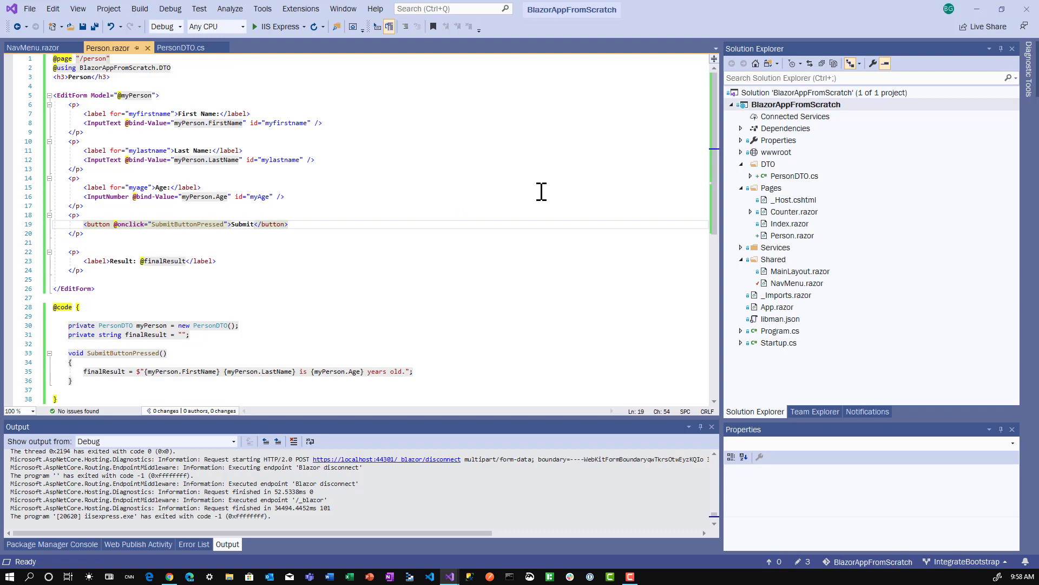
click(794, 175)
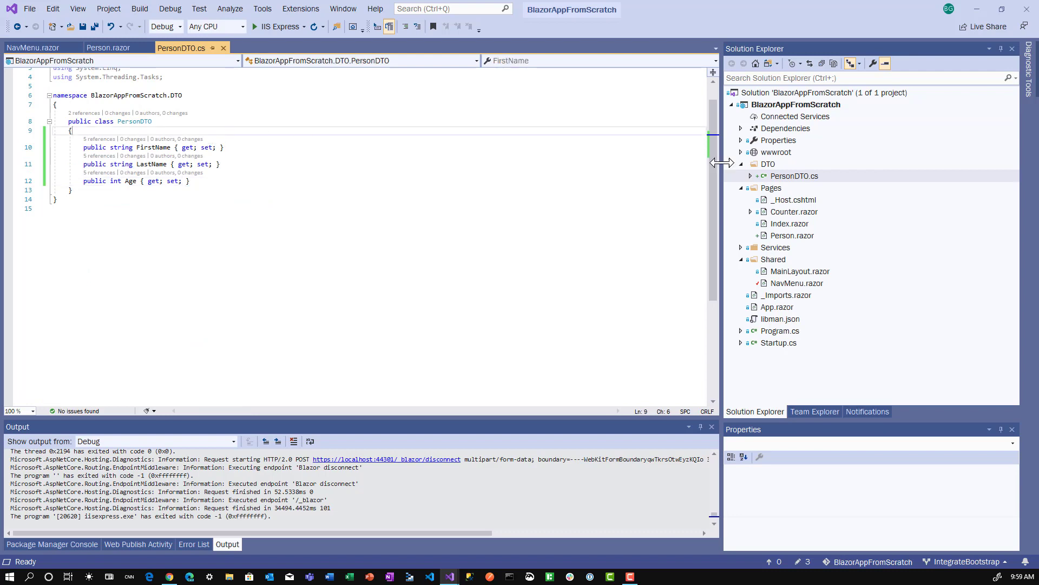
Add [Required] and [MinLength(2, ErrorMessage = "Please enter at least 2 characters.")] above FirstName.
key(Enter)
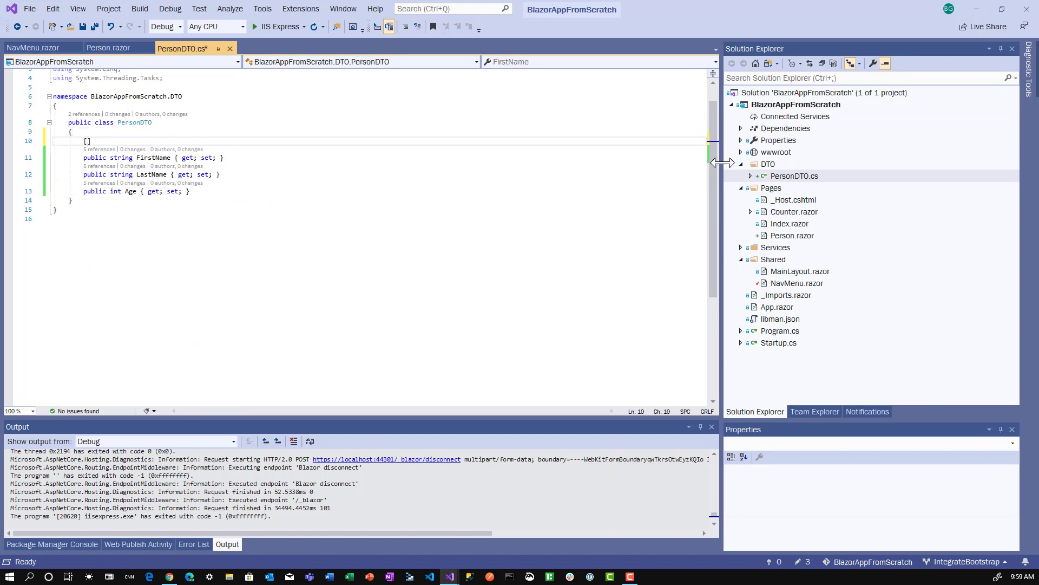
text(Required)
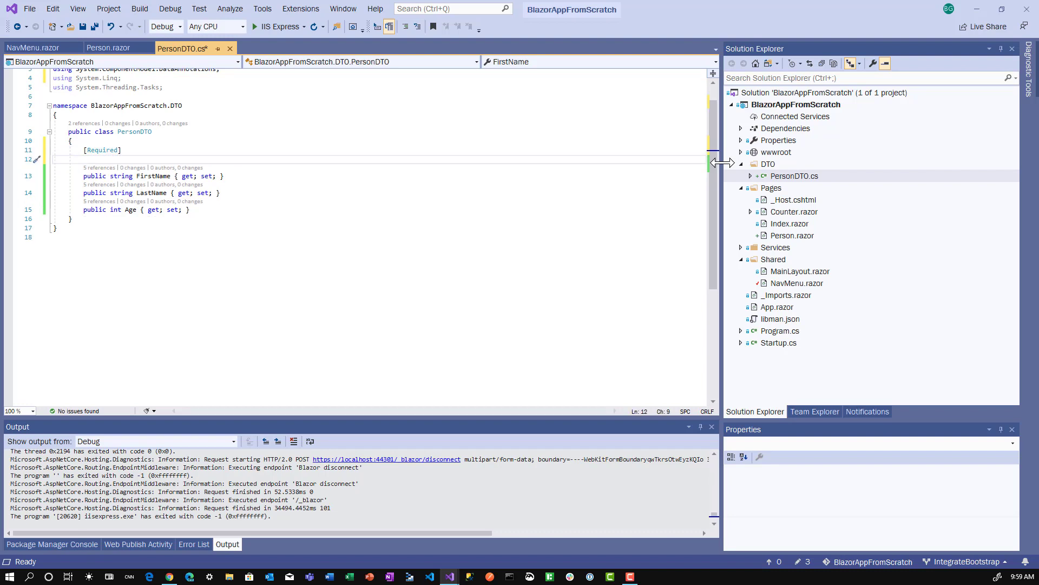
text([M)
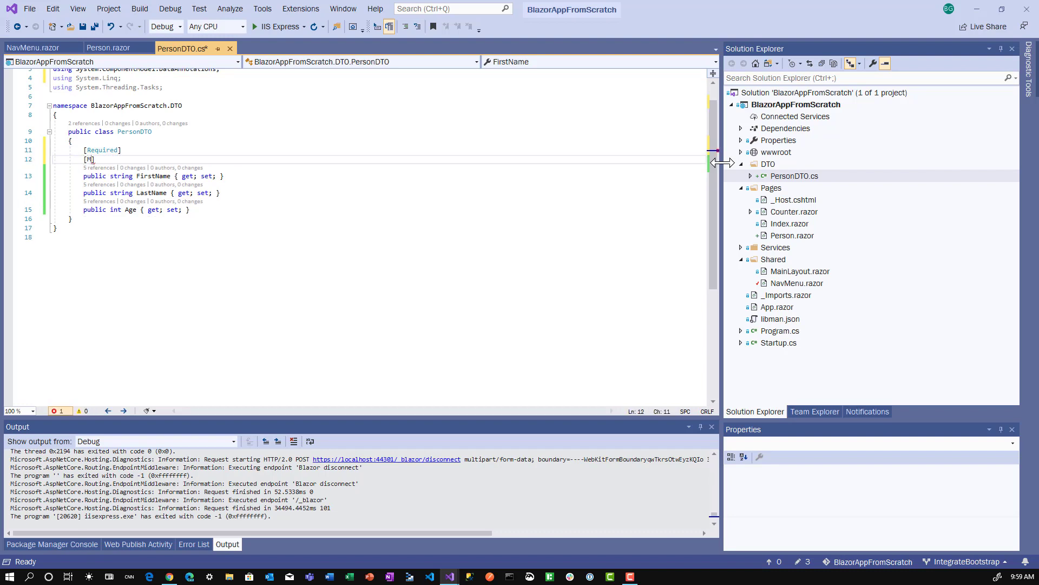
text(inLength(2)
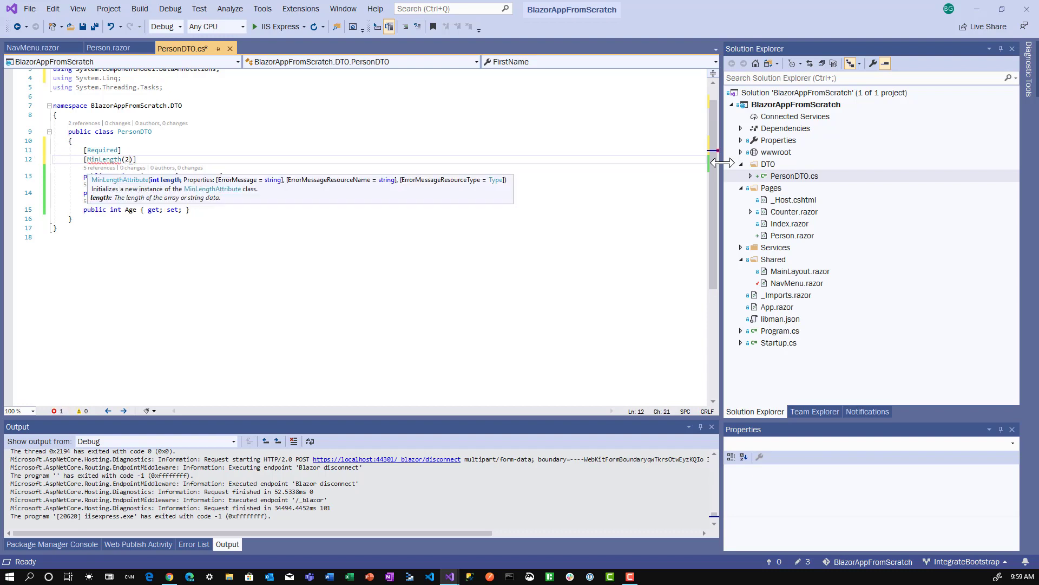
text(, ErrorMessage =")
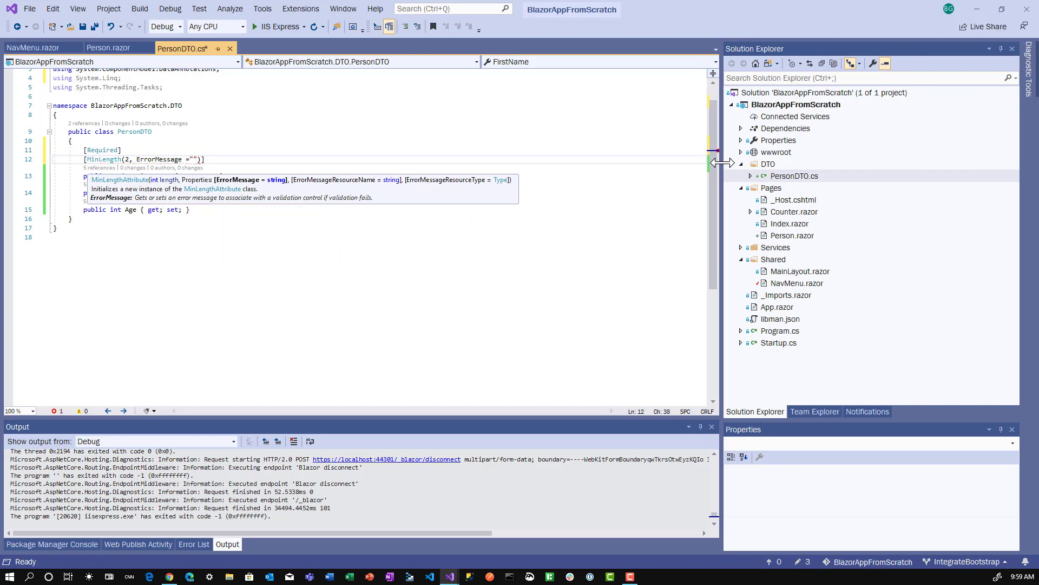
text(Please enter at least 2 ch)
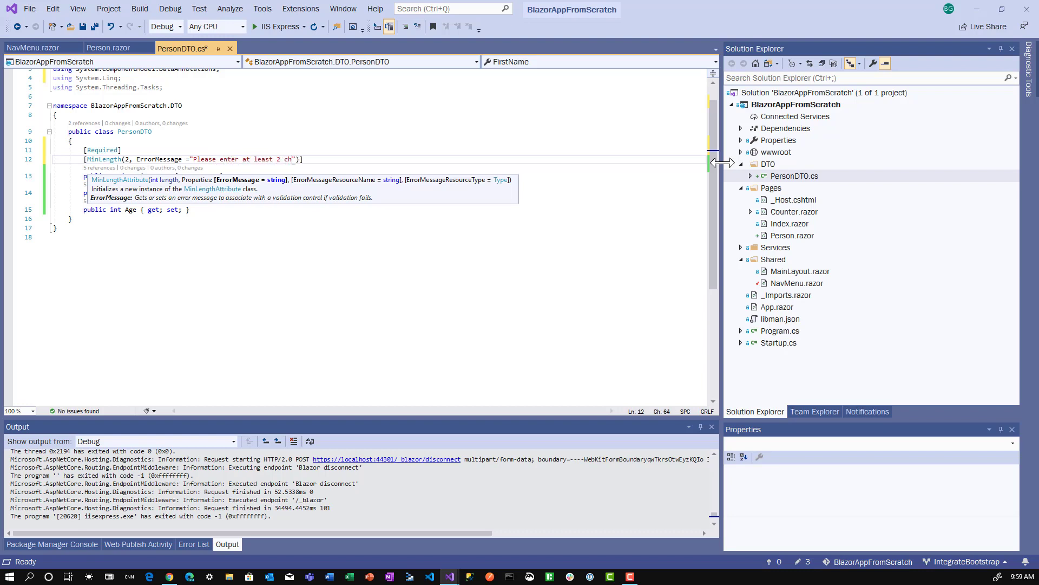
text(aracters.)
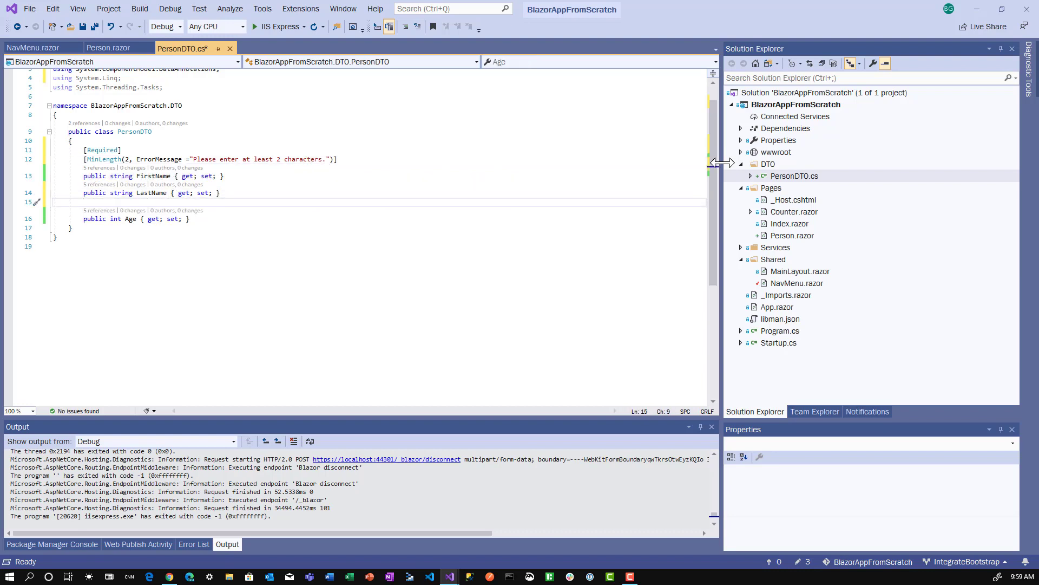
Add [Range(21, 2000, ErrorMessage = "You must be at least 21 years old.")] above Age.
text([)
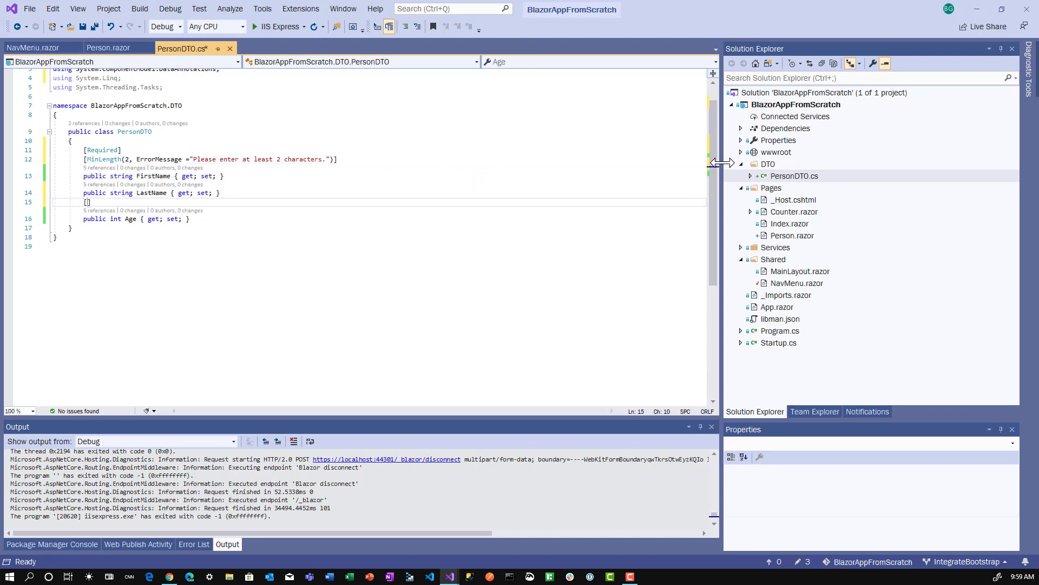
text(Range()
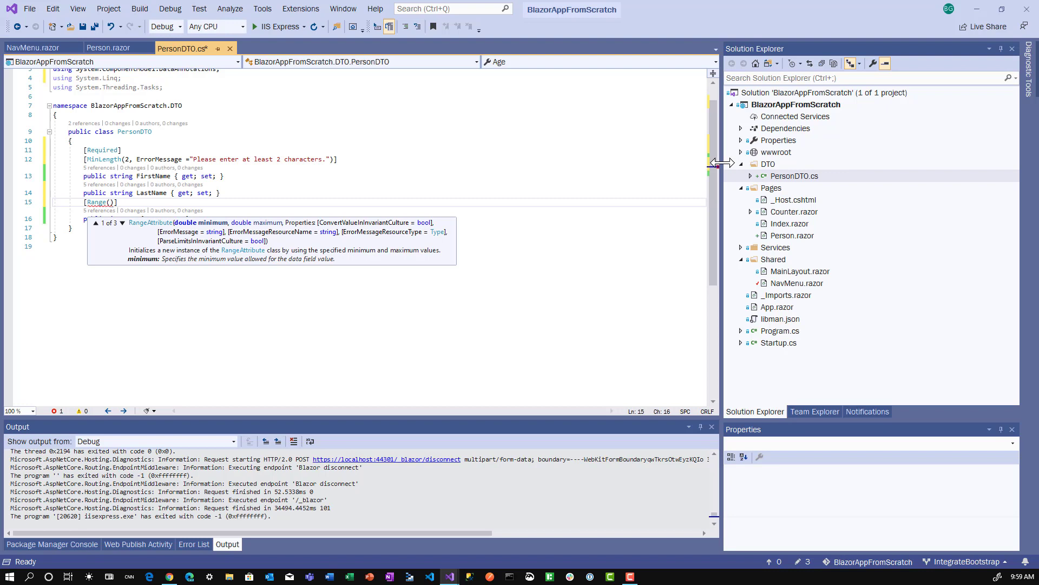
text(21,)
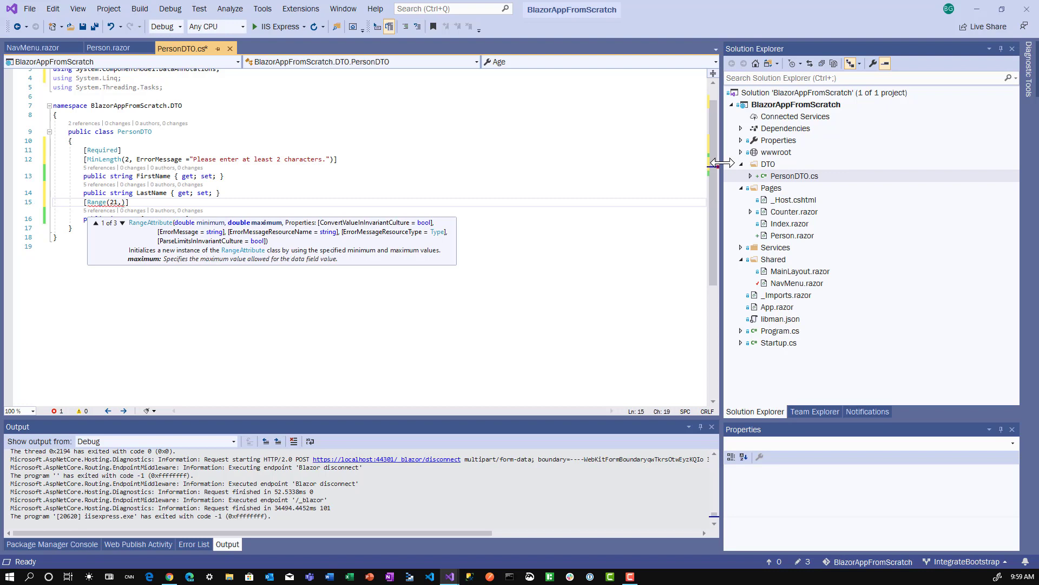
text(200)])
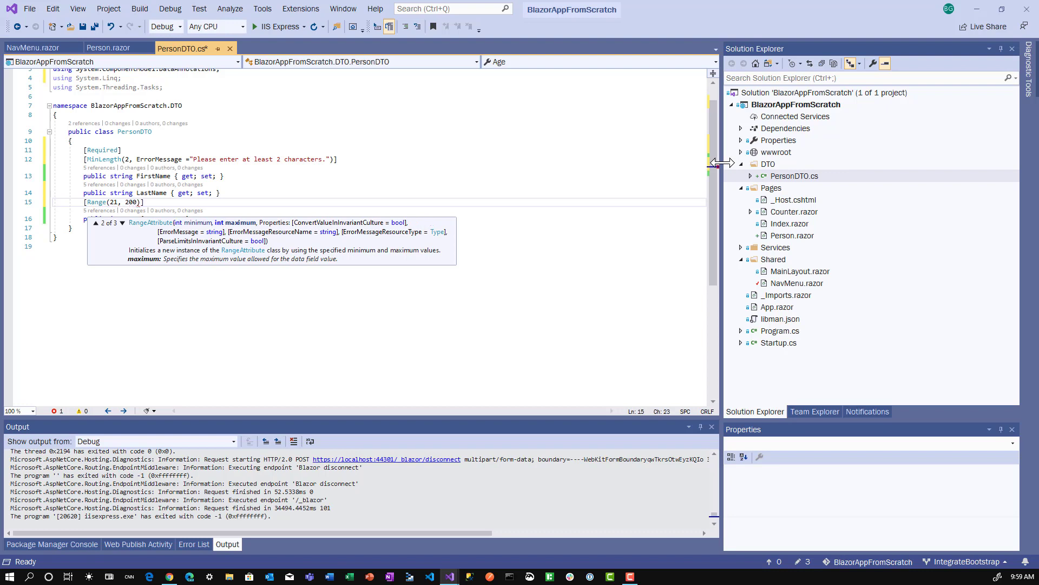
text(0)
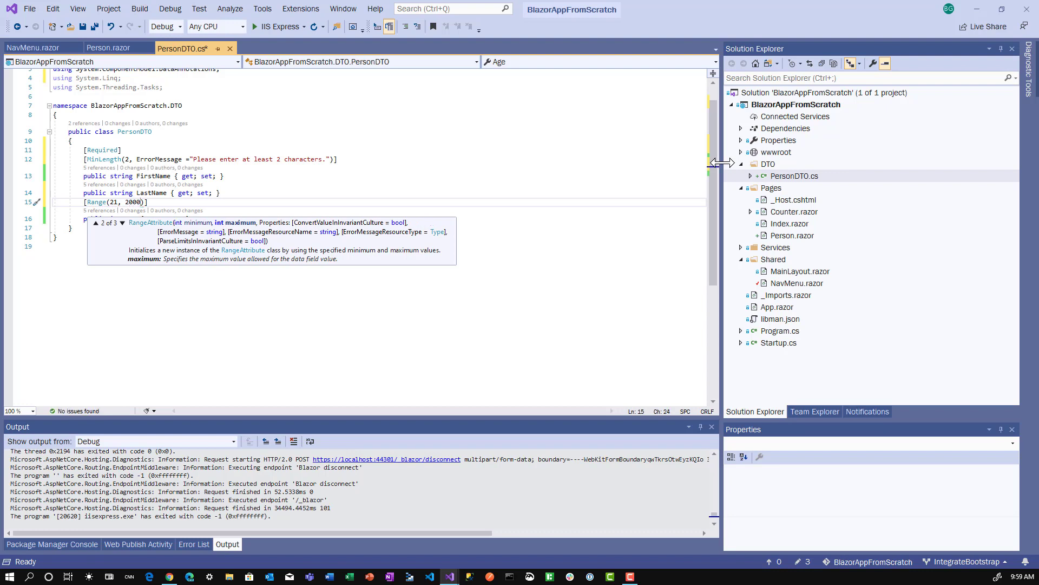
text(, ErrorMessage ="You must be at least 21 years old")
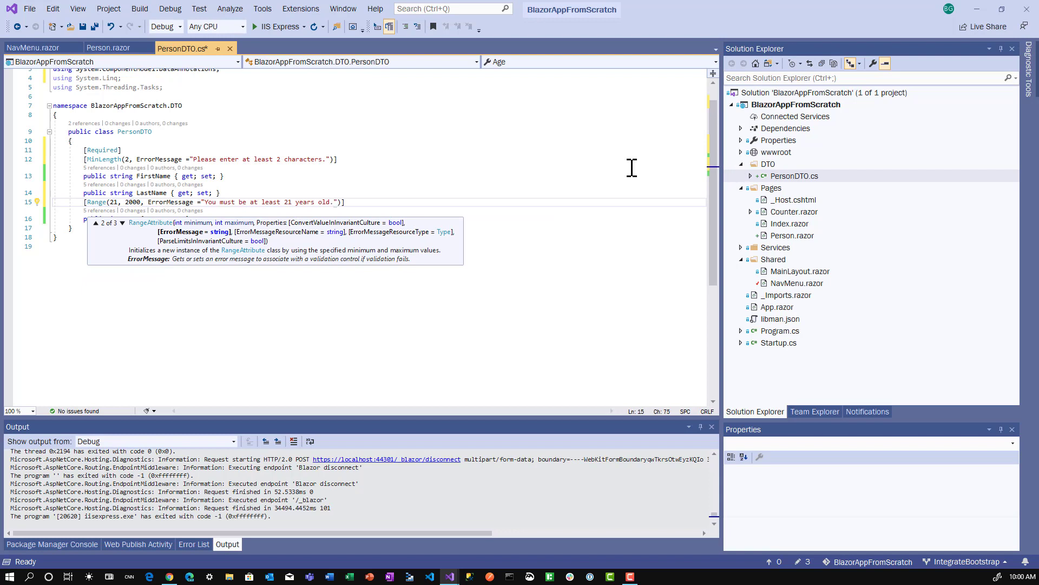
mouse_move(99, 150)
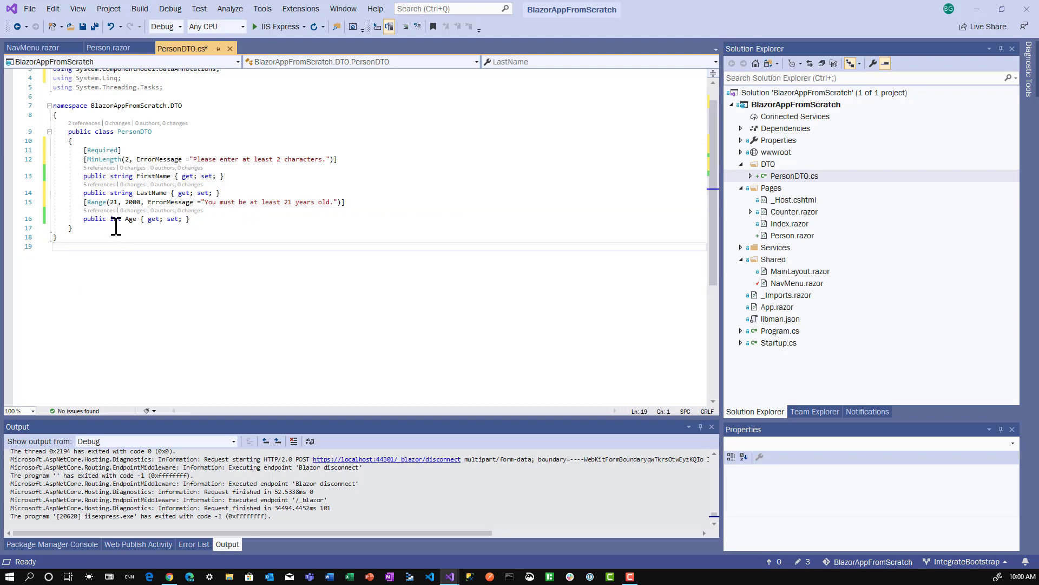
mouse_move(117, 219)
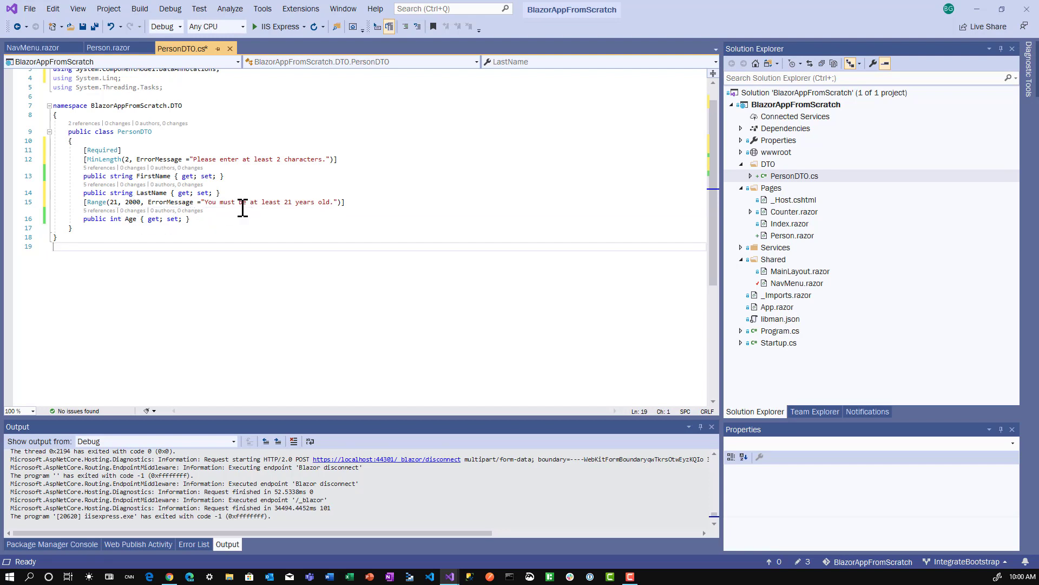
mouse_move(197, 160)
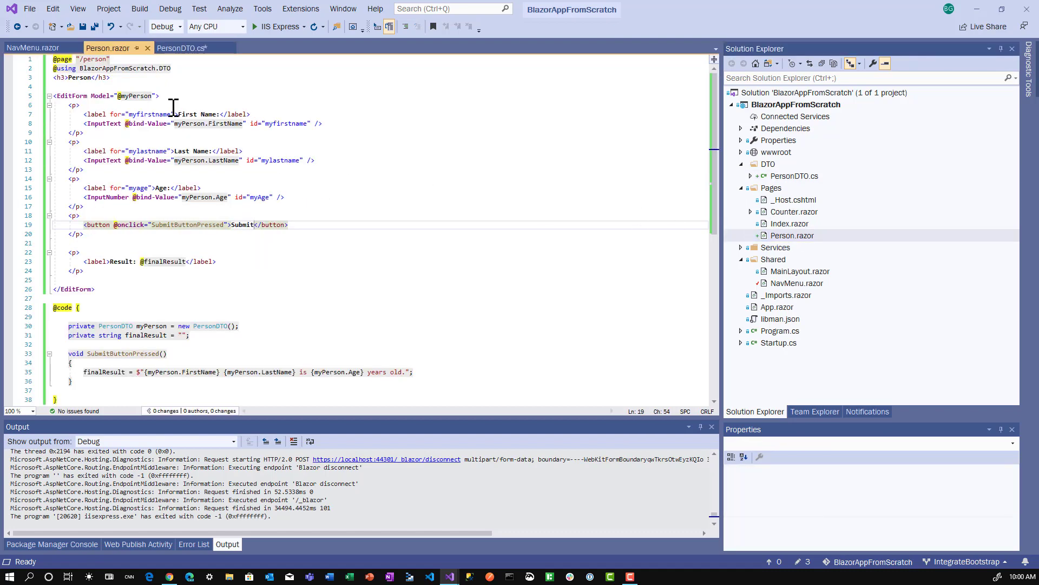
Add <DataAnnotationsValidator /> and <ValidationSummary /> inside EditForm, then begin an OnValidSubmit attribute.
click(159, 95)
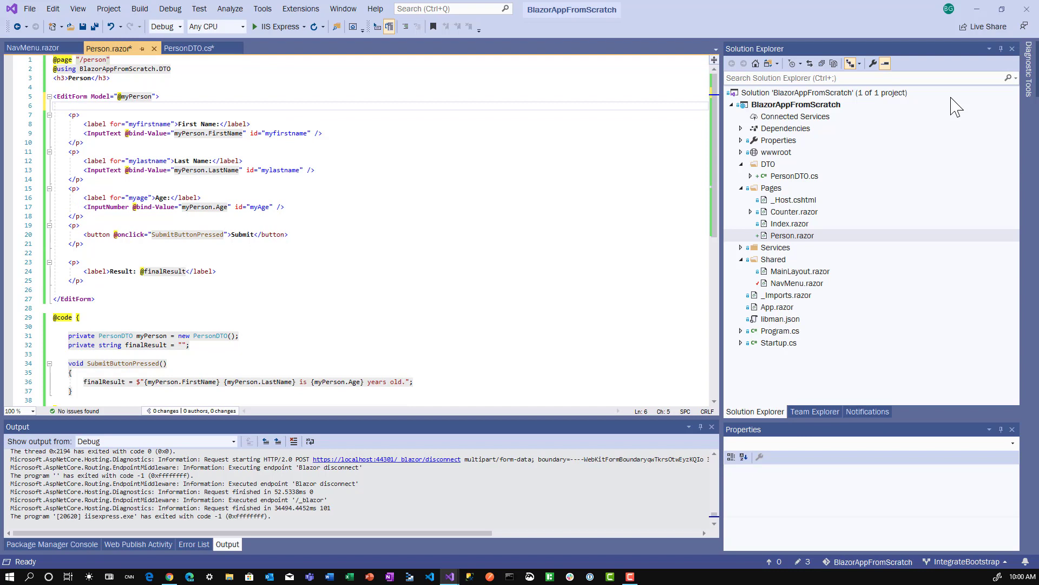
text(<d)
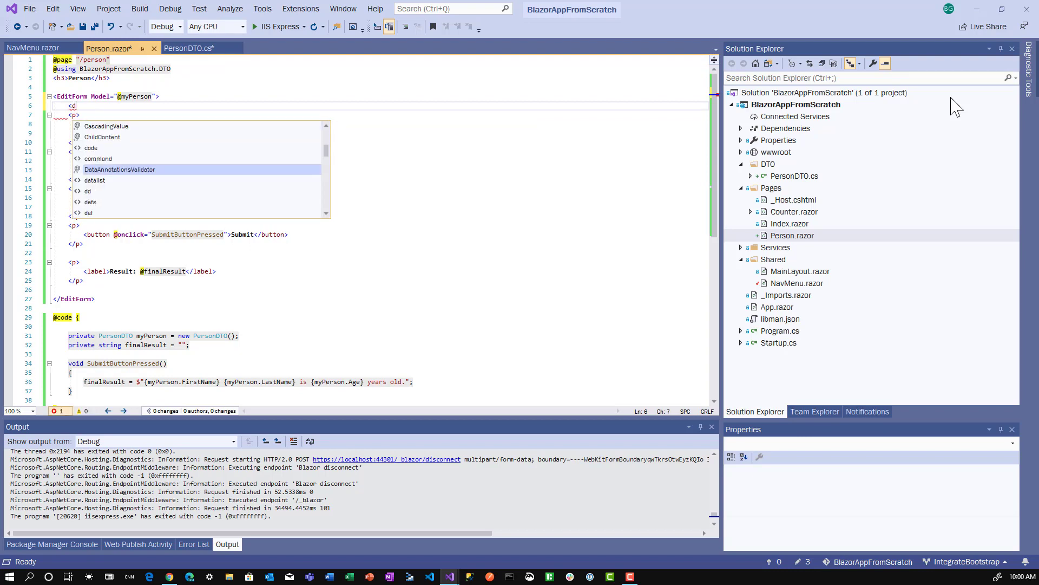
text(ataAnnotationsValidator />)
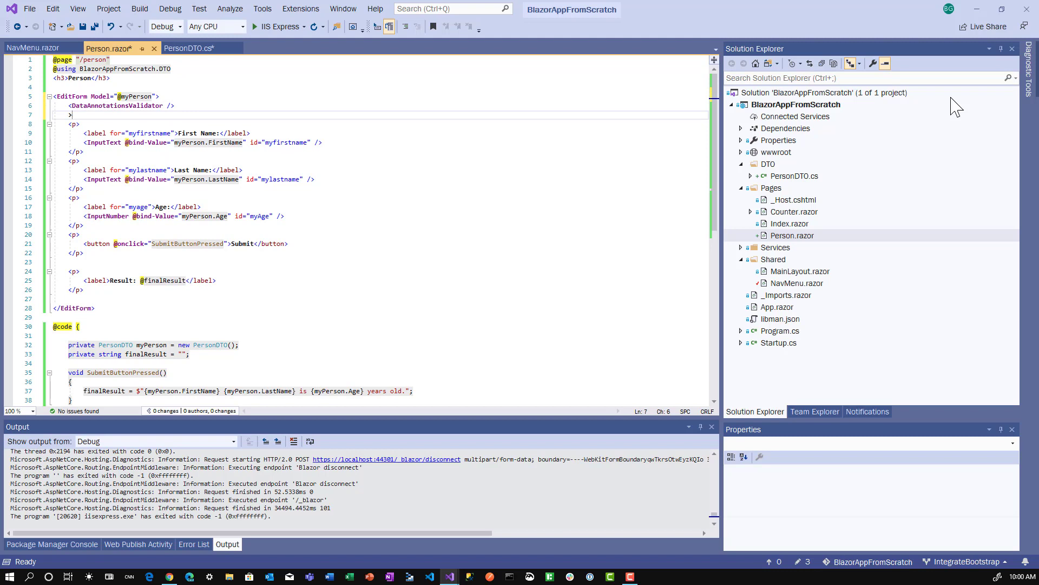
text(<)
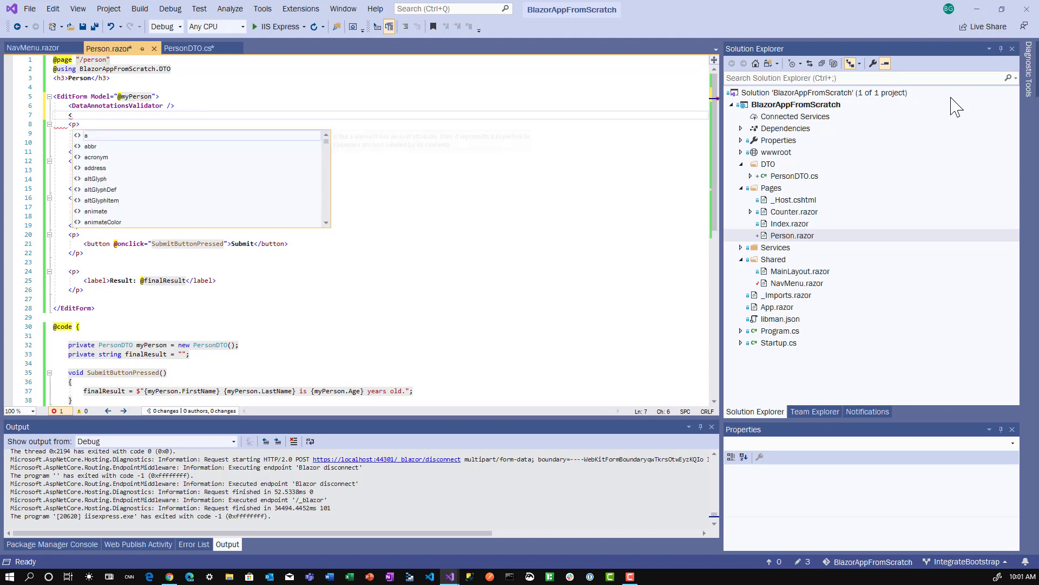
text(ValidationSummary />)
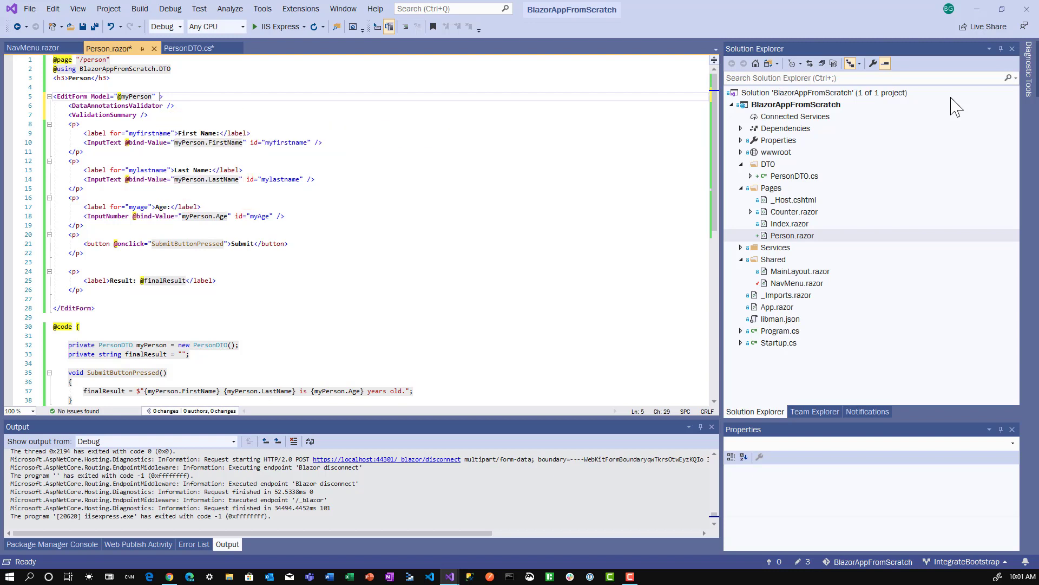
text(OnValid)
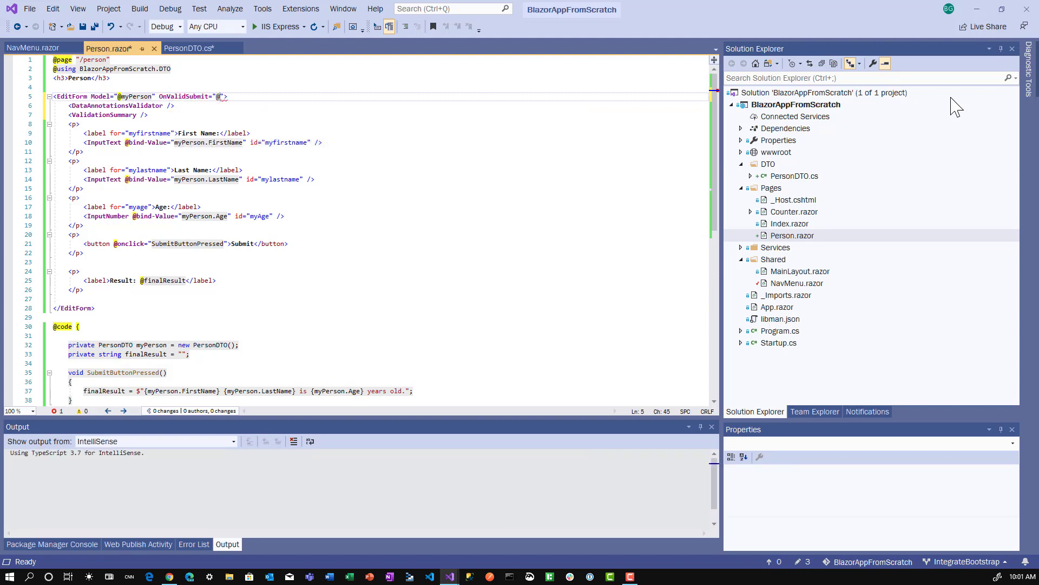
text(SubmitButtonPressed)
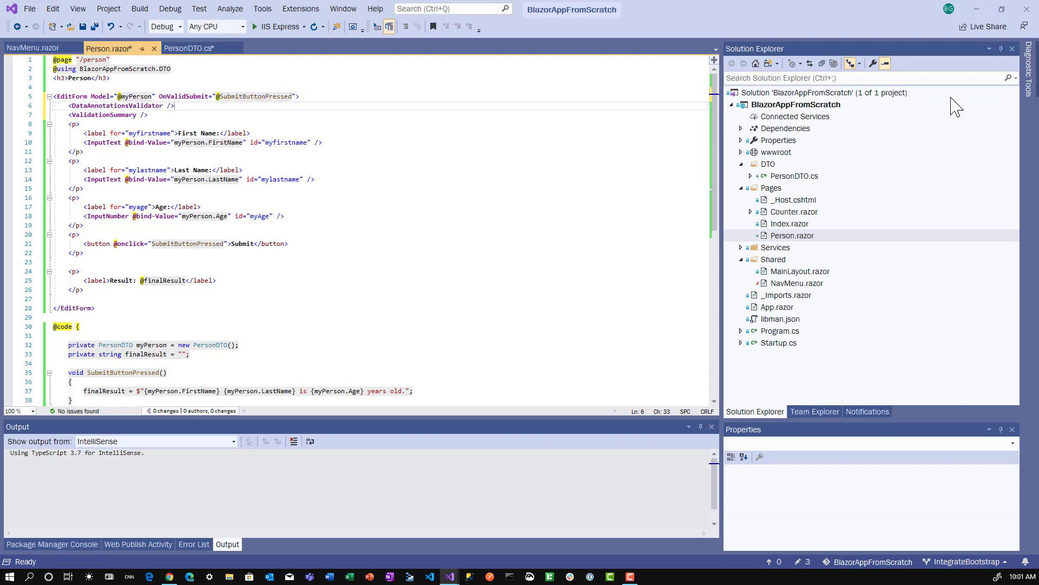
click(78, 235)
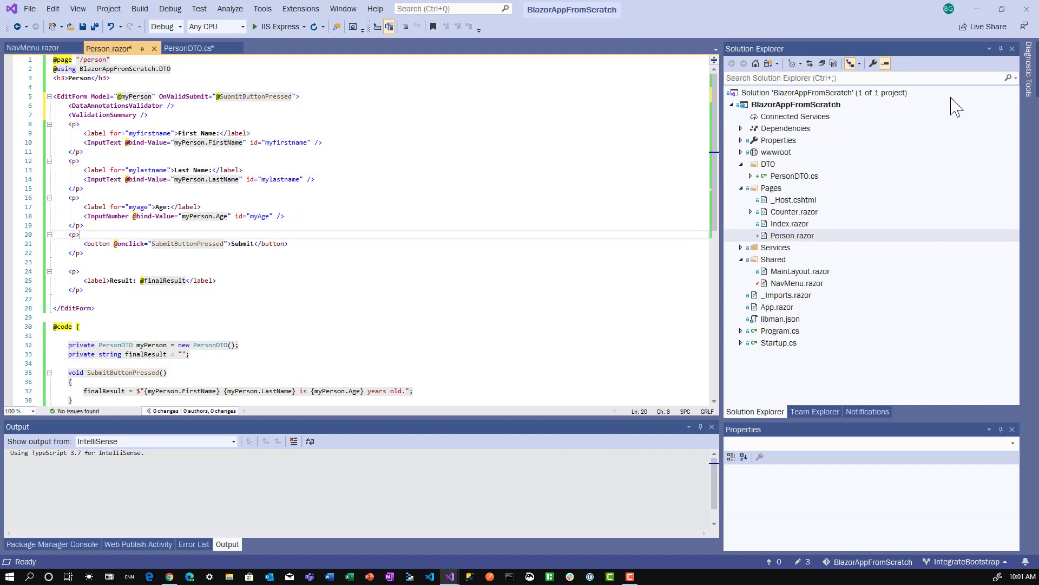
click(187, 243)
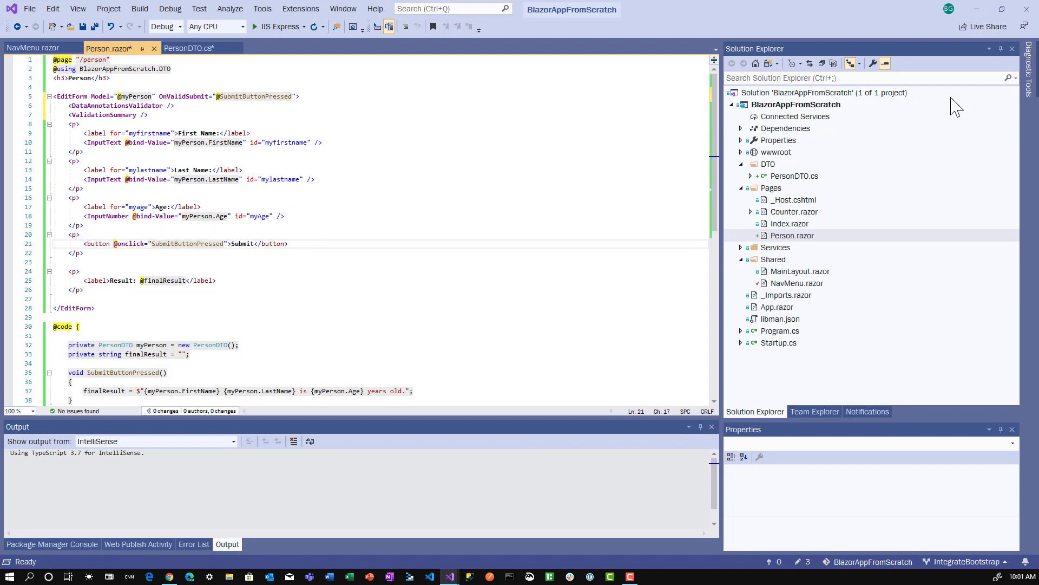
double_click(159, 244)
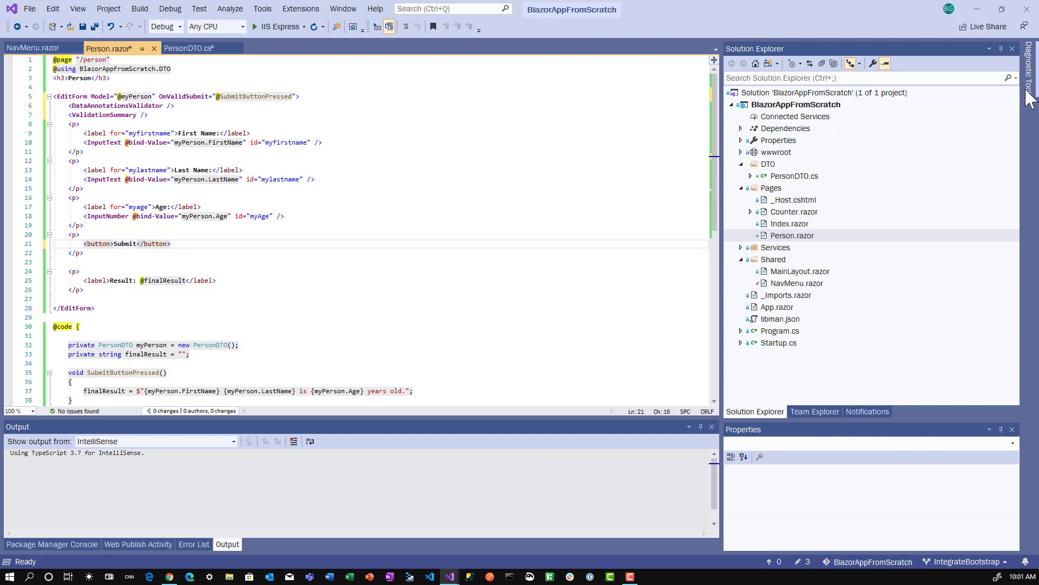
mouse_move(290, 132)
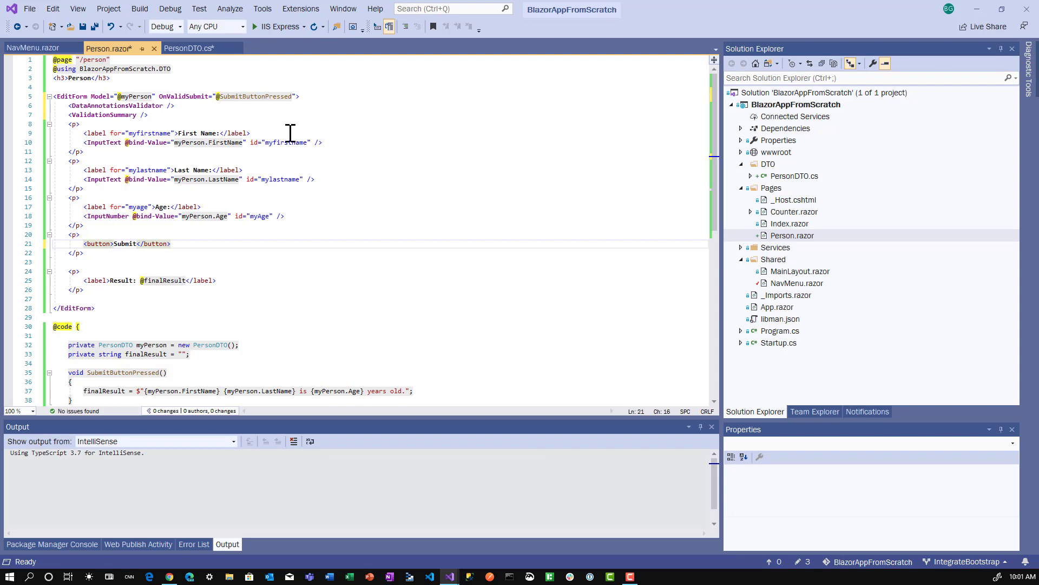
mouse_move(153, 396)
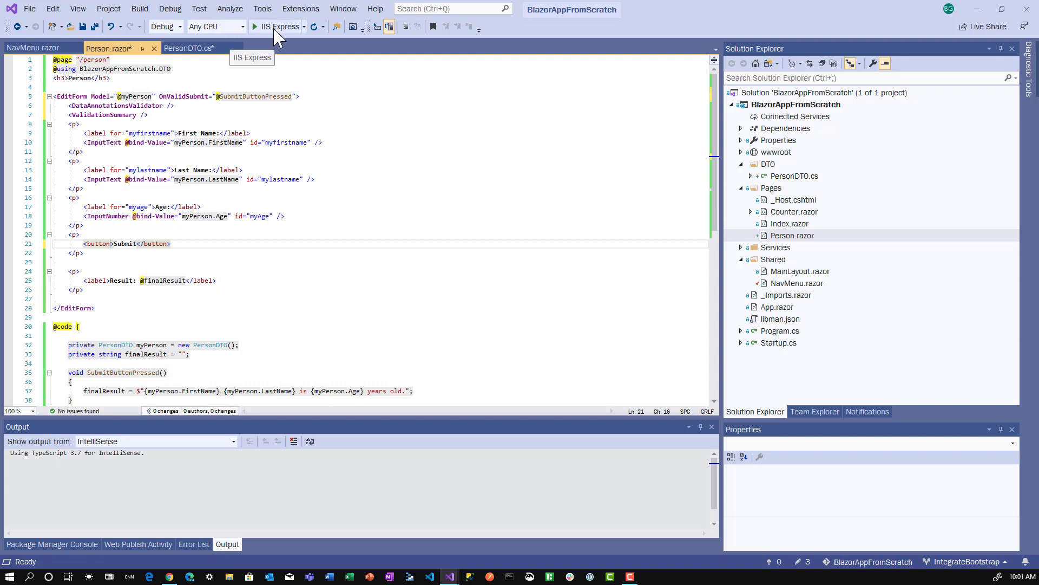
Run the app and submit Fred Flintstone, age 25, on the Person page, then select the first name.
click(254, 26)
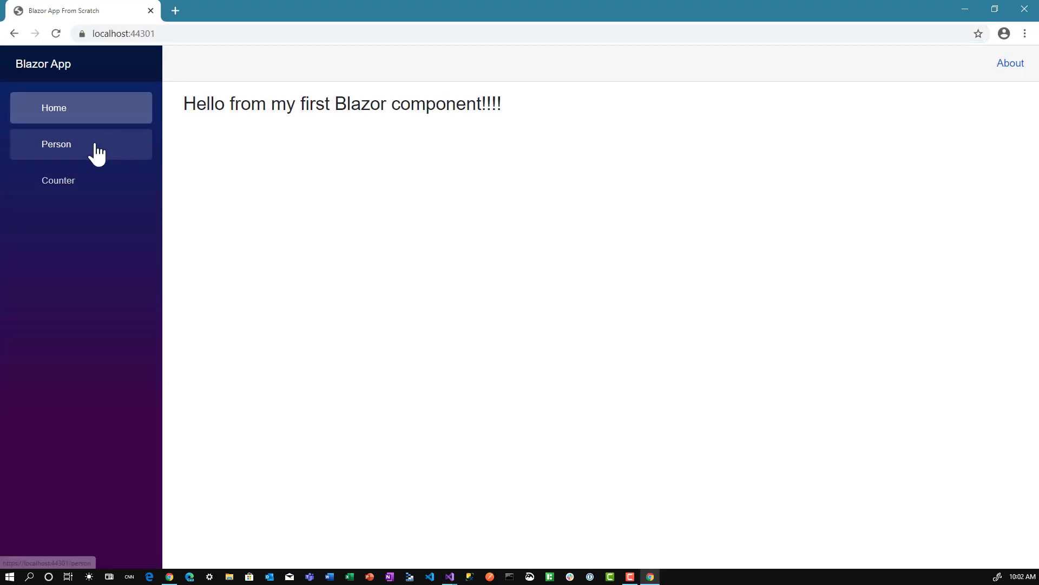
click(81, 144)
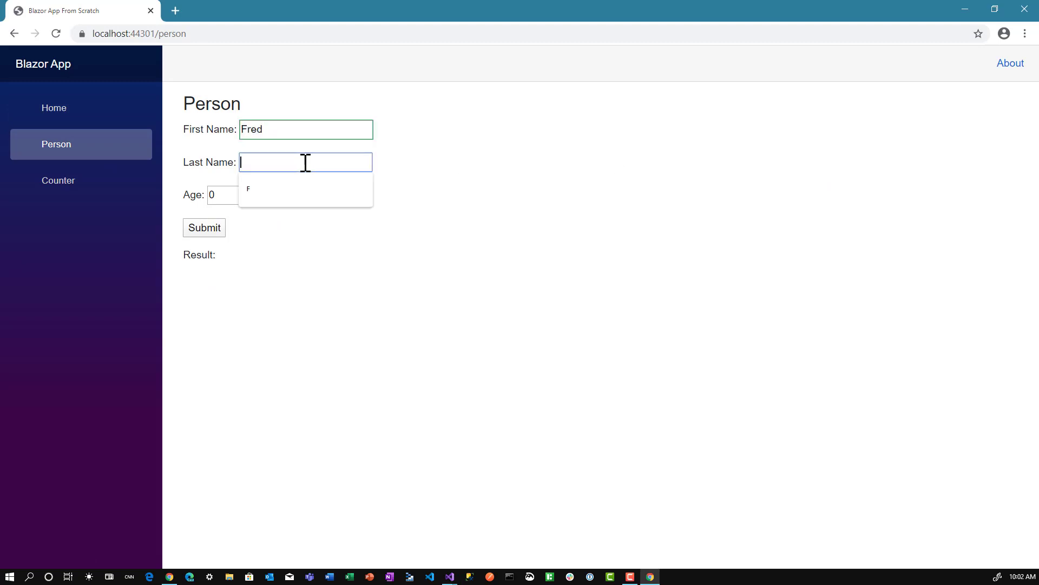
text(Flintstone)
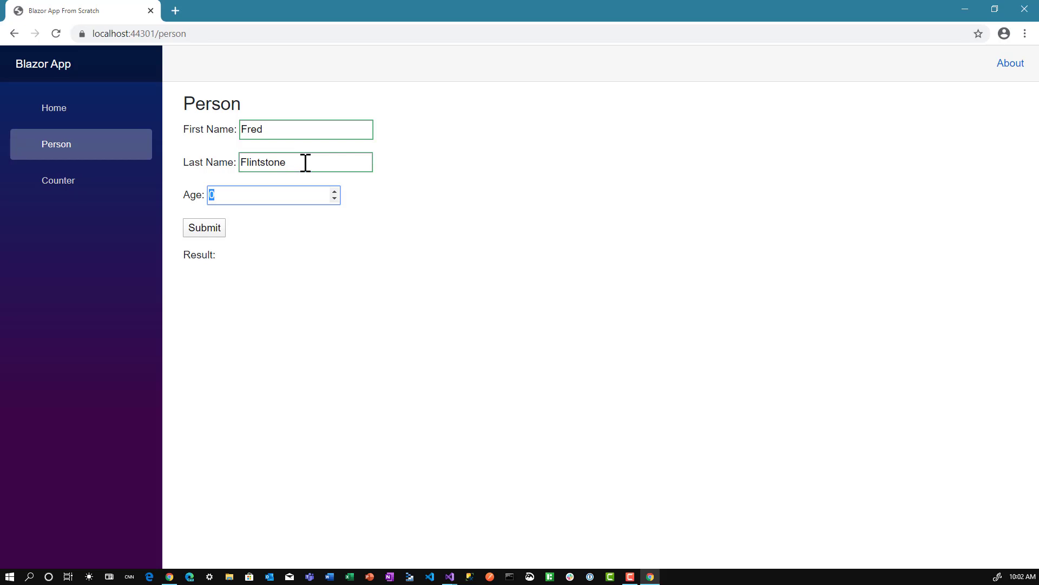
text(25)
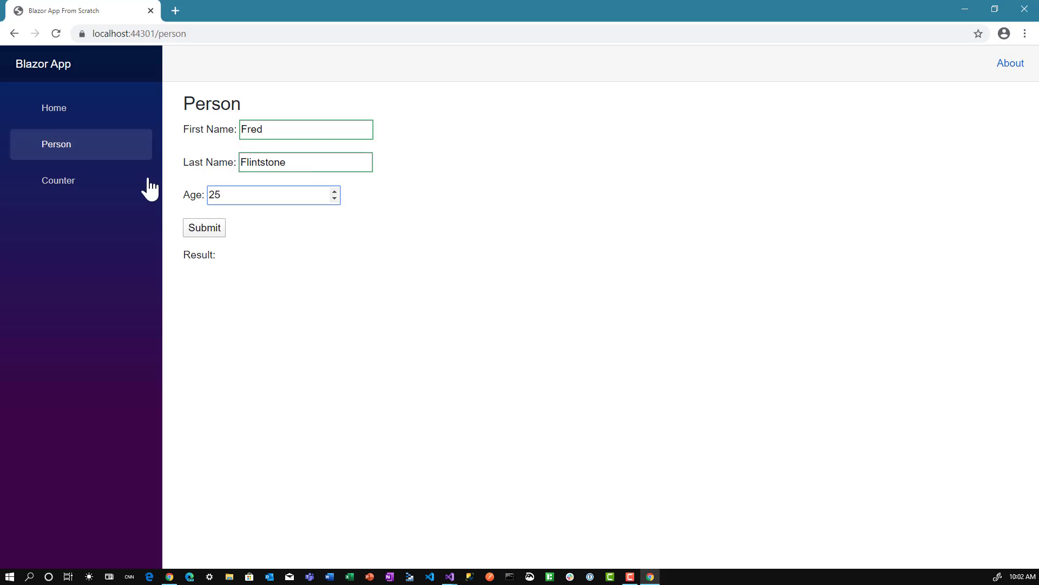
click(204, 228)
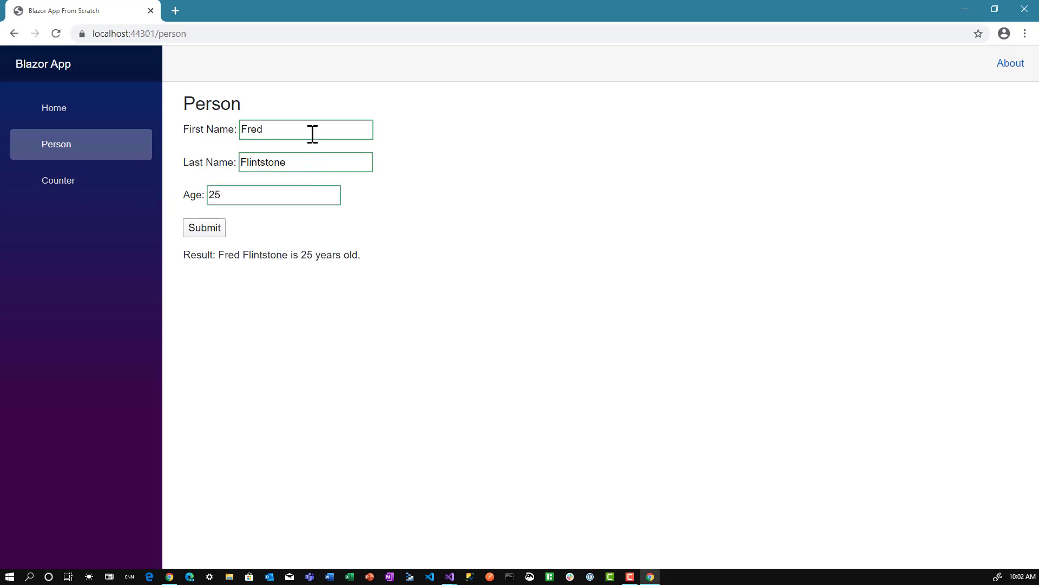
double_click(251, 129)
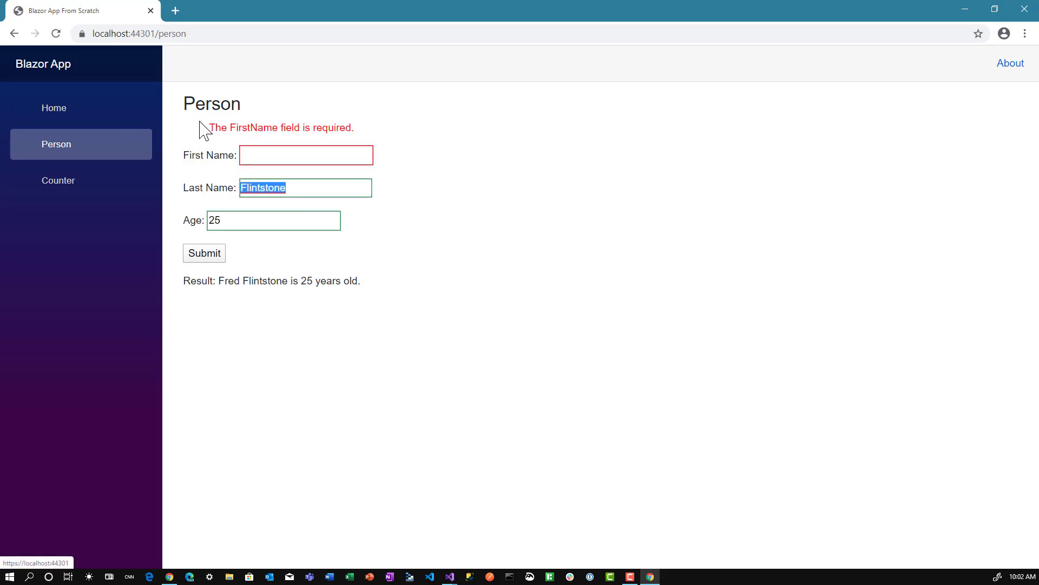
mouse_move(326, 180)
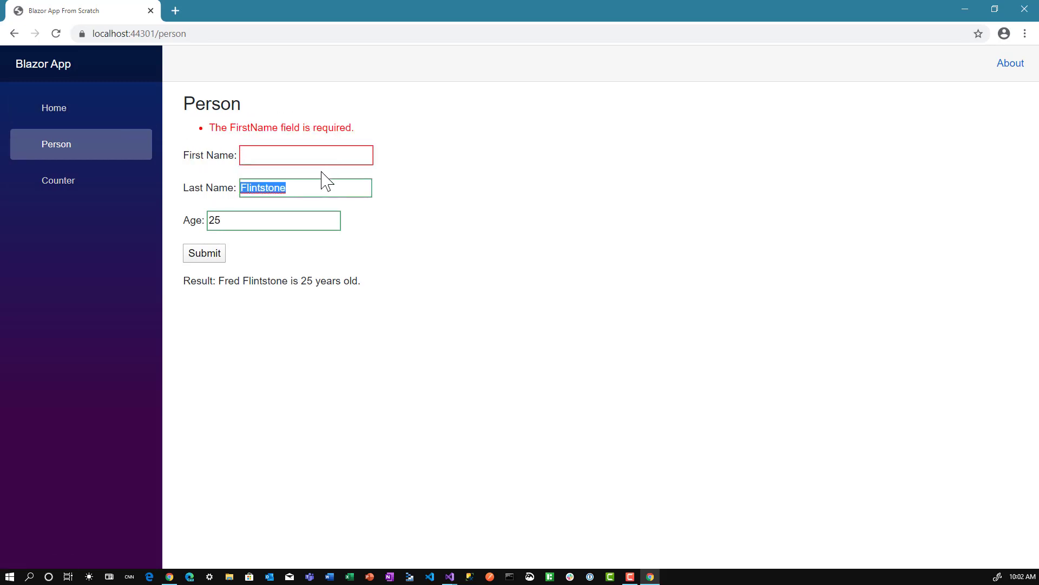
Trigger the required and 2-character first-name messages, then enter Freddy and select the age.
text(F)
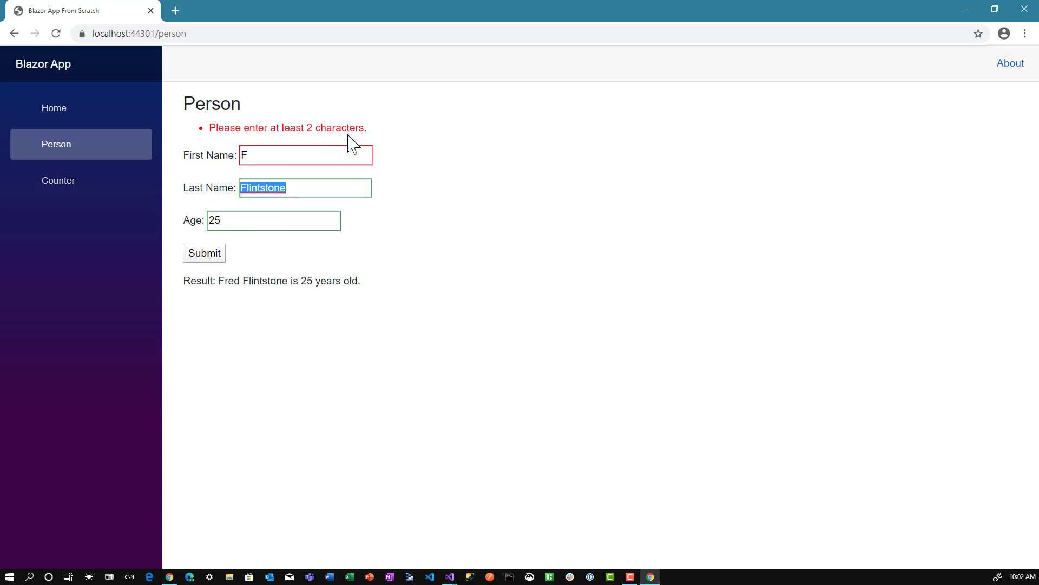
text(r)
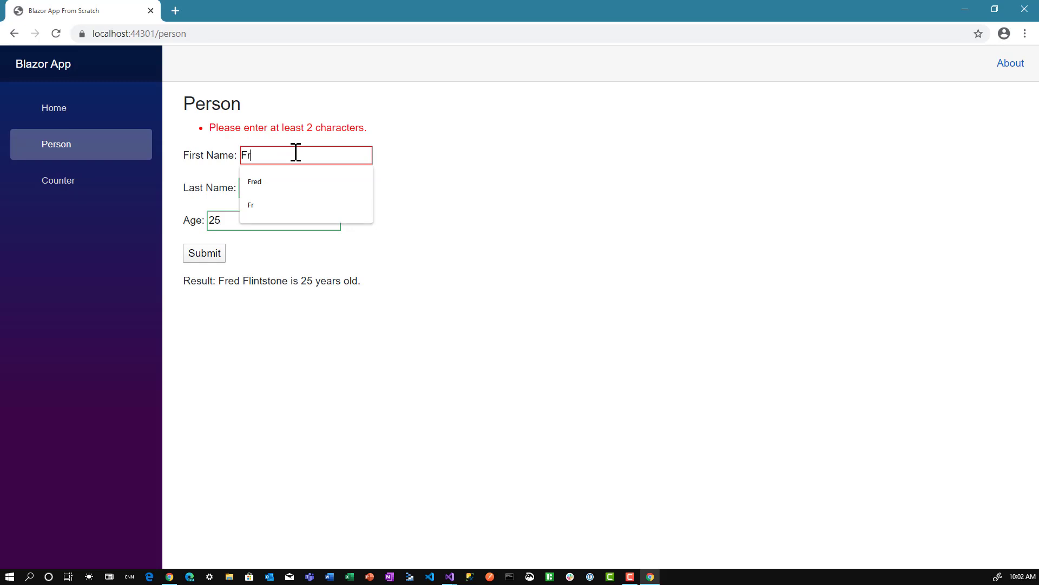
click(254, 182)
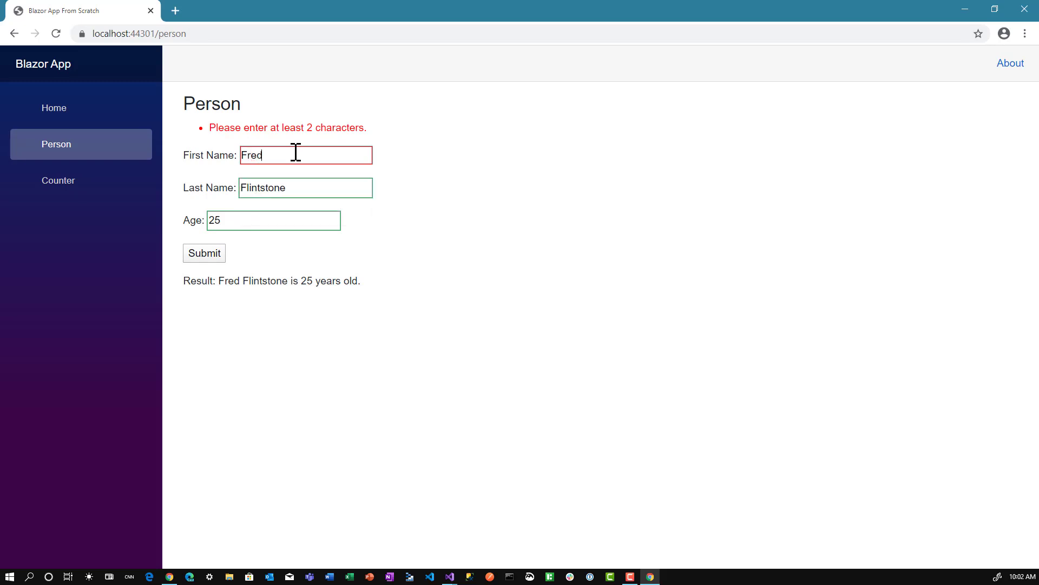
text(dy)
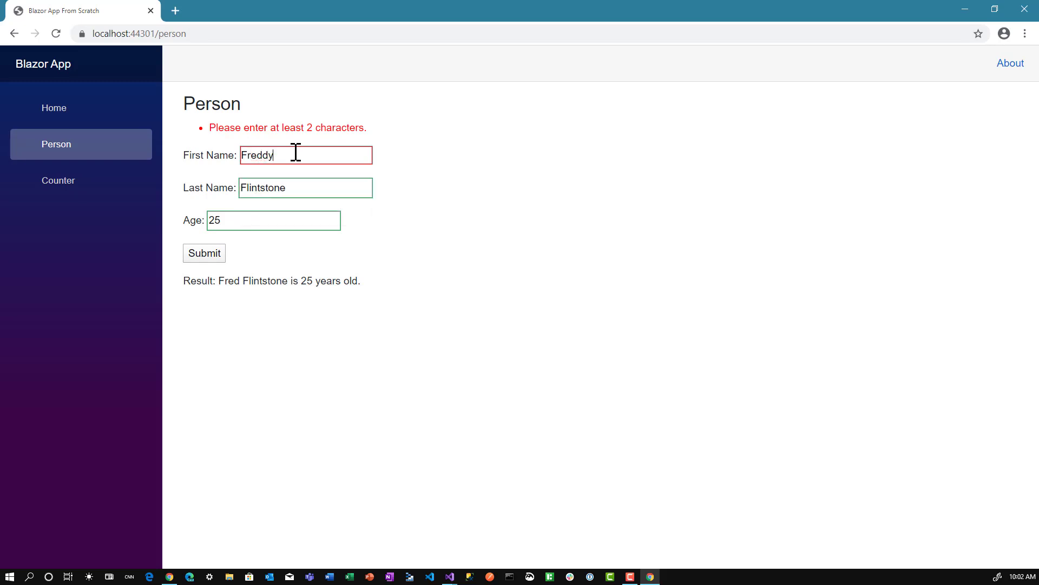
double_click(263, 162)
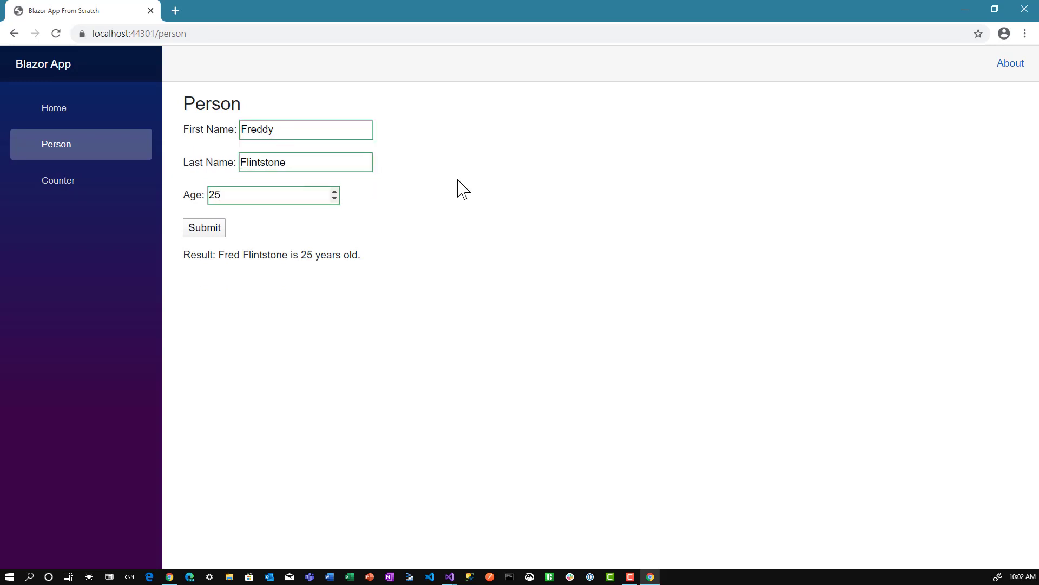
Submit Freddy Flintstone with age 15, then change the age to 35 and resubmit.
text(15)
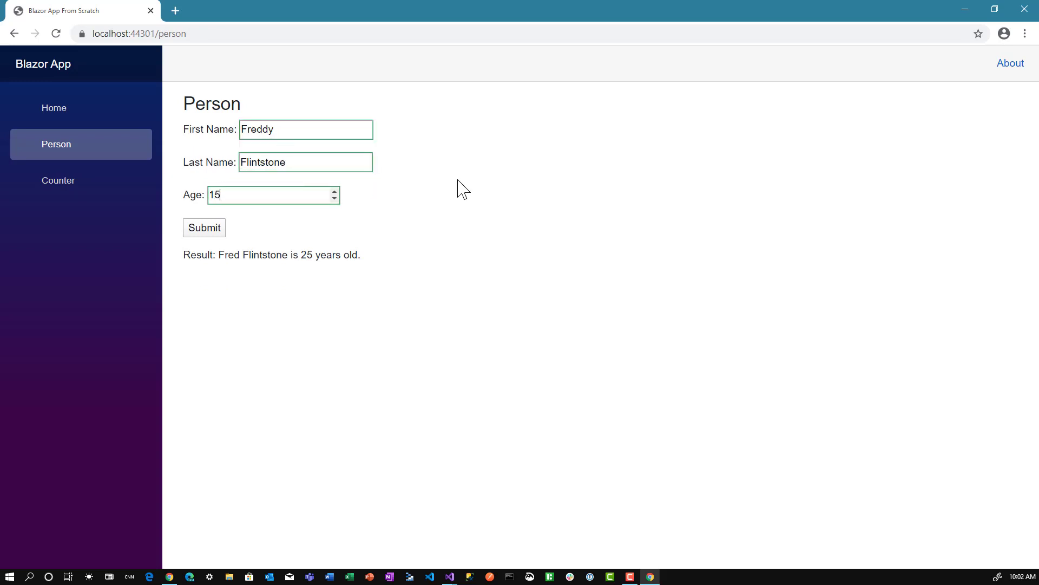
click(204, 228)
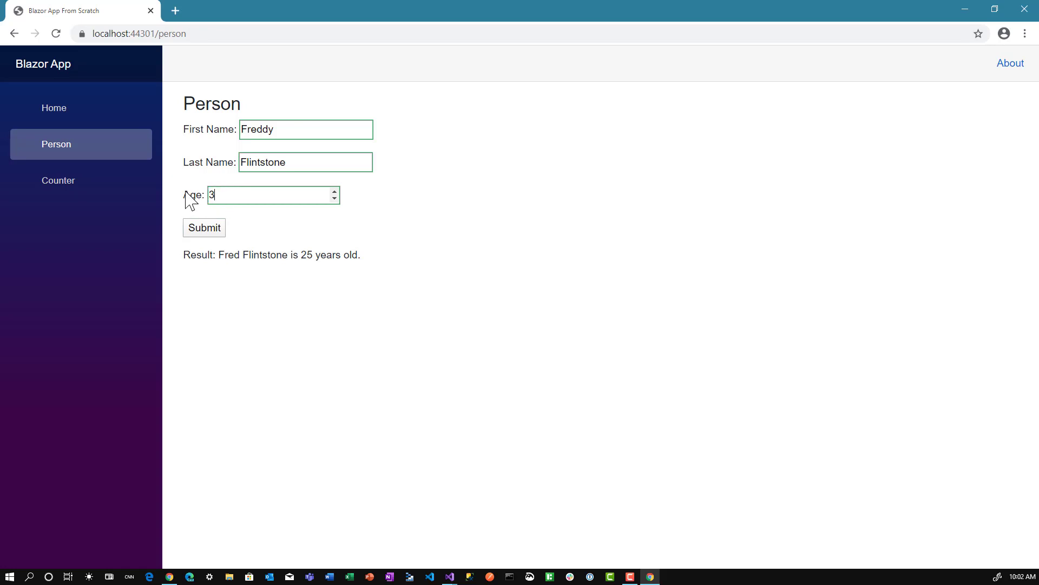
text(5)
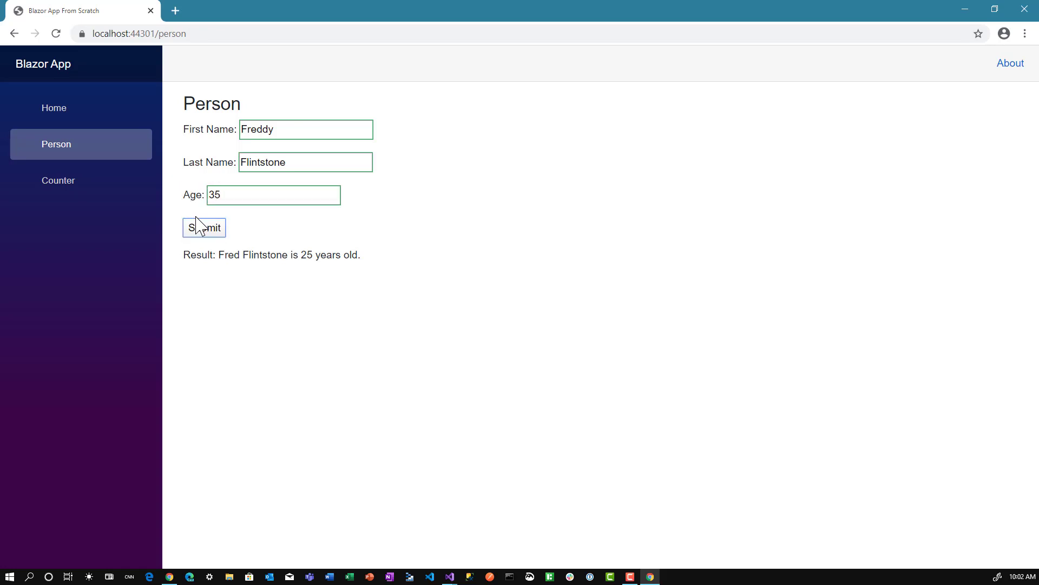
click(204, 227)
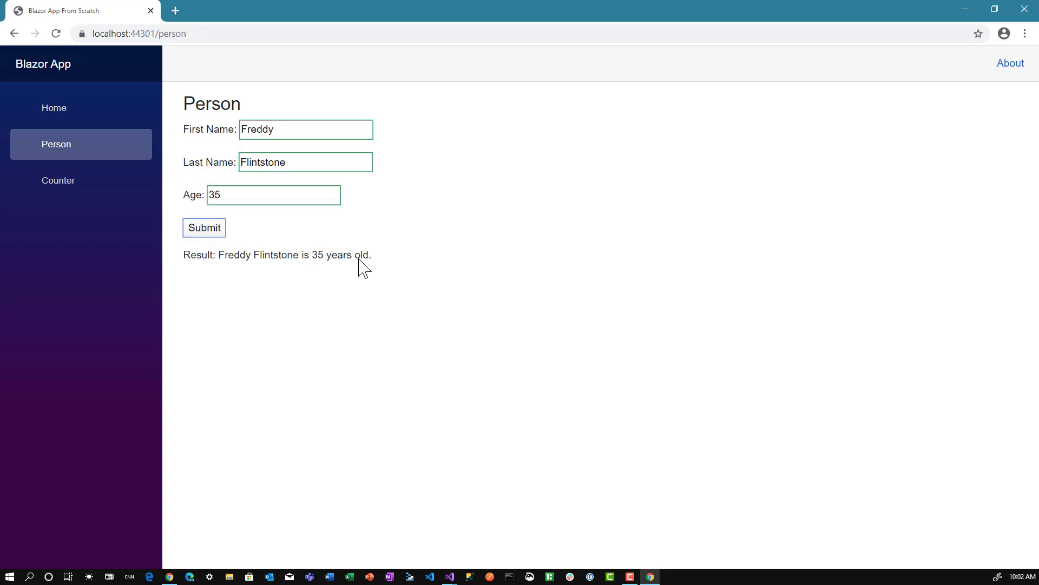
mouse_move(471, 197)
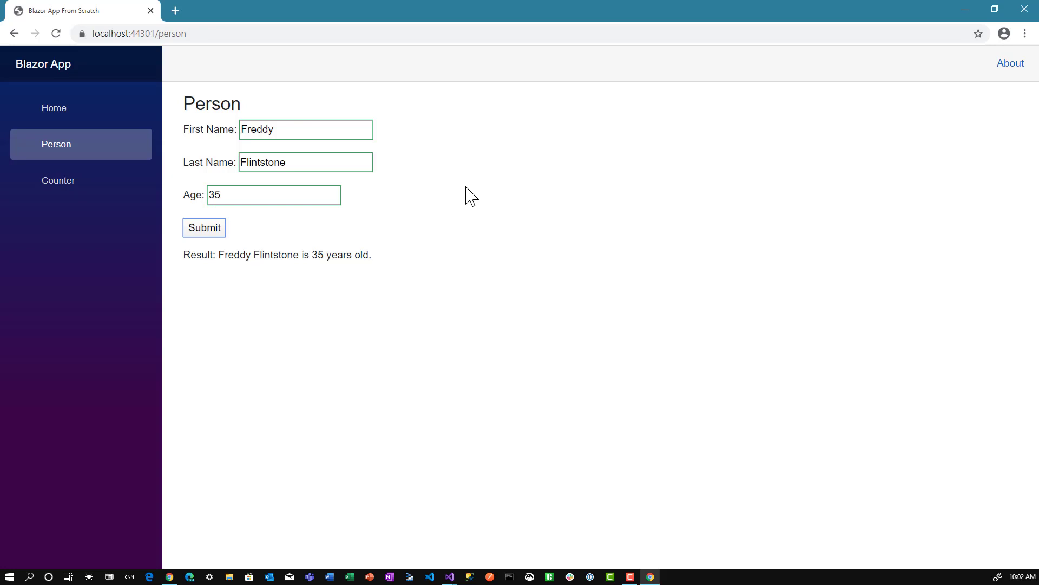